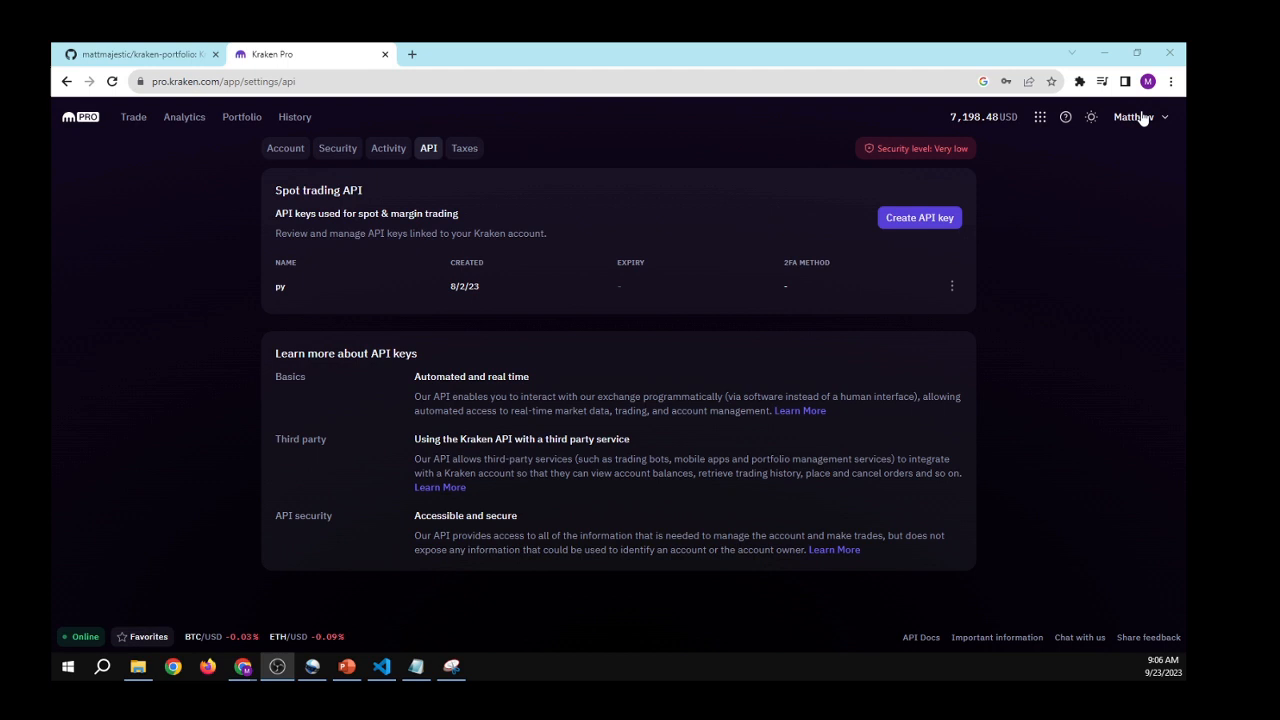
Check the Kraken account and API key settings, then copy the kraken-portfolio repo's HTTPS clone URL
{"action": "left_click", "coordinate": [284, 148]}
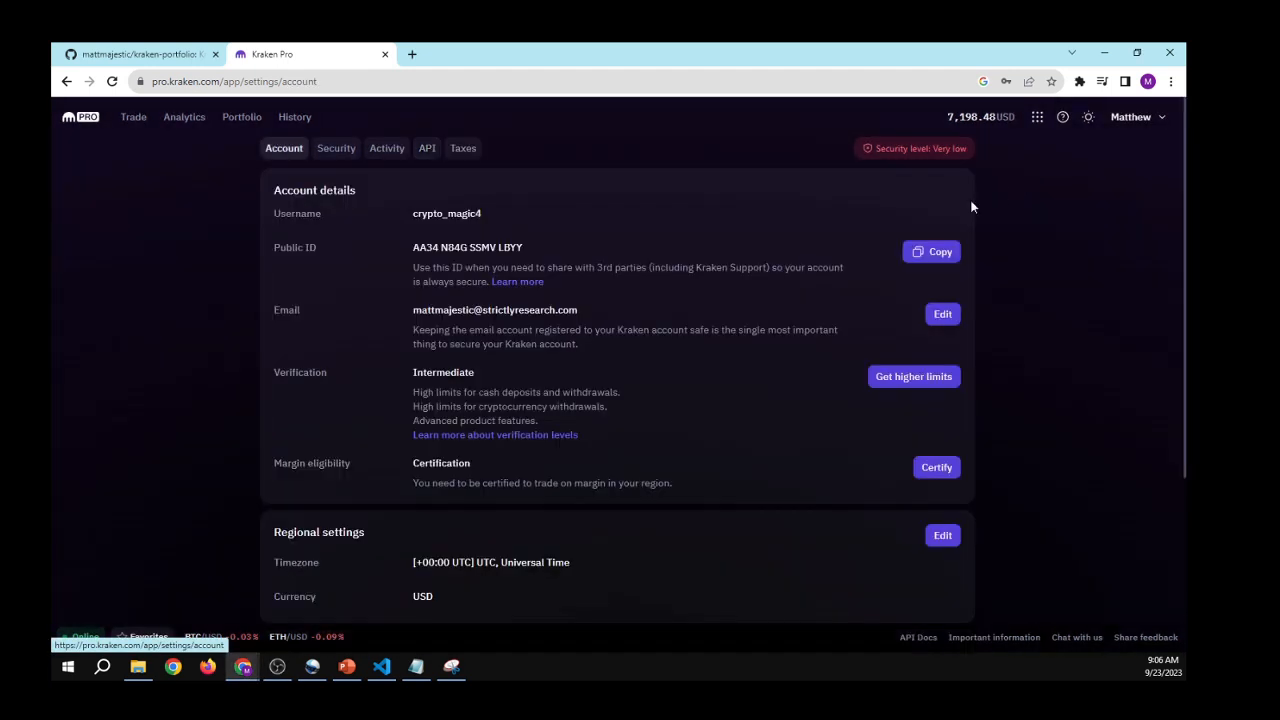
{"action": "mouse_move", "coordinate": [428, 148]}
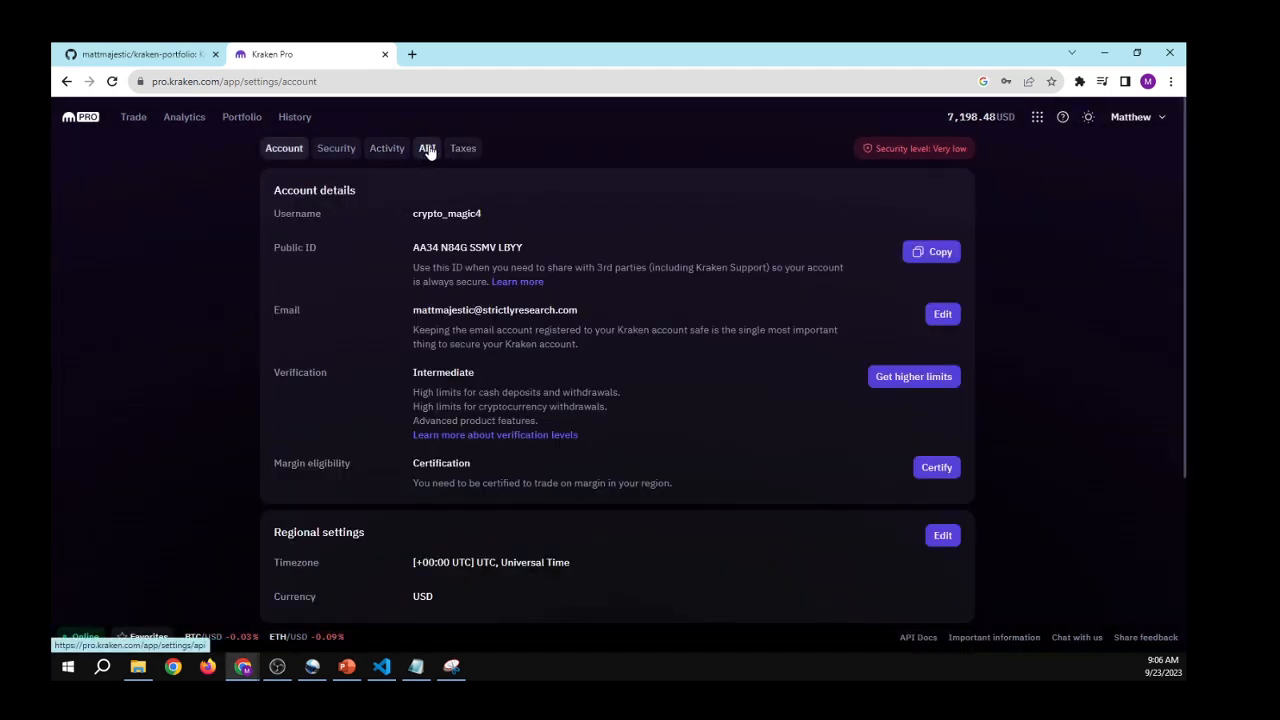
{"action": "left_click", "coordinate": [428, 148]}
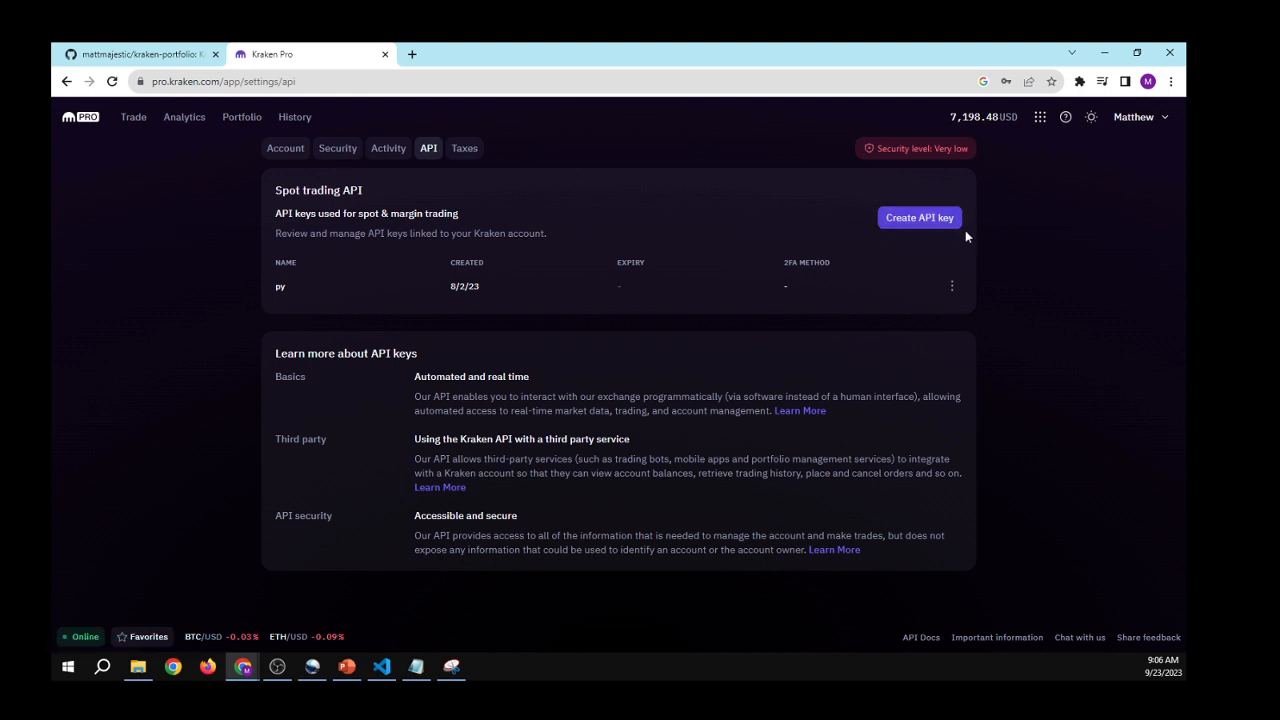
{"action": "mouse_move", "coordinate": [920, 218]}
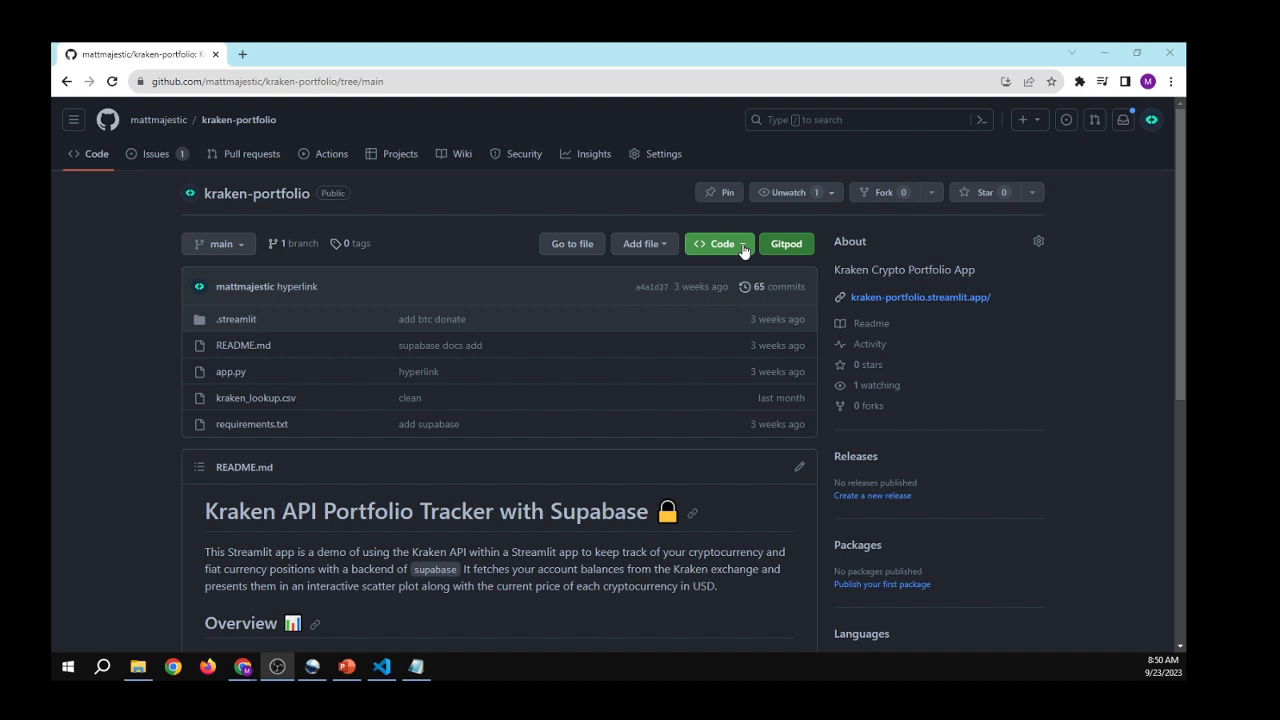
{"action": "left_click", "coordinate": [718, 244]}
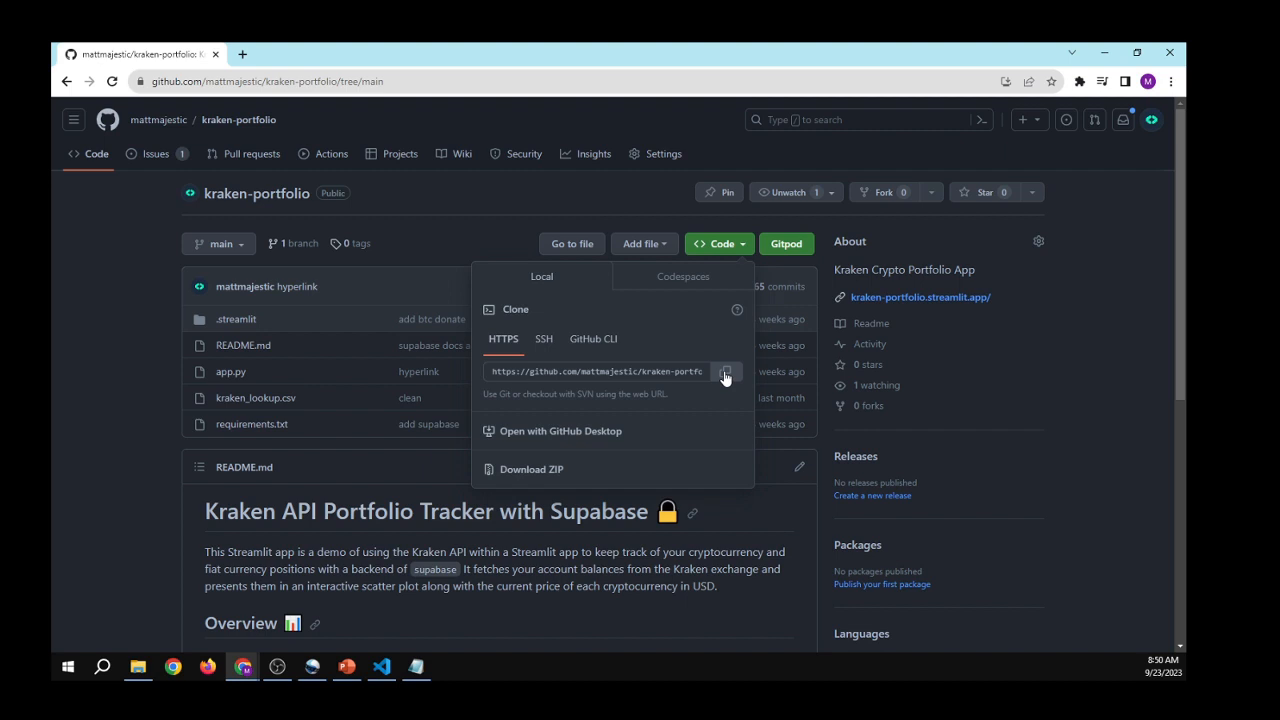
{"action": "left_click", "coordinate": [380, 668]}
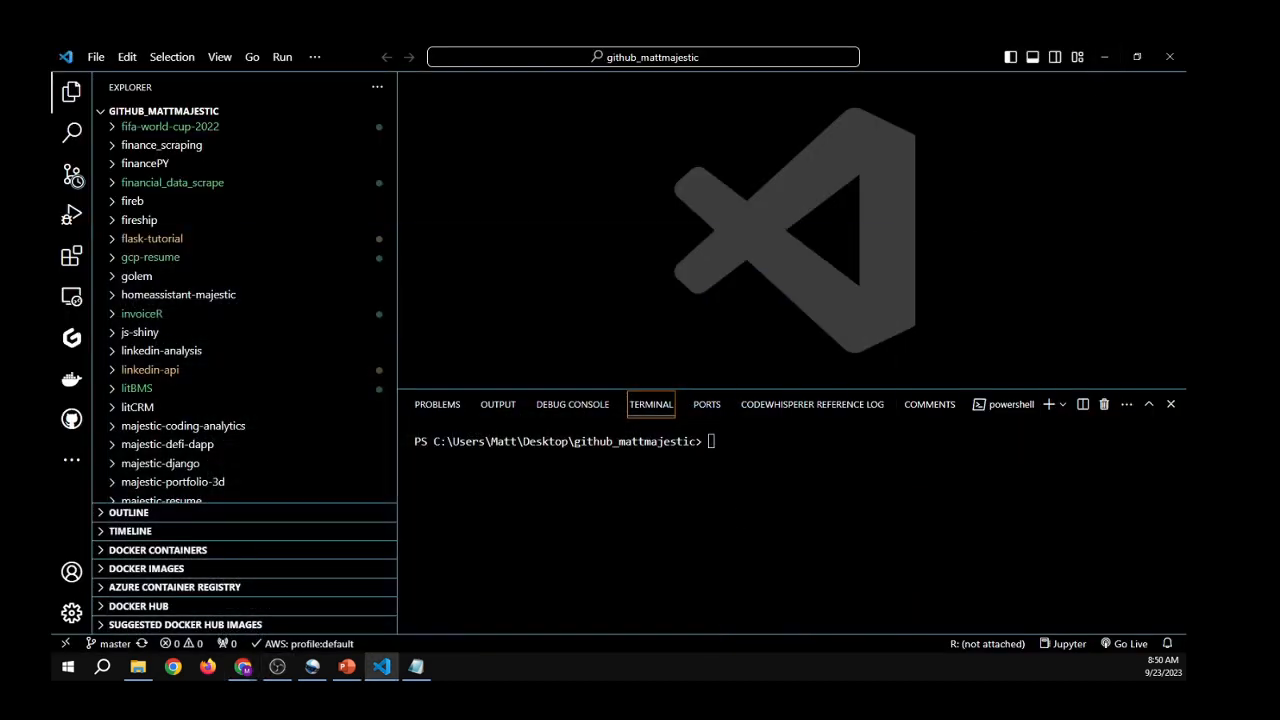
{"action": "type", "text": "git c"}
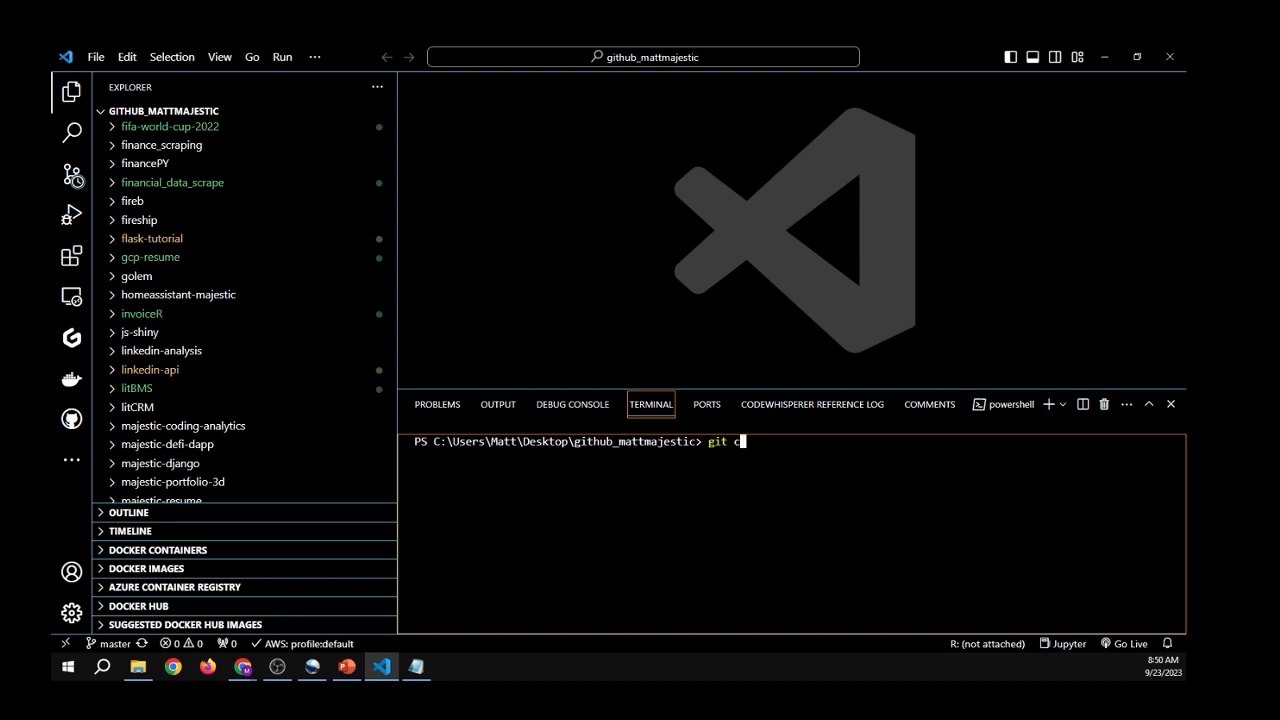
{"action": "type", "text": "lone https://github.com/mattmajestic/kraken-portfolio.git"}
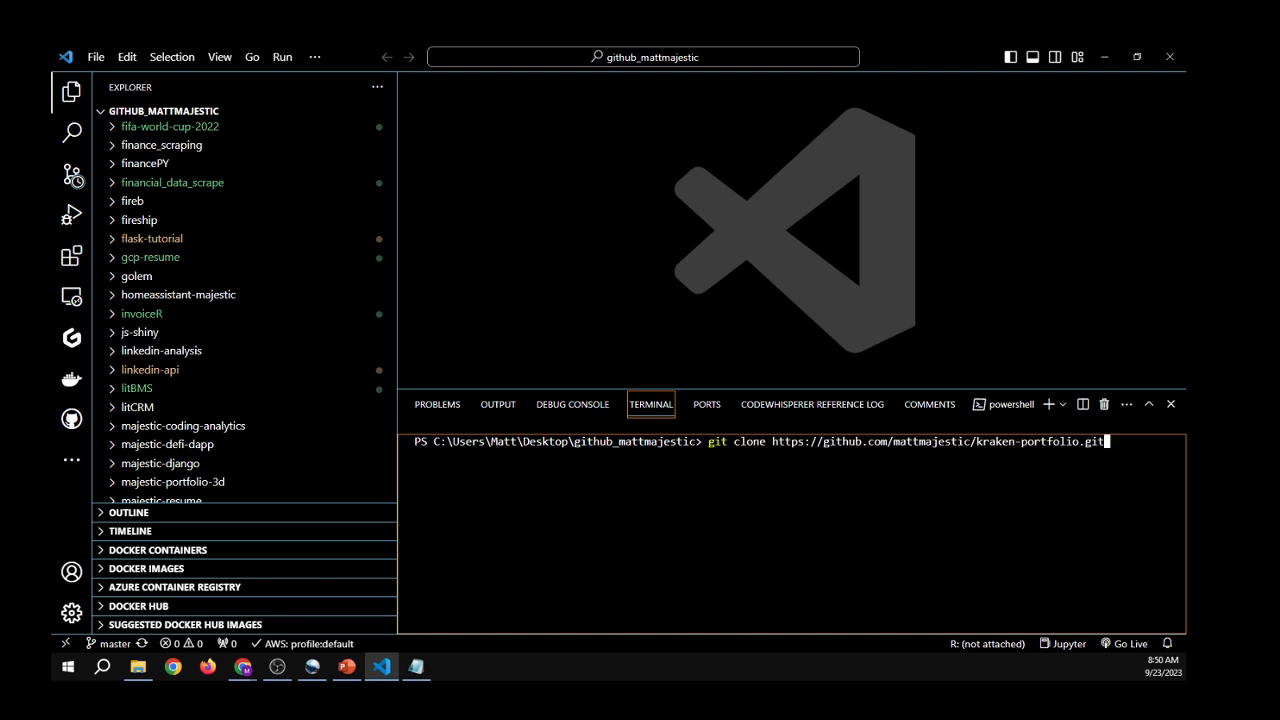
{"action": "key", "text": "Return"}
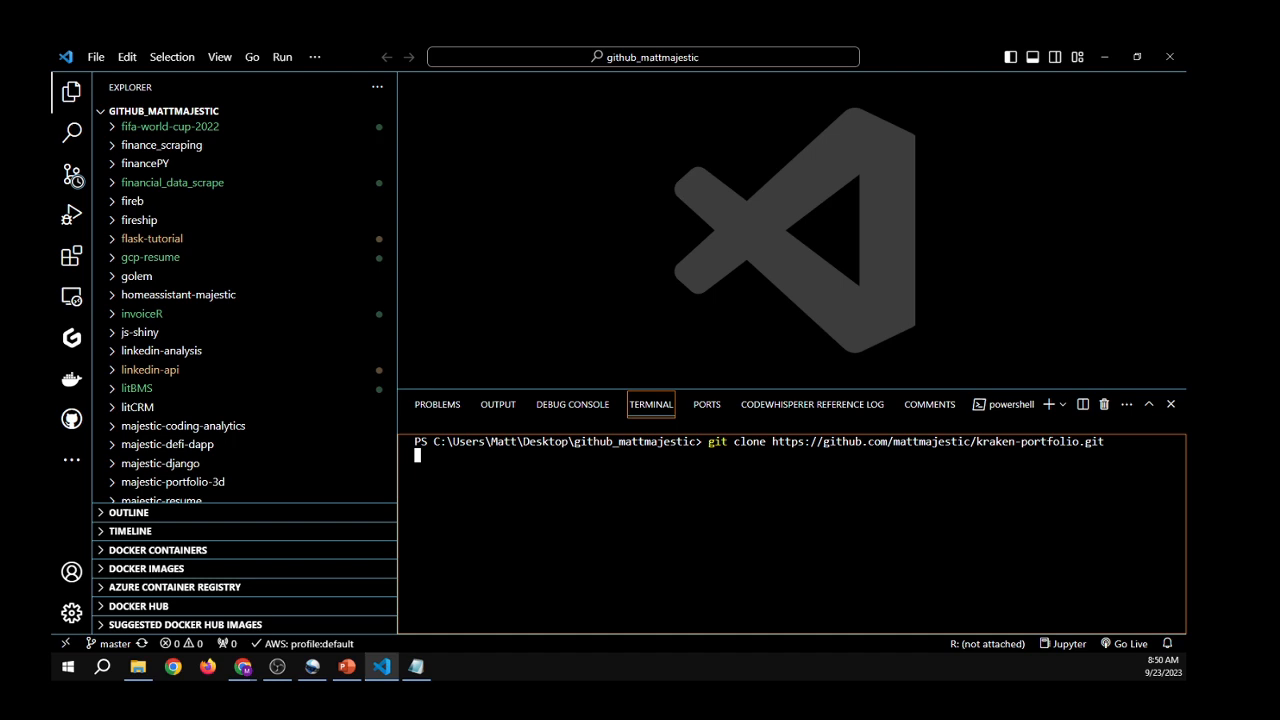
{"action": "key", "text": "Return"}
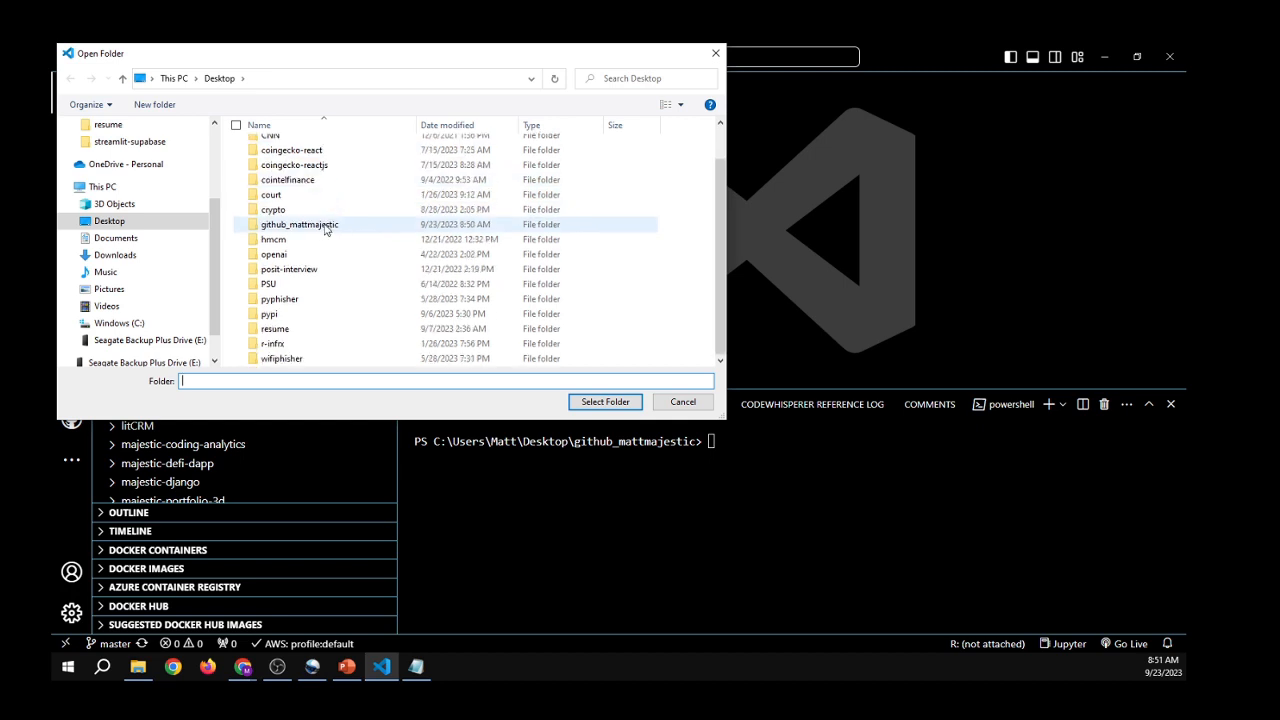
Select github_mattmajestic/kraken-portfolio as the folder to open in the workspace
{"action": "double_click", "coordinate": [300, 224]}
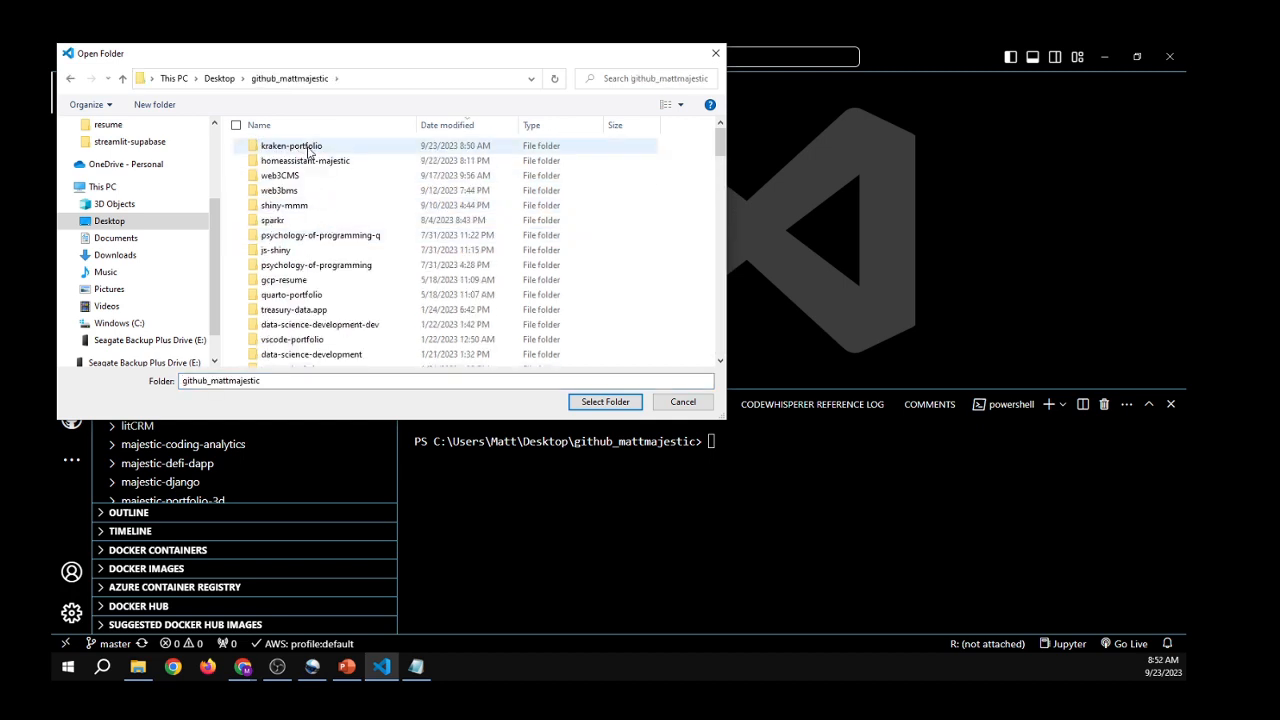
{"action": "left_click", "coordinate": [604, 400]}
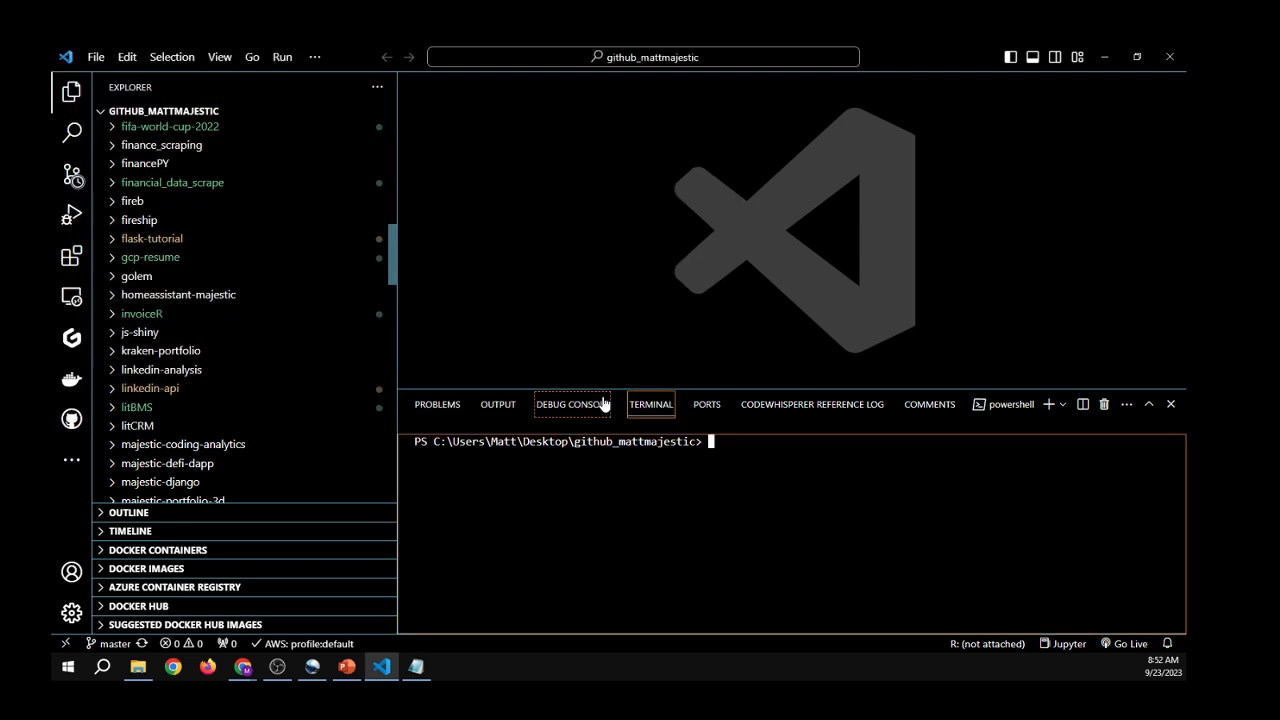
{"action": "left_click", "coordinate": [160, 350]}
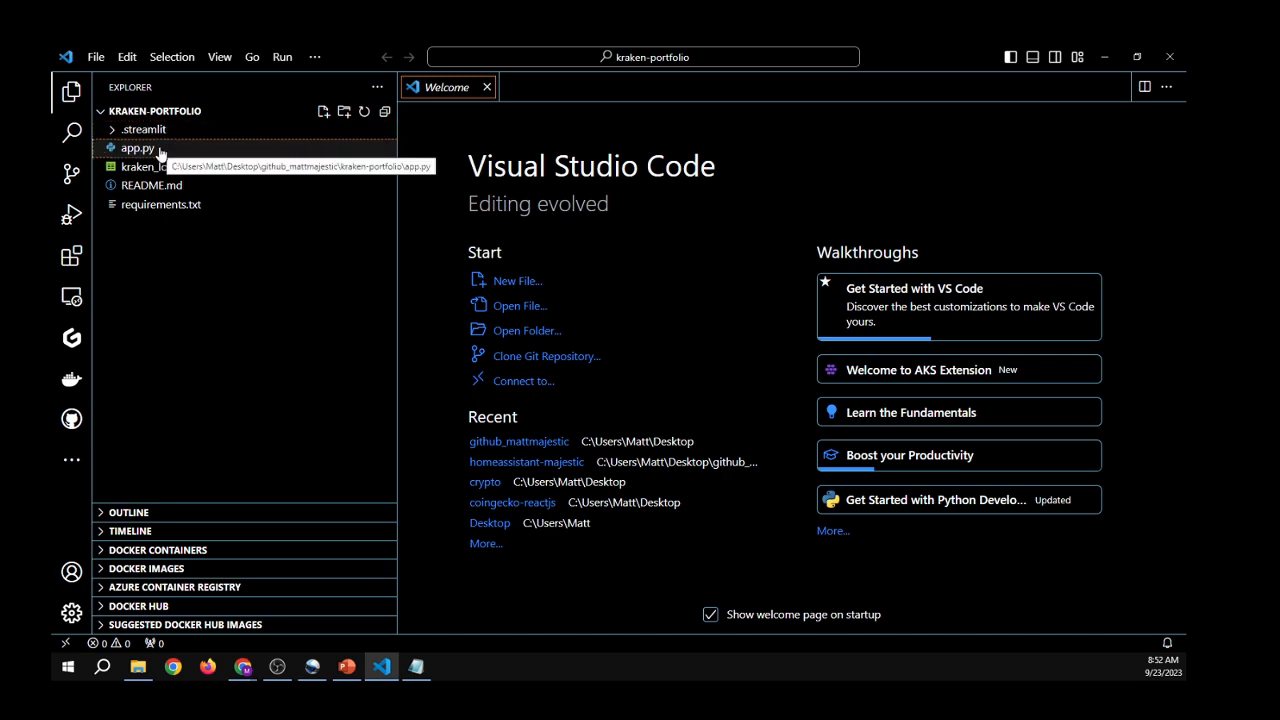
{"action": "mouse_move", "coordinate": [170, 176]}
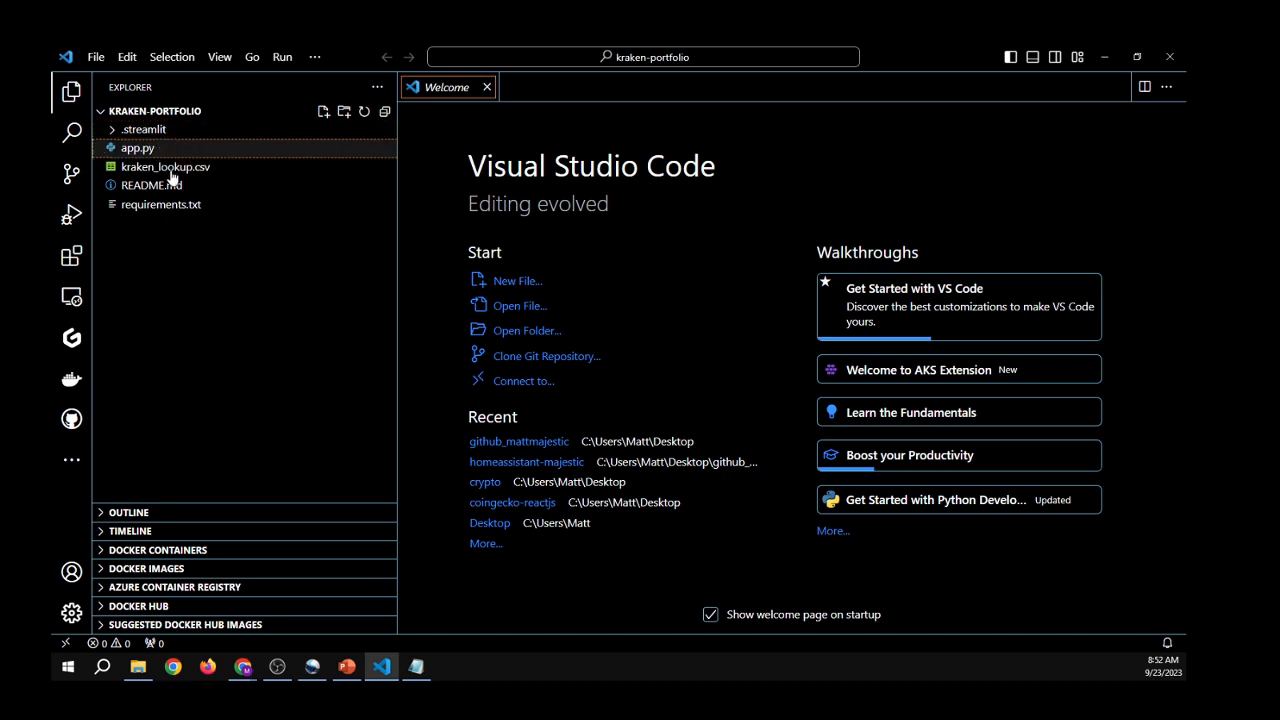
{"action": "mouse_move", "coordinate": [166, 168]}
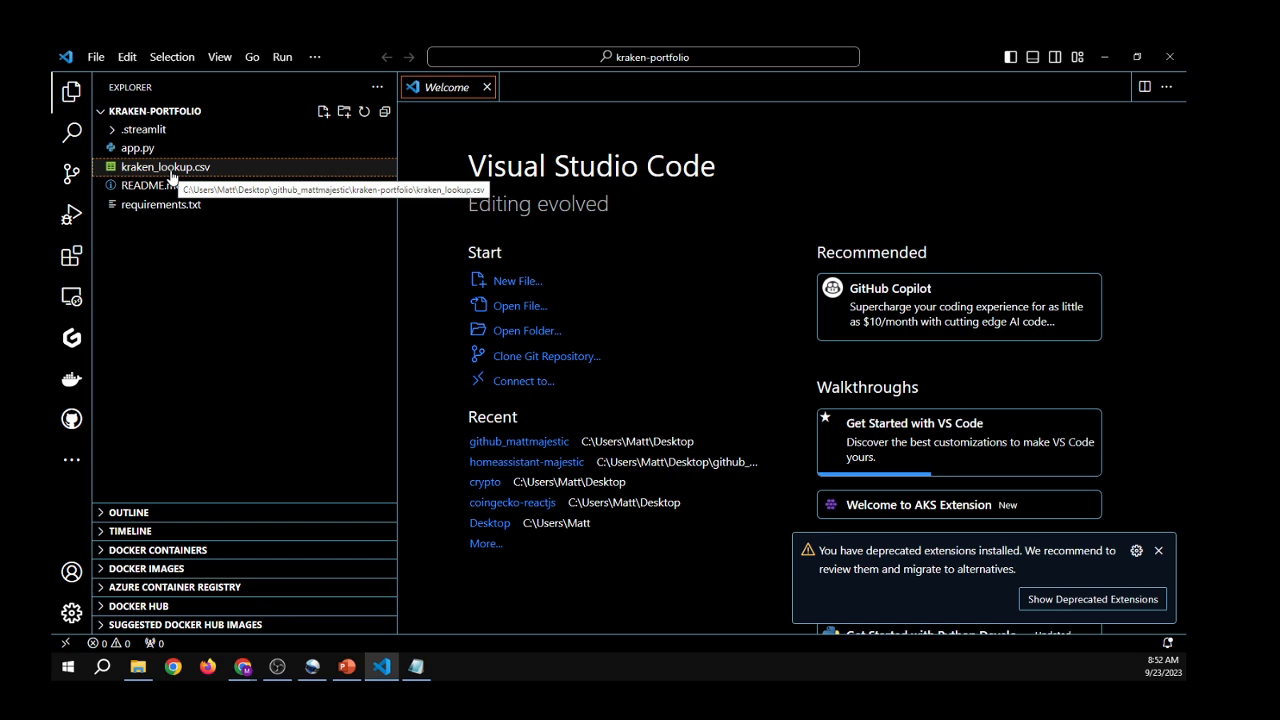
View README.md, requirements.txt and app.py from the Explorer in turn
{"action": "left_click", "coordinate": [150, 184]}
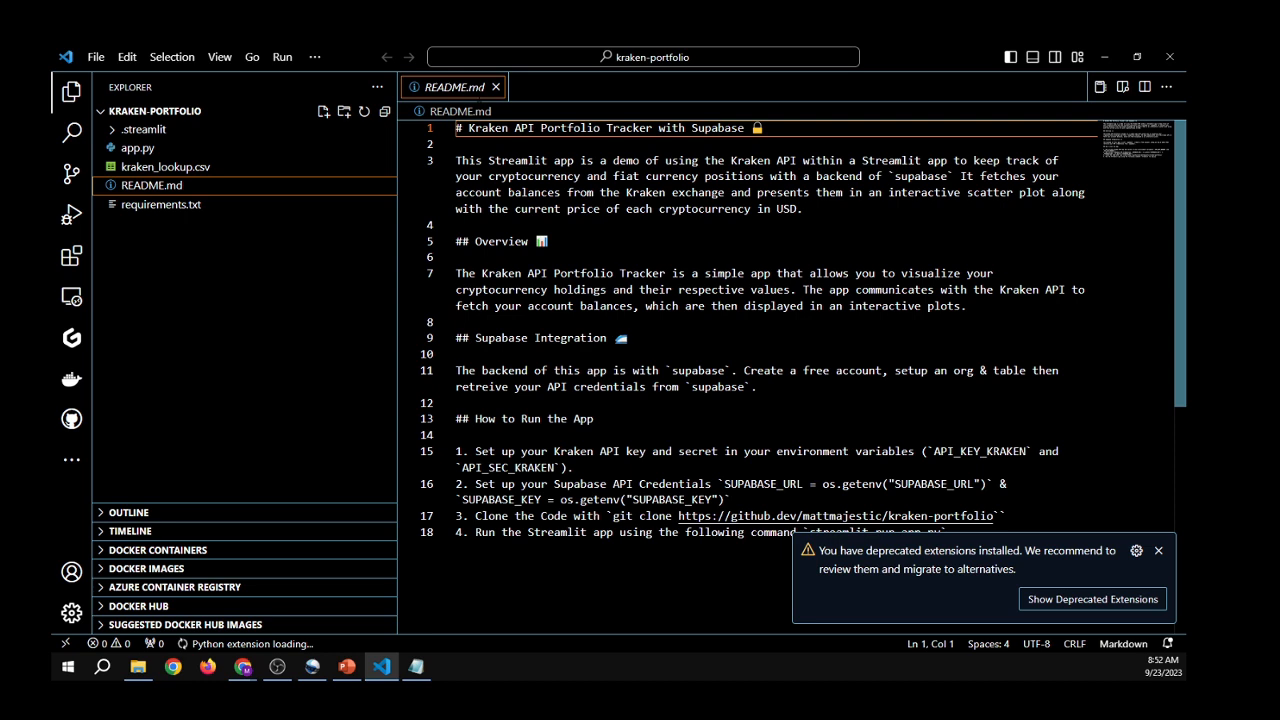
{"action": "left_click", "coordinate": [160, 204]}
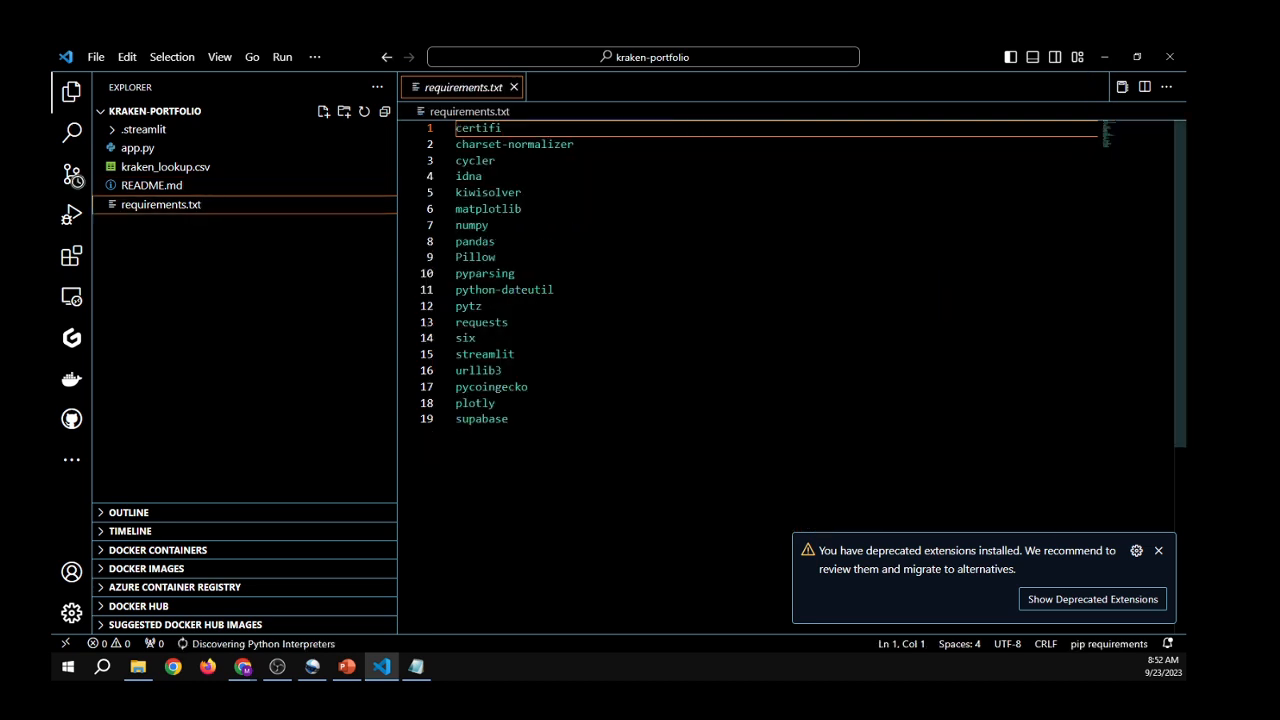
{"action": "left_click", "coordinate": [138, 148]}
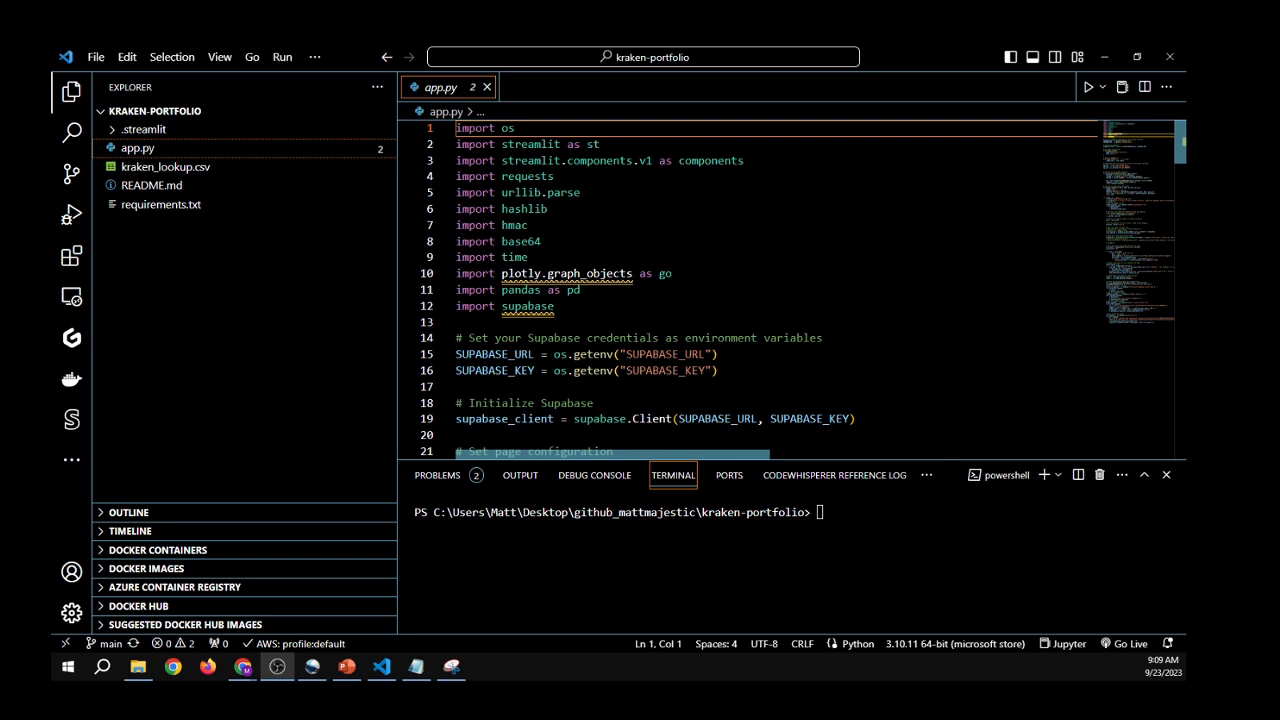
Highlight requests and supabase_client in app.py and scroll to the Kraken API key and secret lines
{"action": "left_click", "coordinate": [516, 176]}
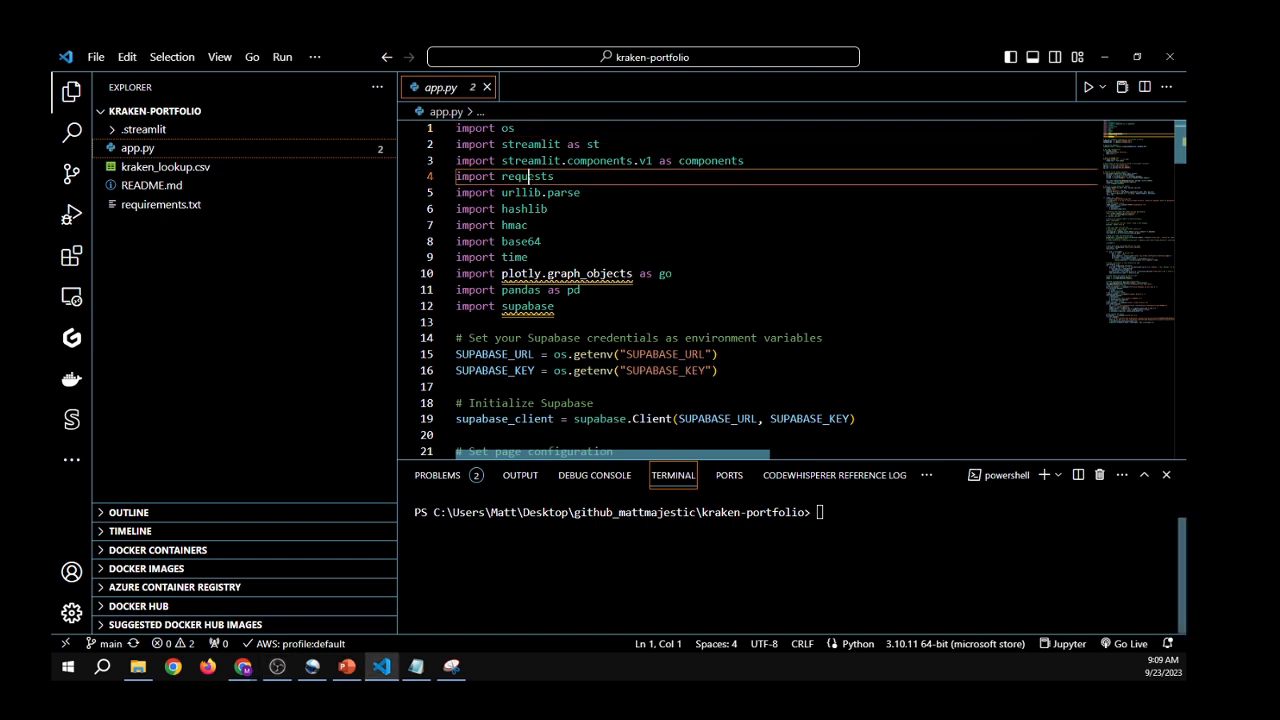
{"action": "double_click", "coordinate": [528, 176]}
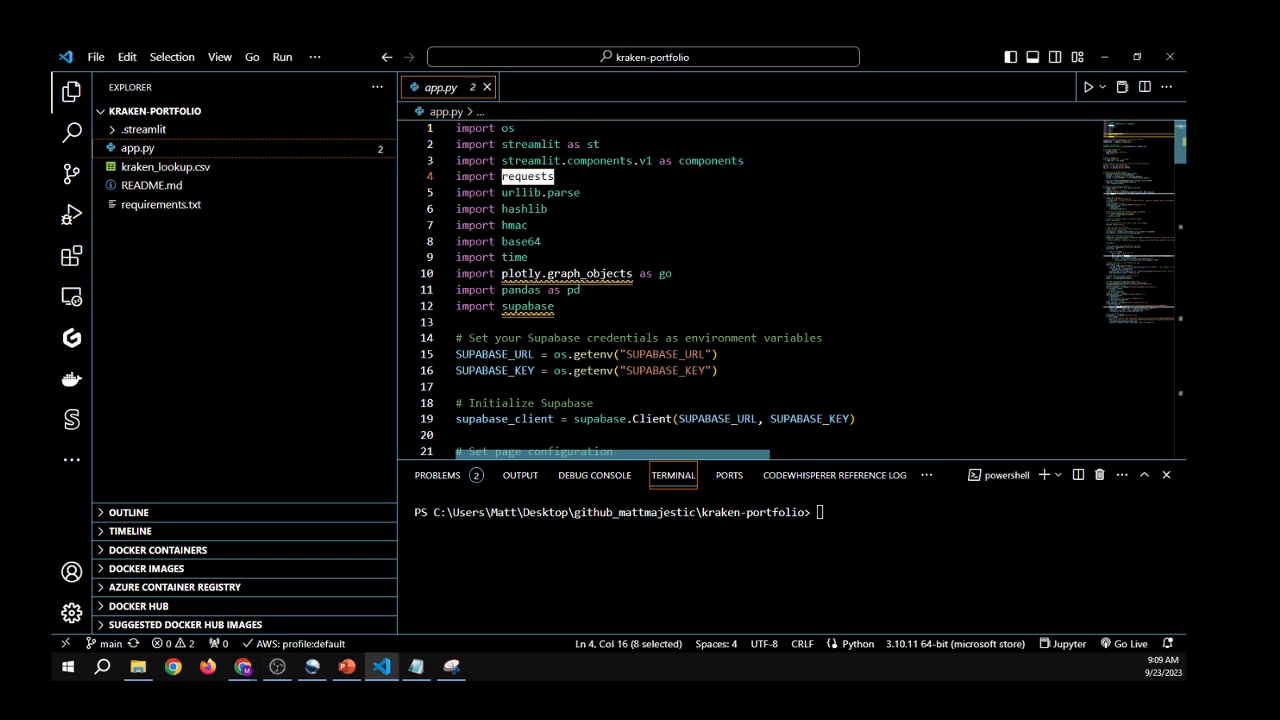
{"action": "scroll", "scroll_direction": "down", "scroll_amount": 3}
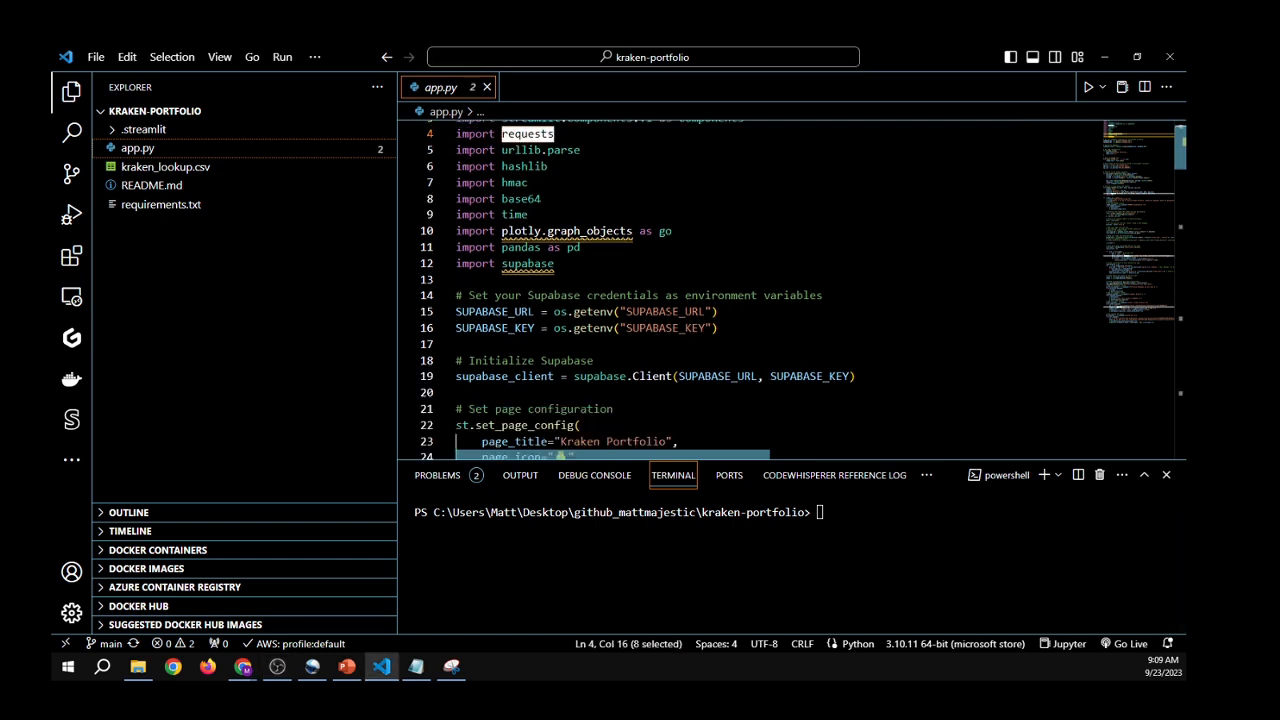
{"action": "scroll", "scroll_direction": "down", "scroll_amount": 3}
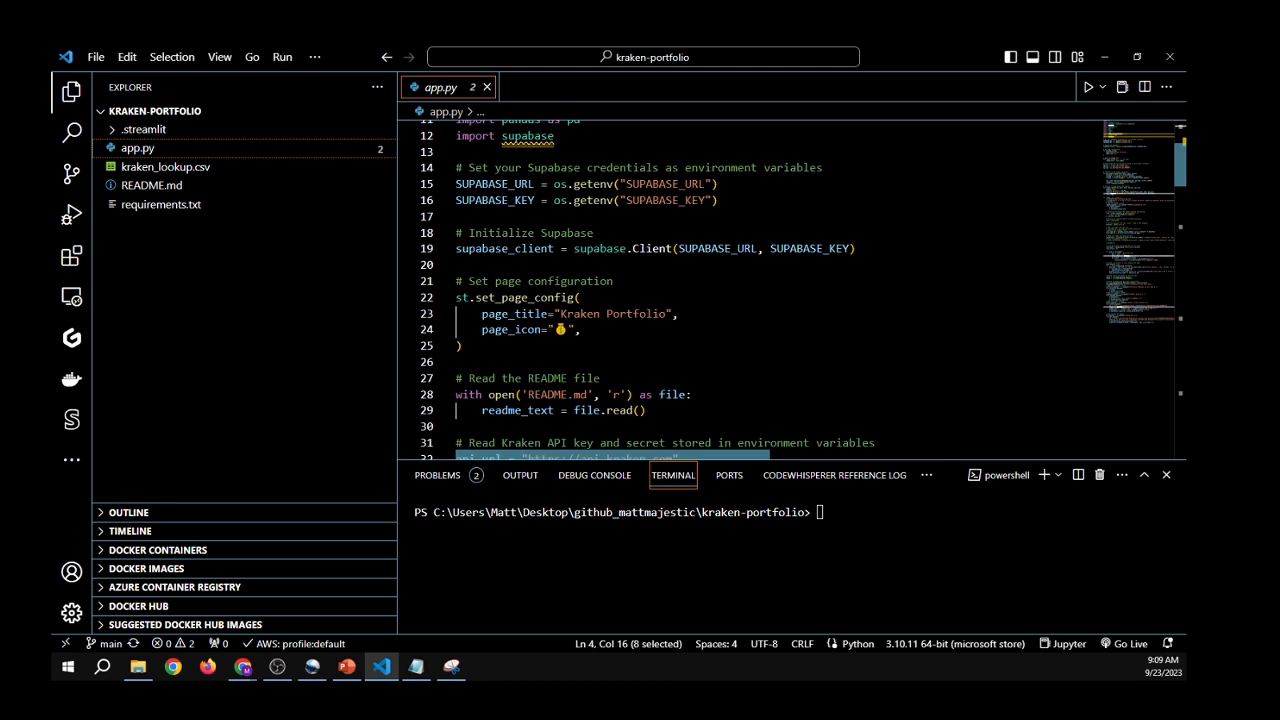
{"action": "scroll", "scroll_direction": "up", "scroll_amount": 3}
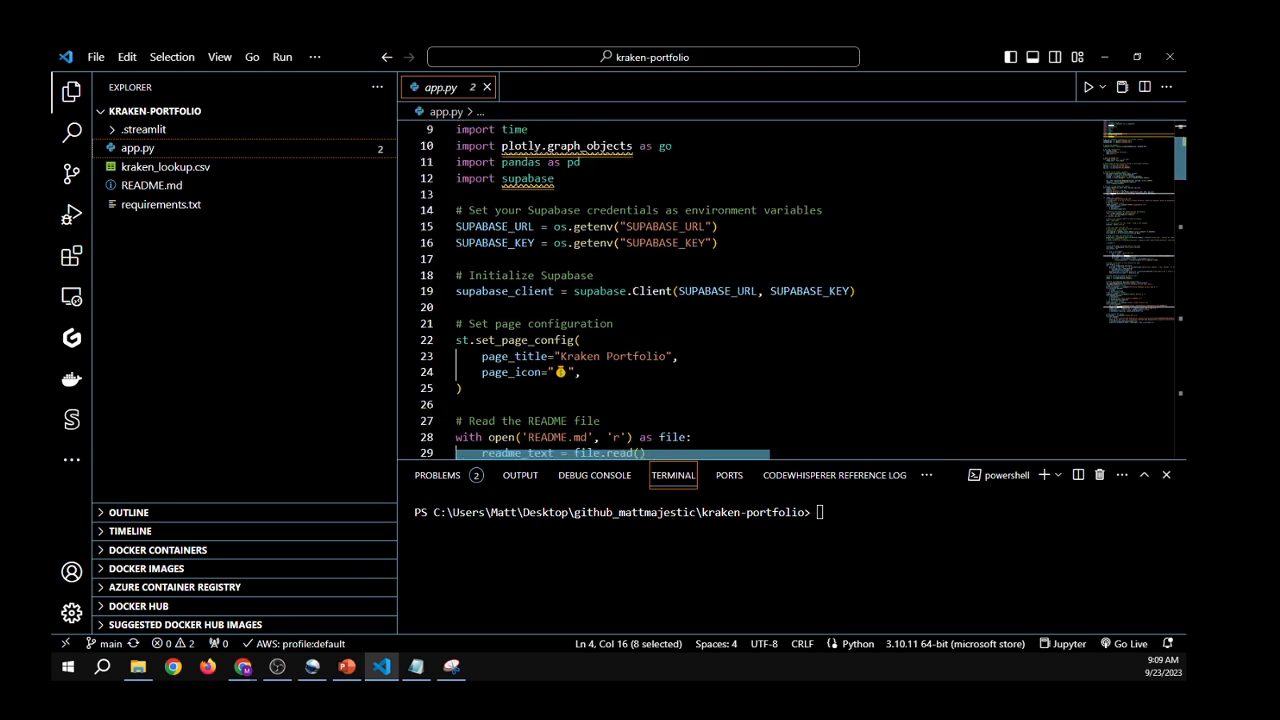
{"action": "mouse_move", "coordinate": [528, 178]}
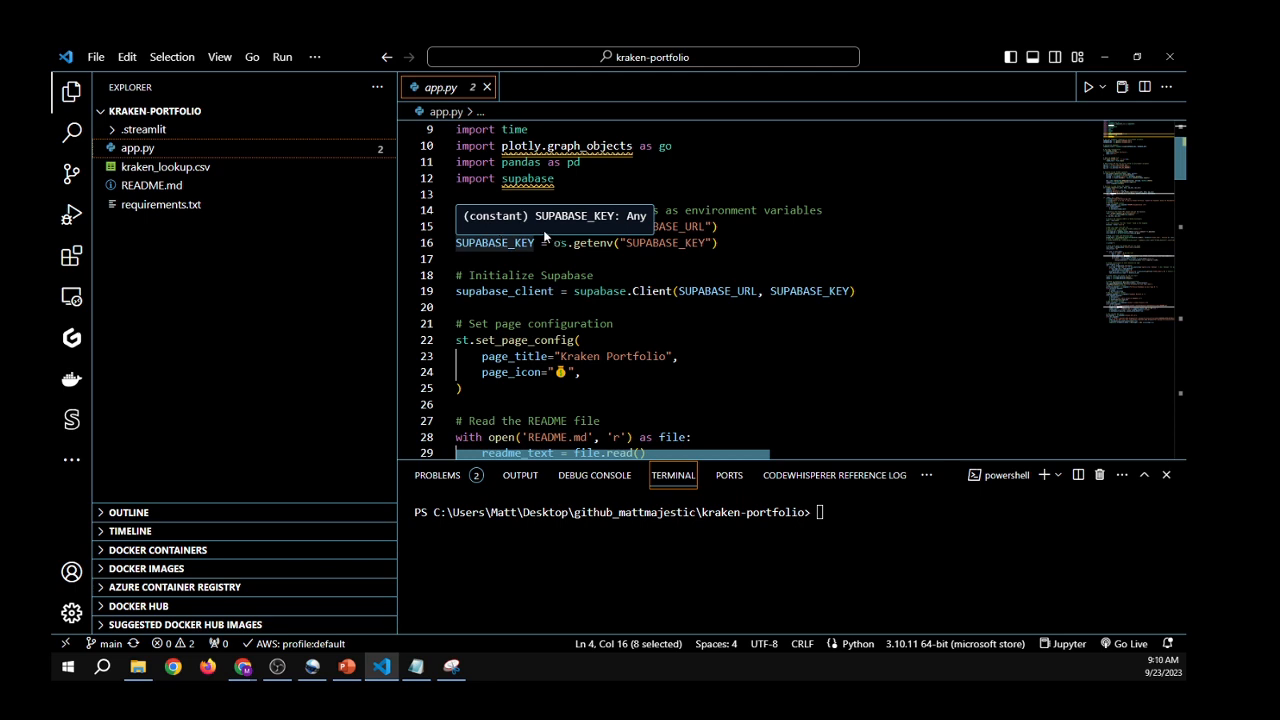
{"action": "mouse_move", "coordinate": [544, 238]}
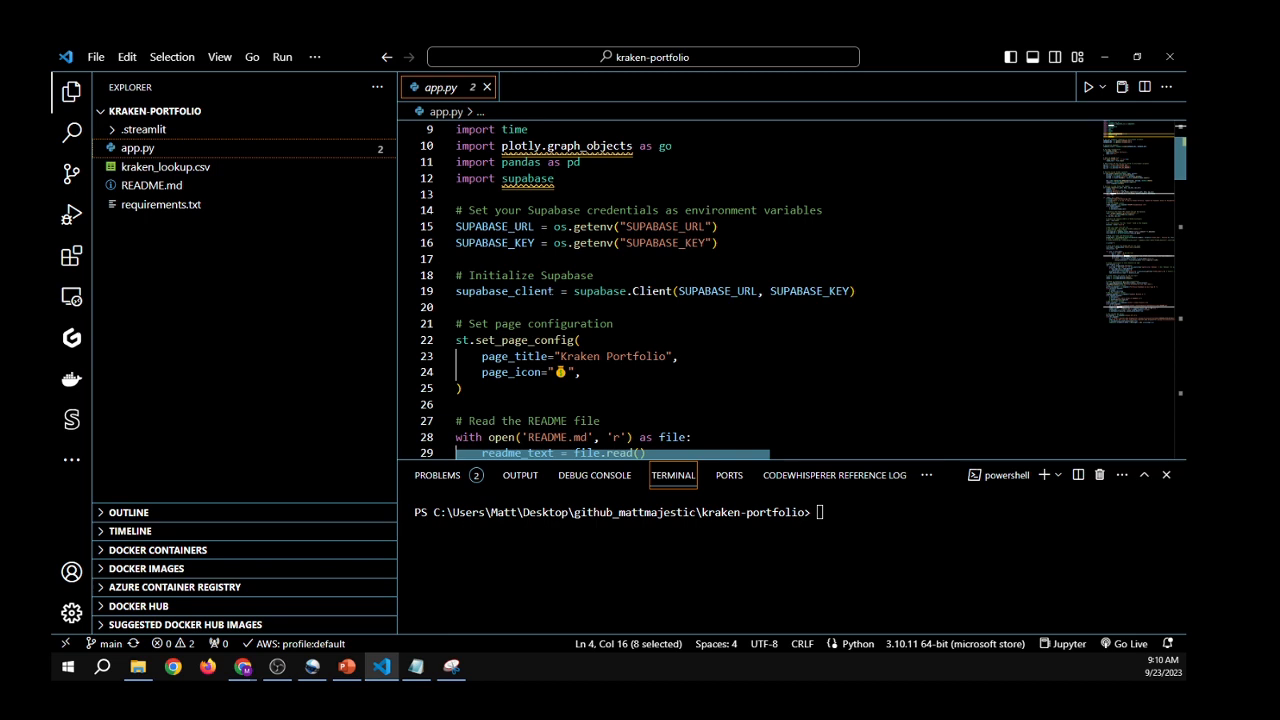
{"action": "double_click", "coordinate": [504, 292]}
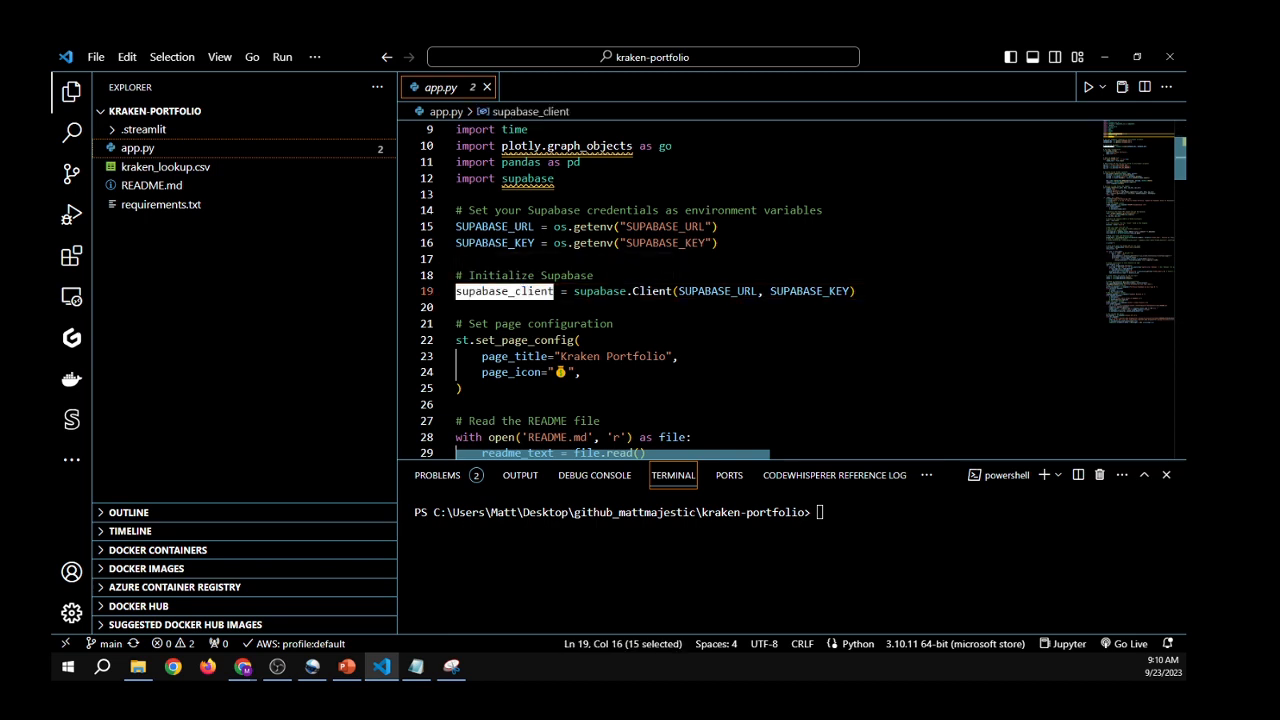
{"action": "scroll", "scroll_direction": "down", "scroll_amount": 3}
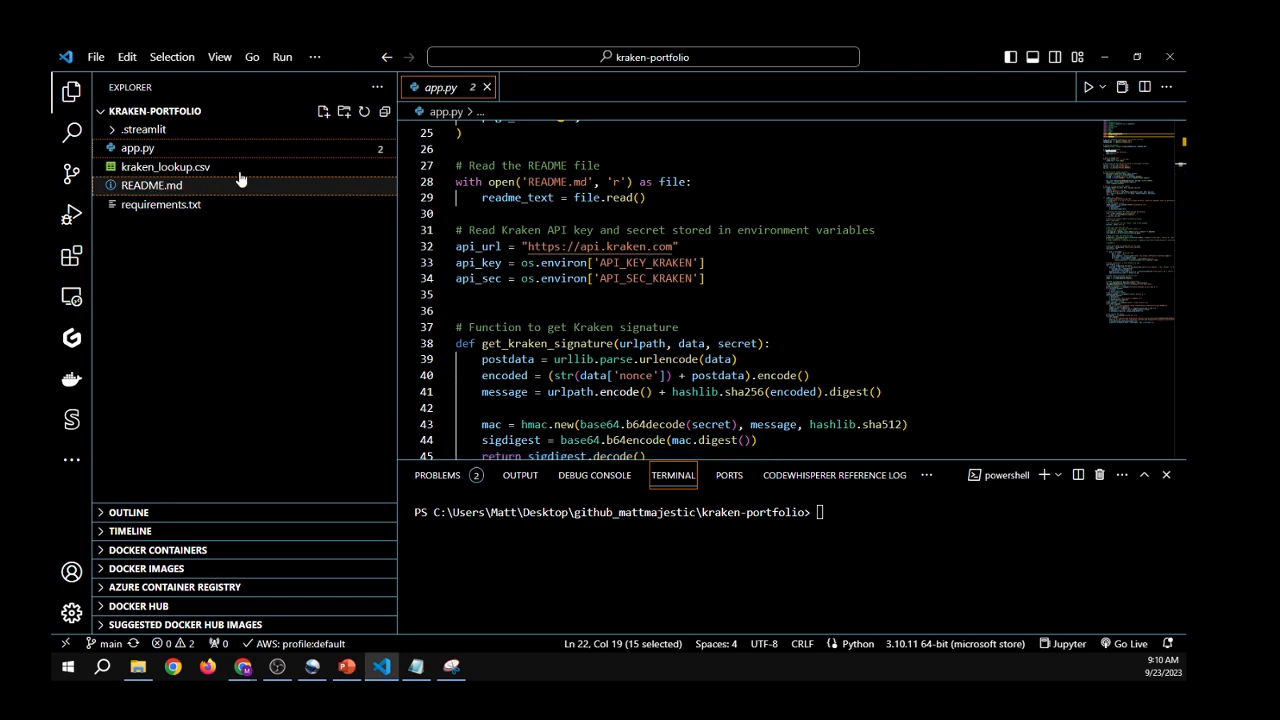
Glance at README.md, then scroll app.py through the Kraken signature and request code
{"action": "left_click", "coordinate": [488, 88]}
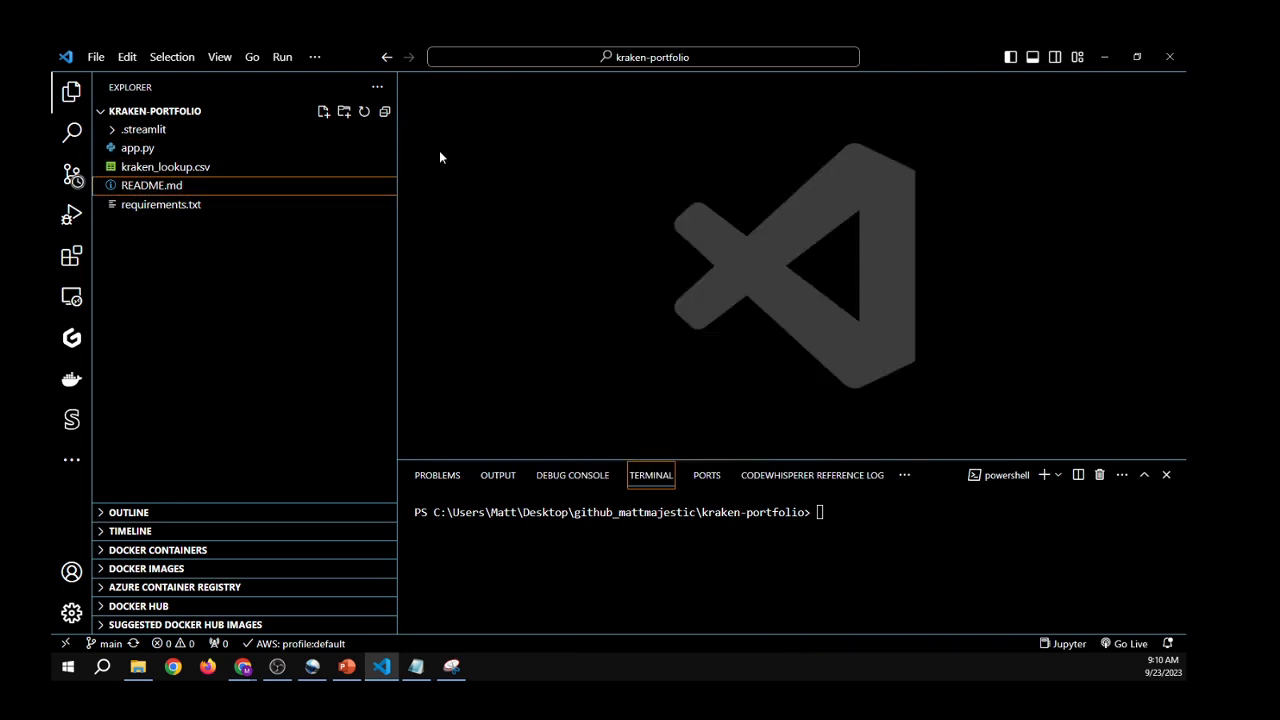
{"action": "left_click", "coordinate": [136, 148]}
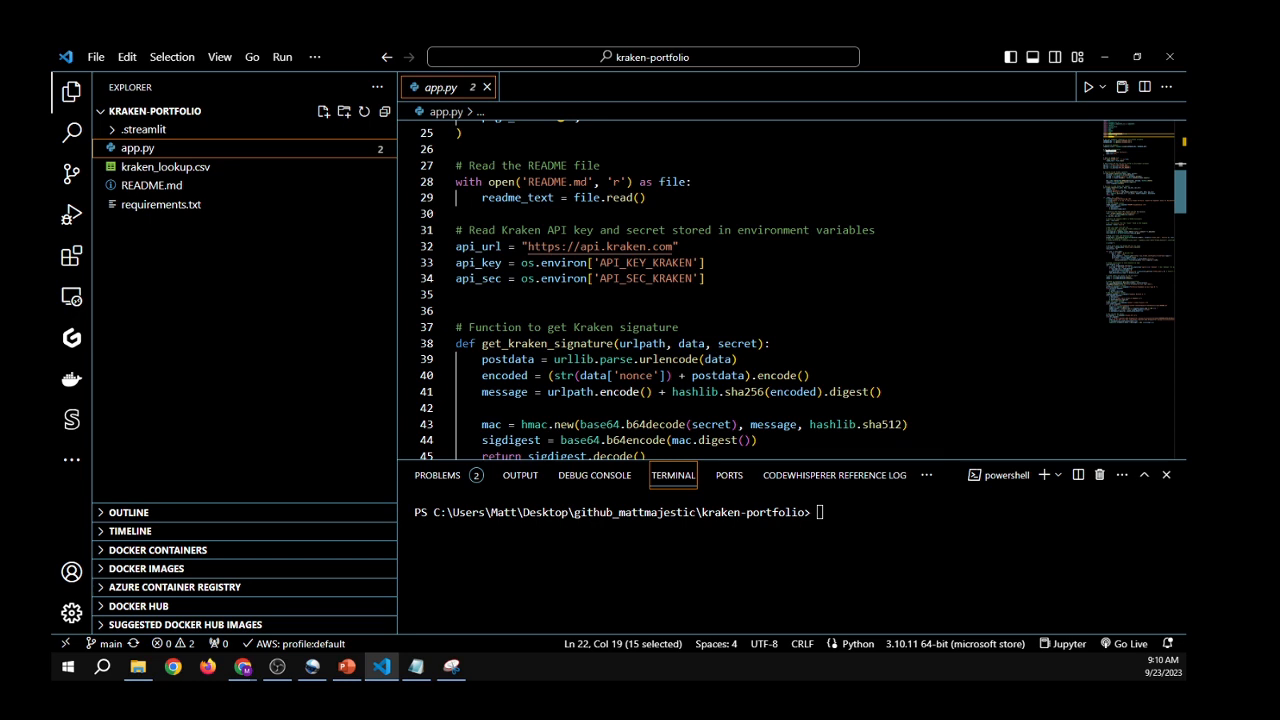
{"action": "scroll", "scroll_direction": "down", "scroll_amount": 3}
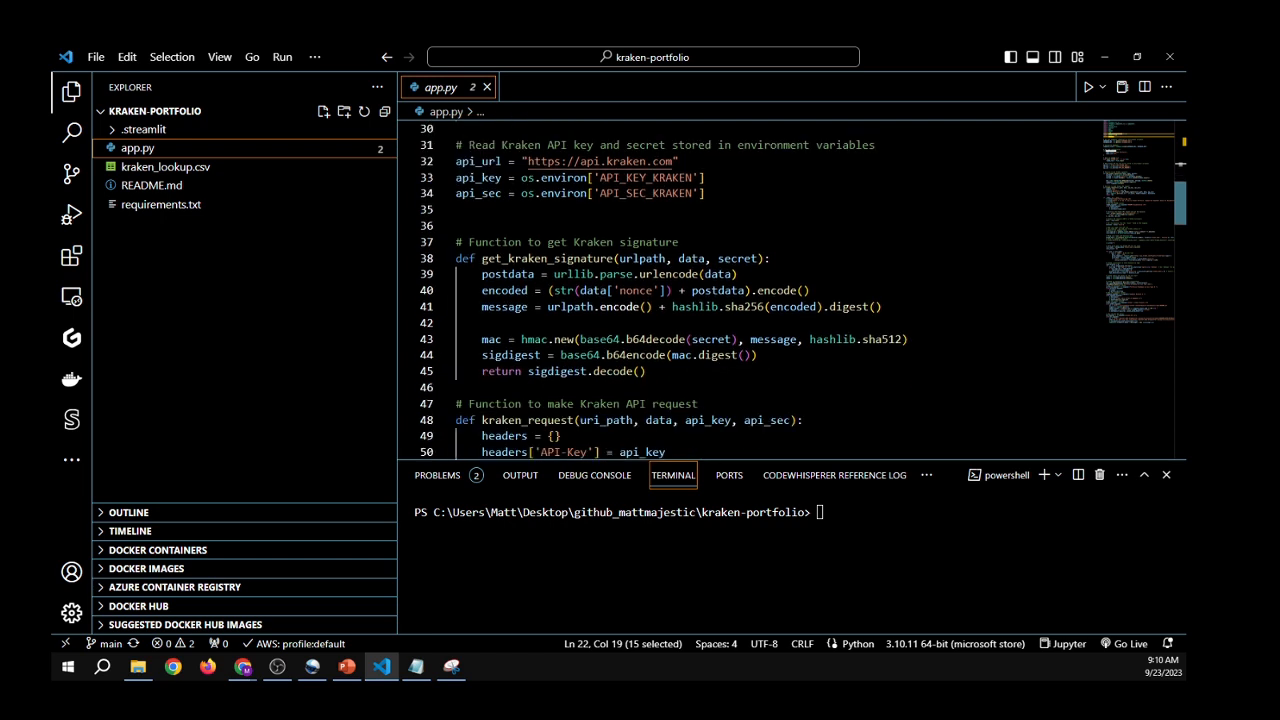
{"action": "scroll", "scroll_direction": "up", "scroll_amount": 3}
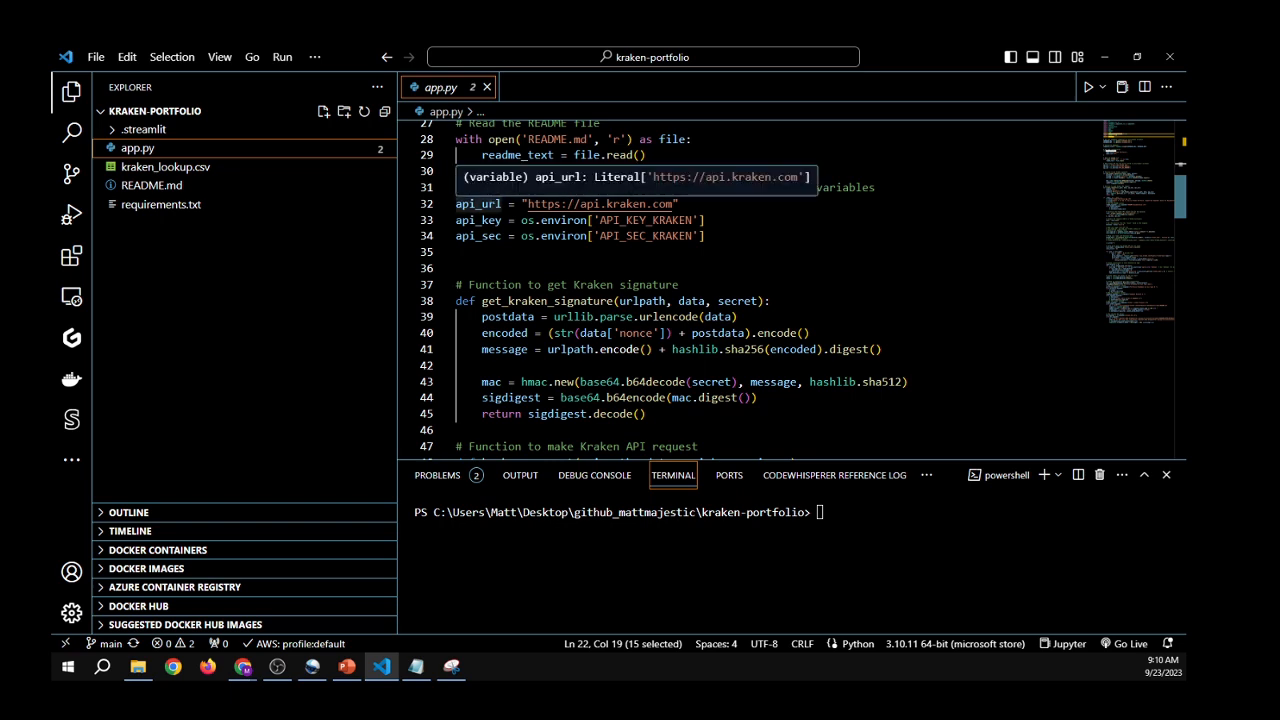
{"action": "mouse_move", "coordinate": [600, 204]}
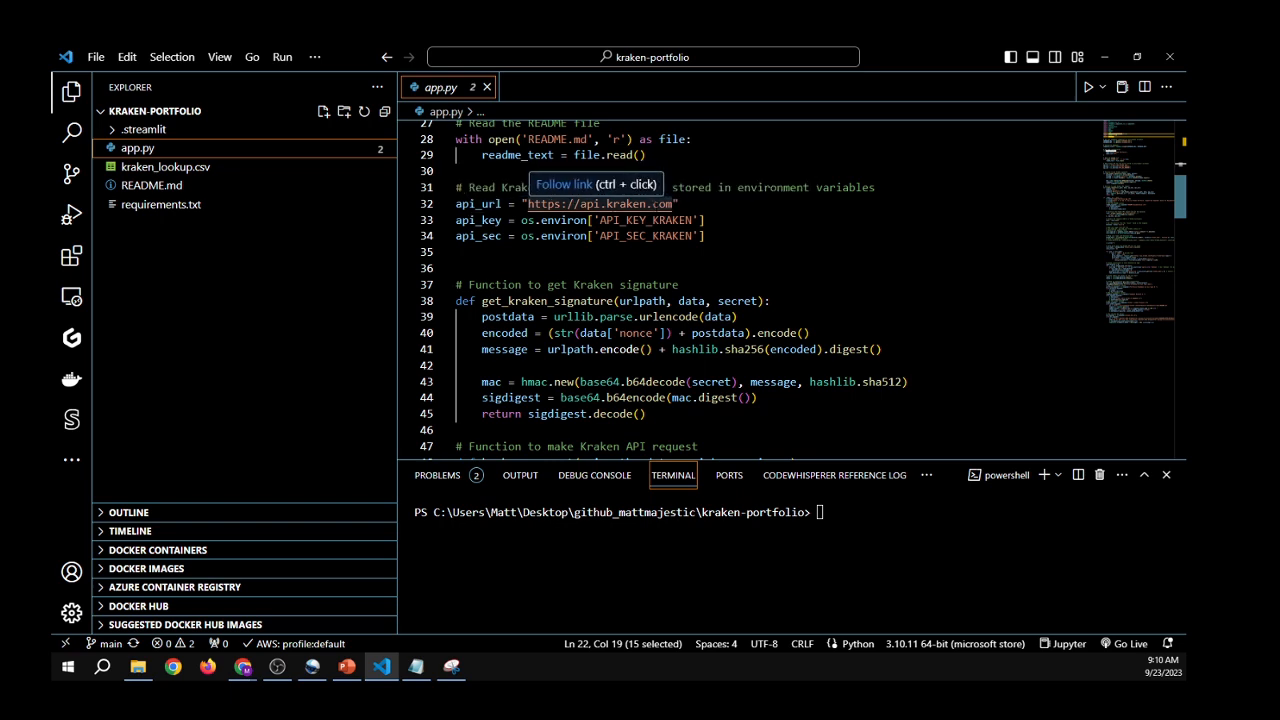
{"action": "scroll", "scroll_direction": "down", "scroll_amount": 3}
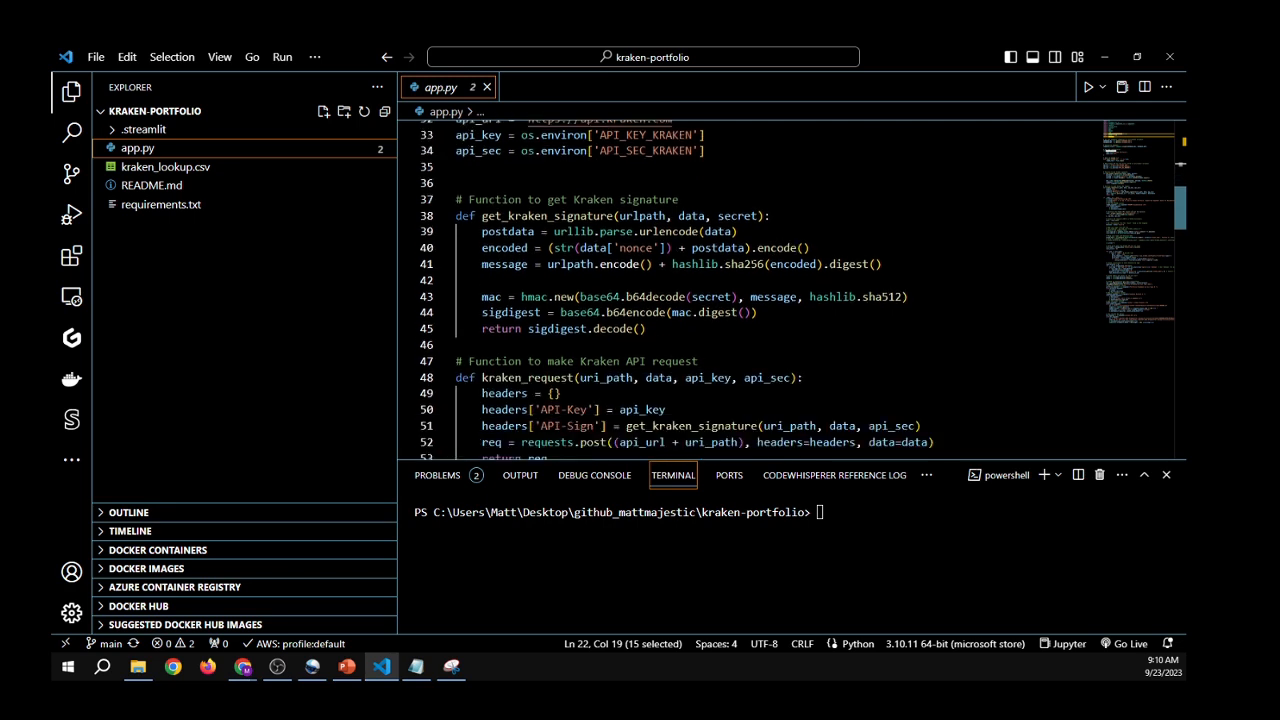
{"action": "scroll", "scroll_direction": "down", "scroll_amount": 3}
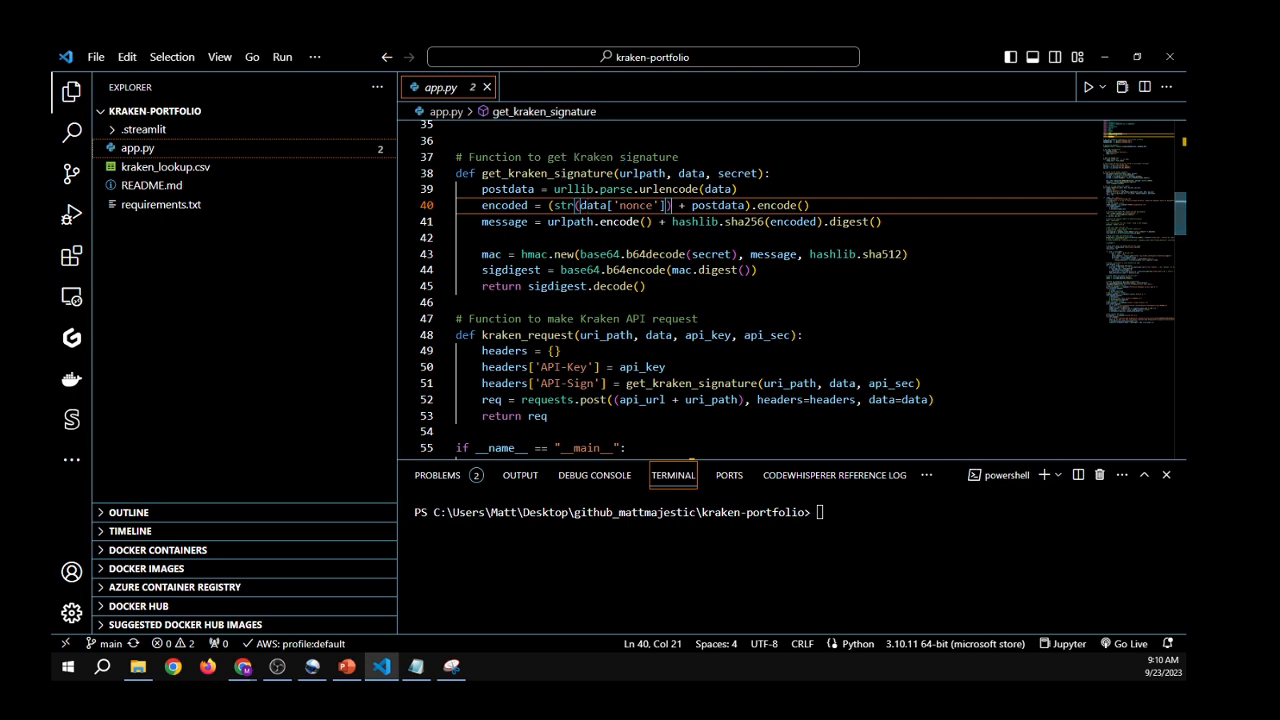
{"action": "scroll", "scroll_direction": "down", "scroll_amount": 3}
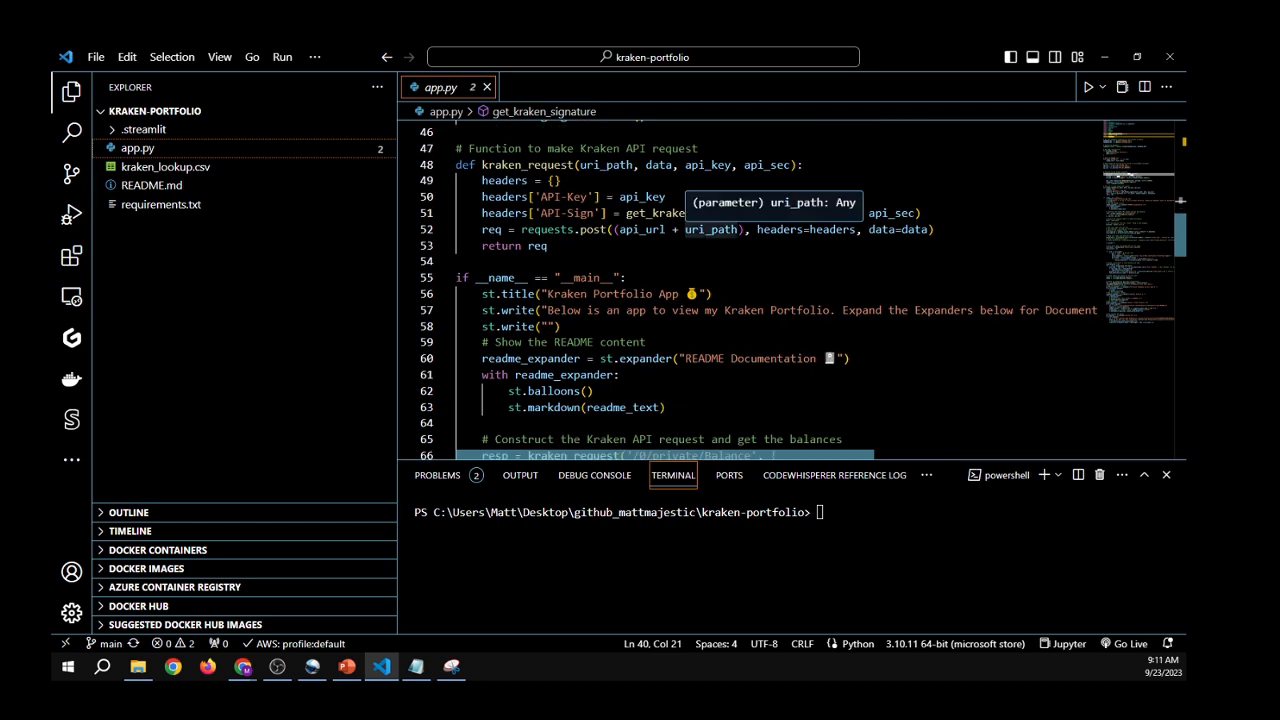
{"action": "scroll", "scroll_direction": "down", "scroll_amount": 3}
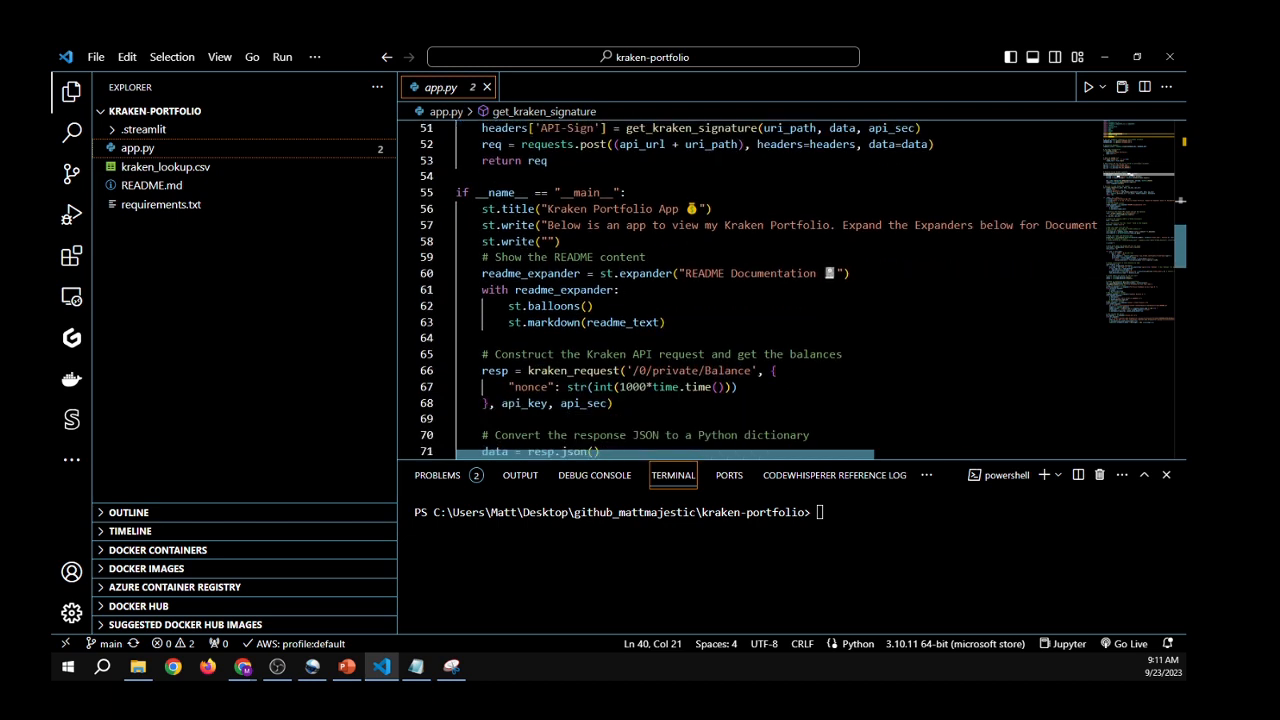
Highlight the resp and balances variables in the balance request and coin-type merge code
{"action": "scroll", "scroll_direction": "down", "scroll_amount": 3}
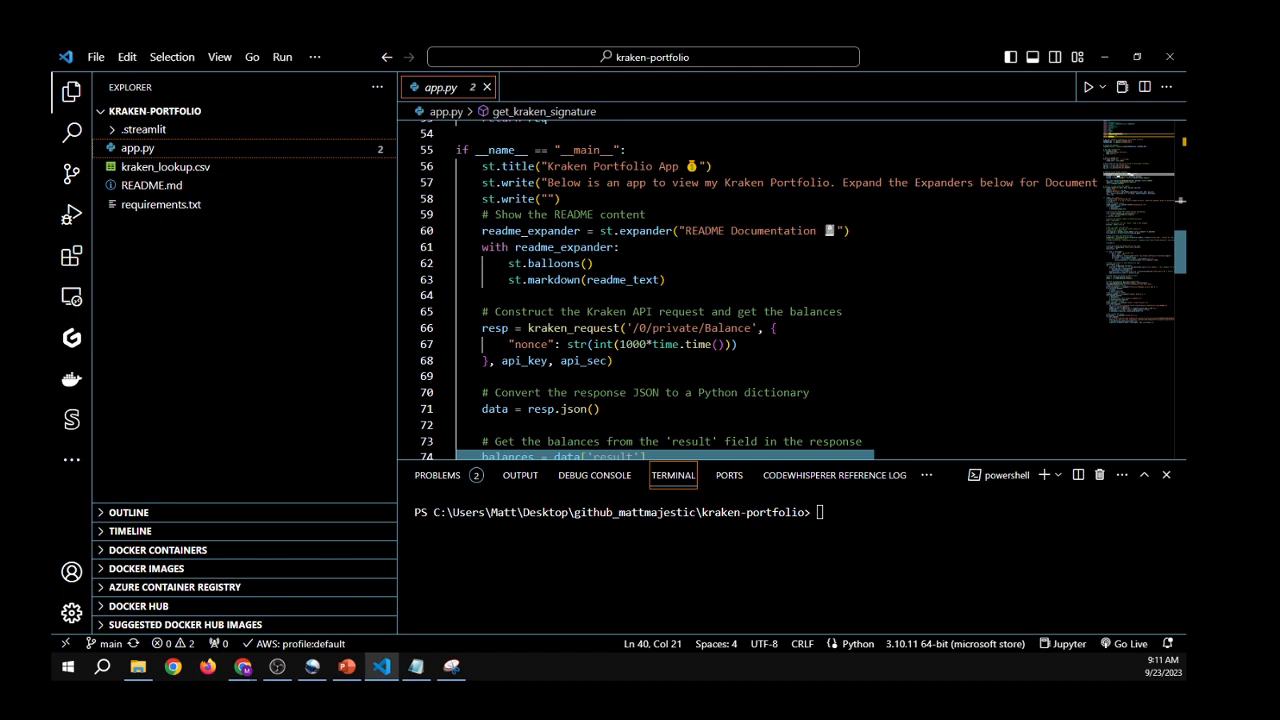
{"action": "scroll", "scroll_direction": "down", "scroll_amount": 3}
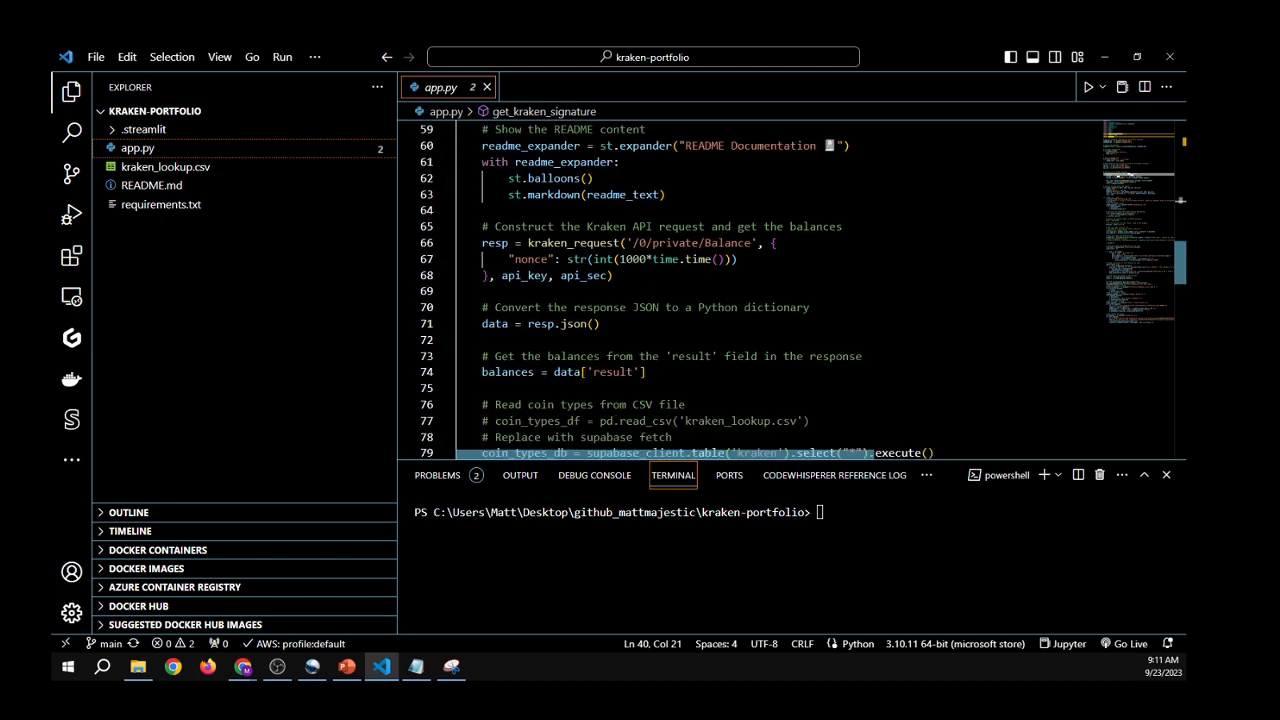
{"action": "double_click", "coordinate": [572, 242]}
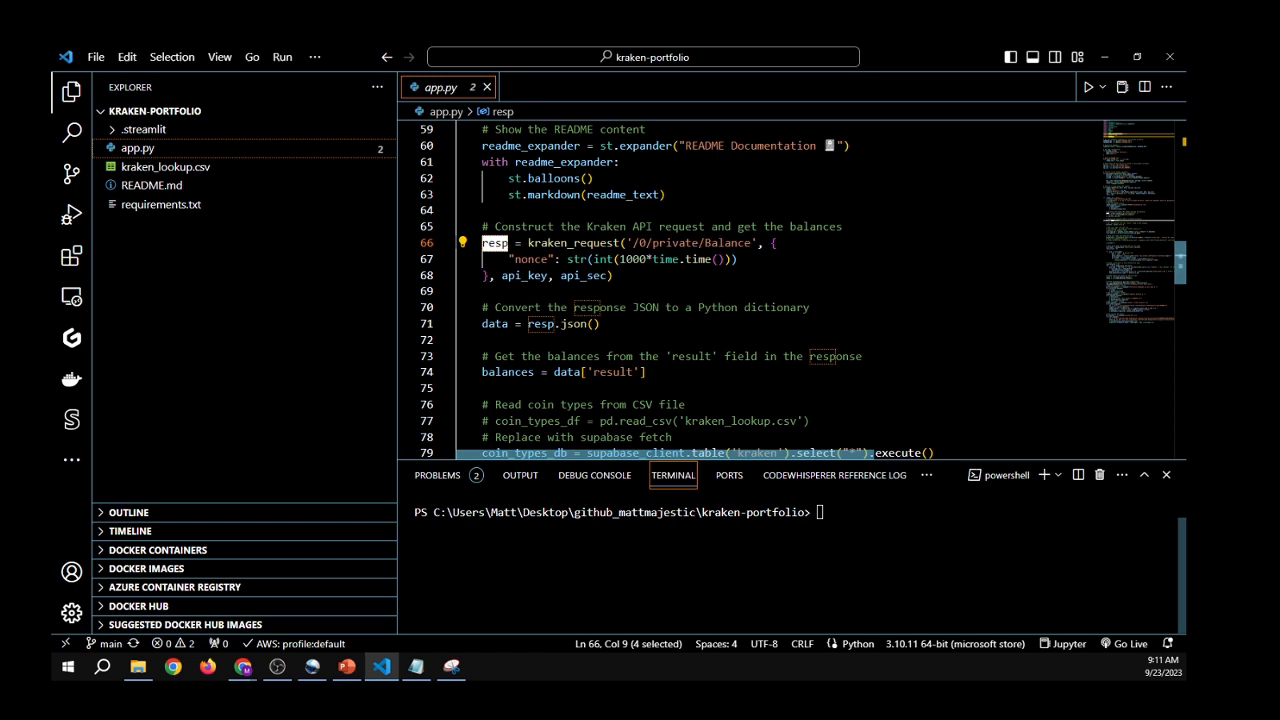
{"action": "scroll", "scroll_direction": "down", "scroll_amount": 3}
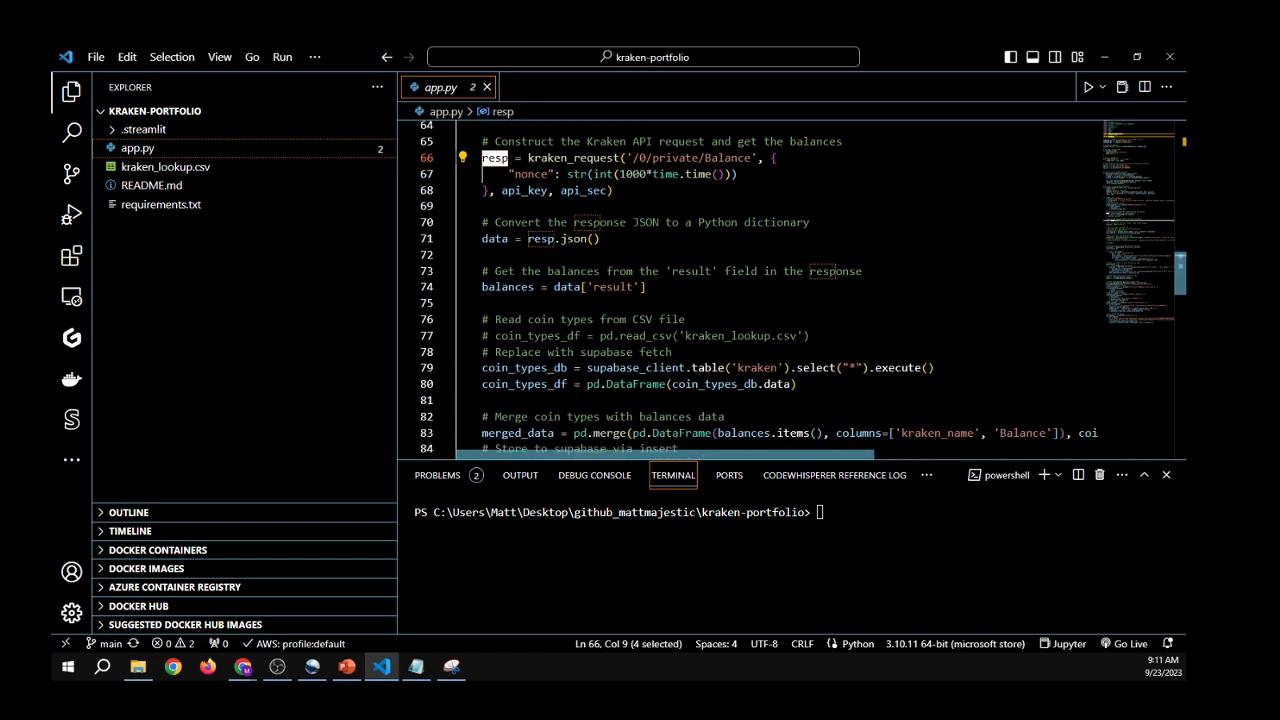
{"action": "double_click", "coordinate": [494, 238]}
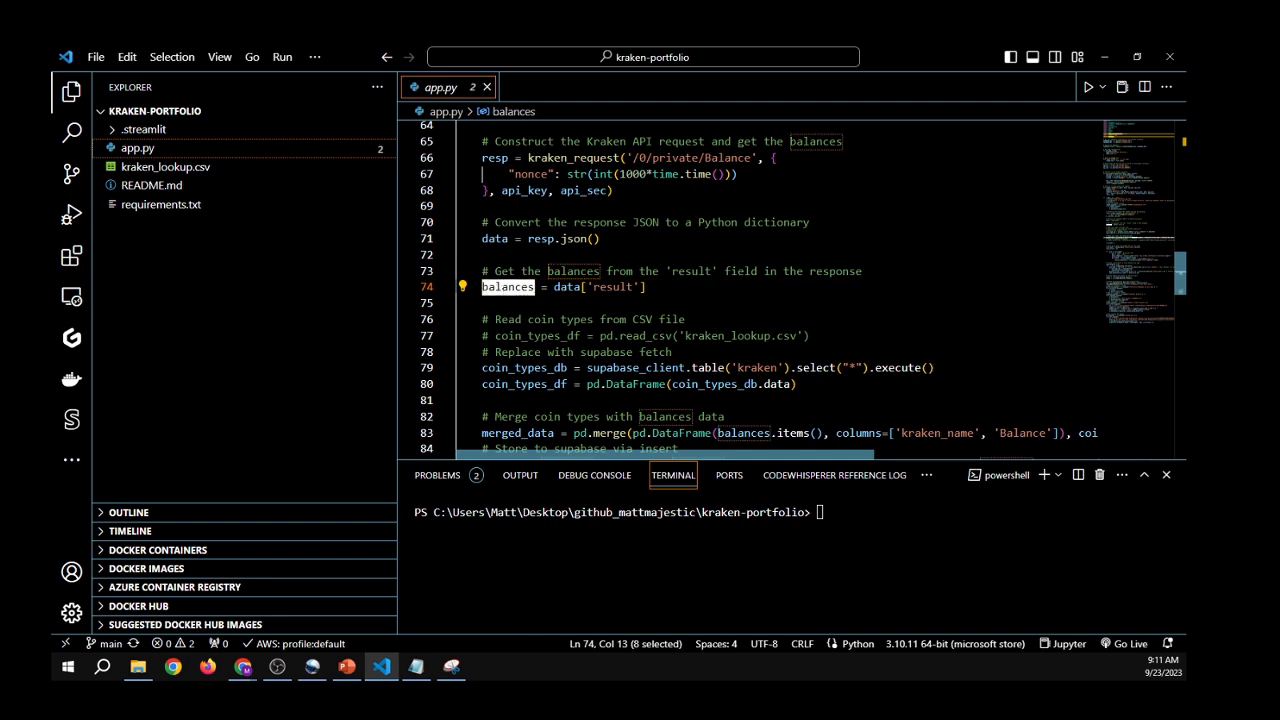
{"action": "scroll", "scroll_direction": "down", "scroll_amount": 3}
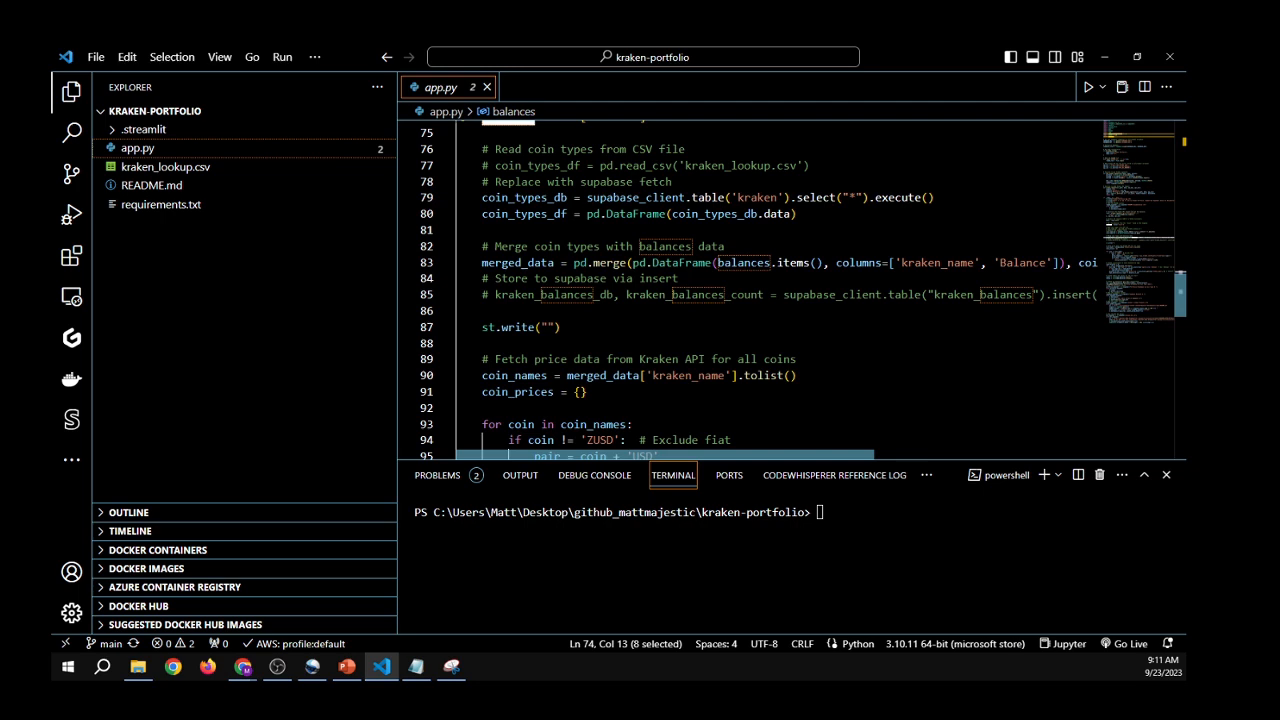
{"action": "mouse_move", "coordinate": [164, 166]}
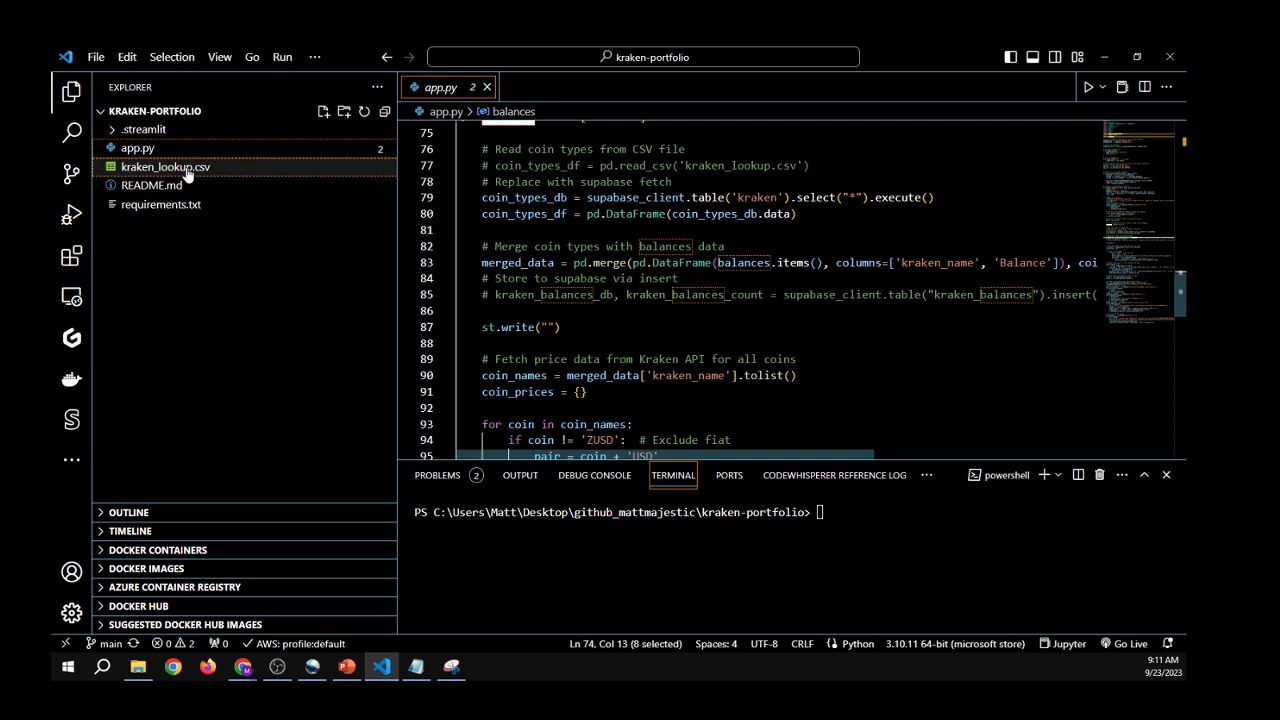
{"action": "left_click", "coordinate": [164, 166]}
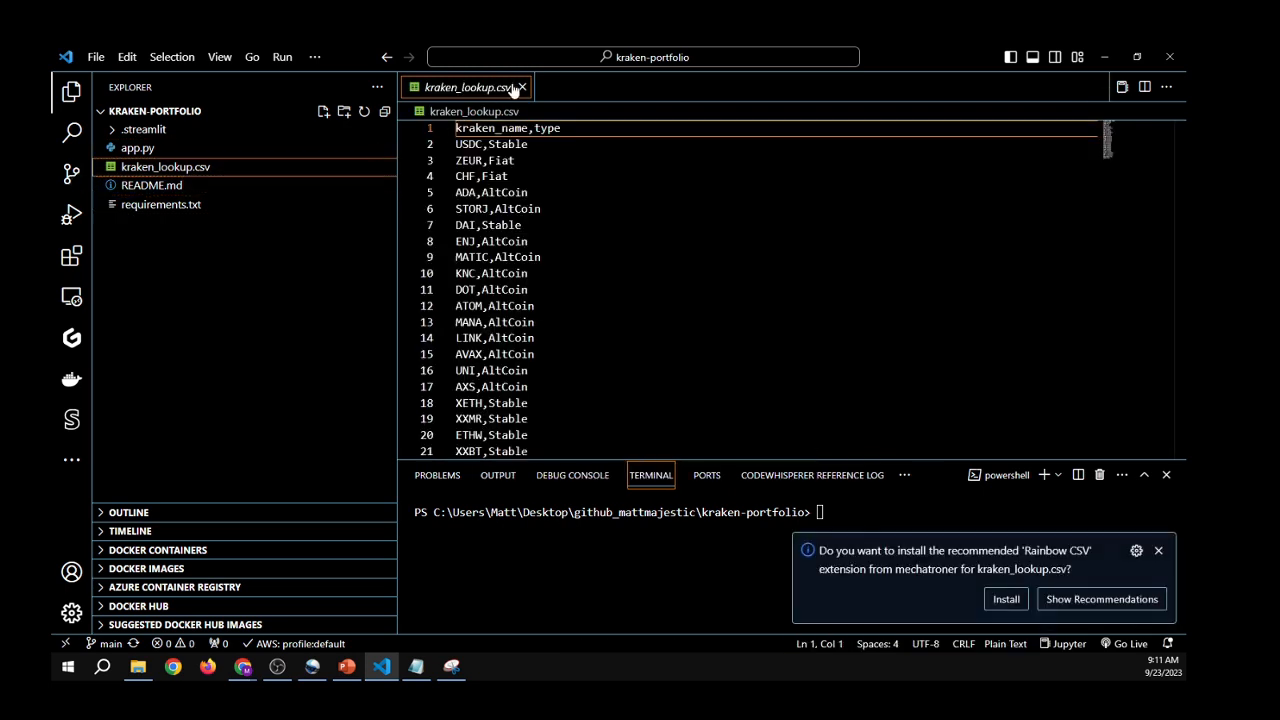
{"action": "left_click", "coordinate": [522, 88]}
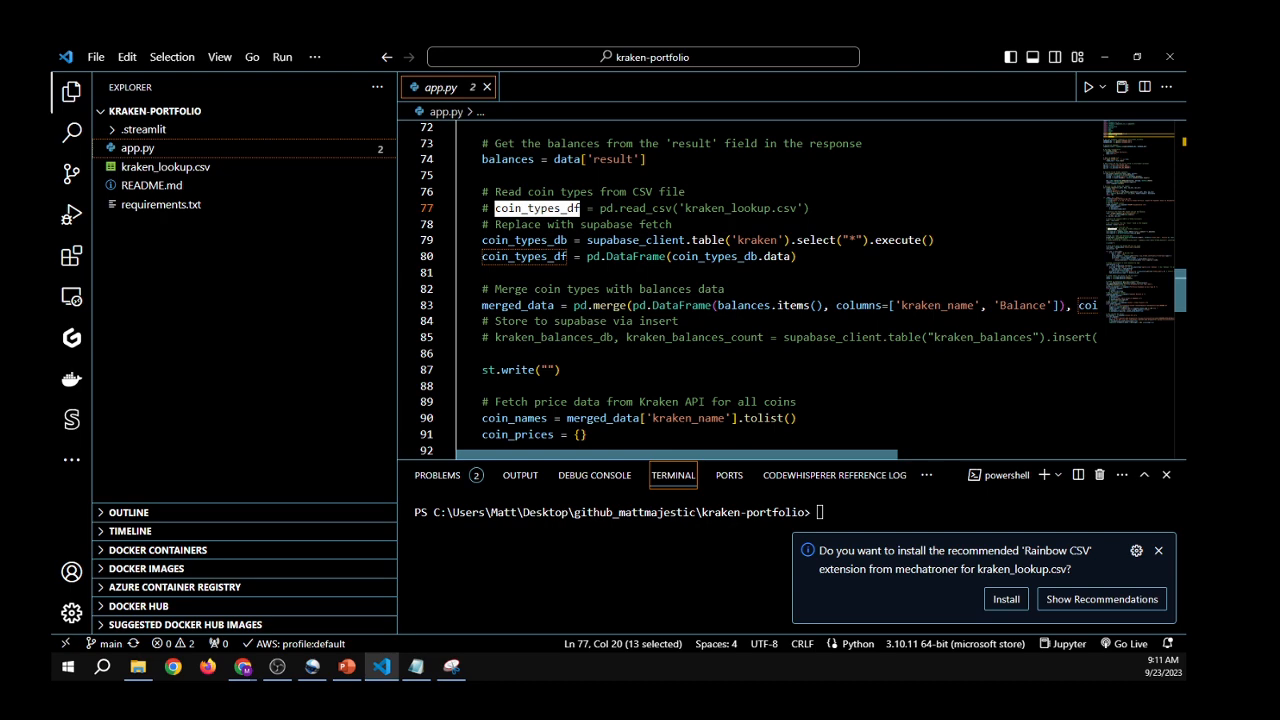
{"action": "scroll", "scroll_direction": "down", "scroll_amount": 3}
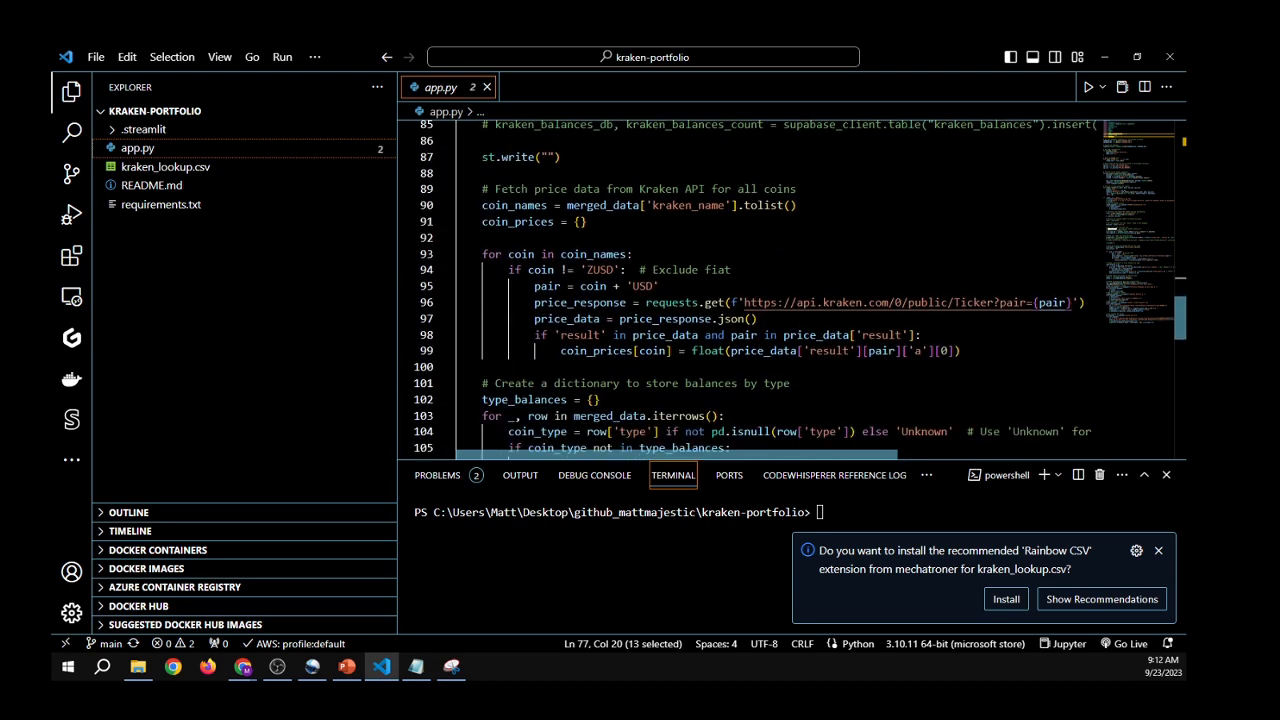
{"action": "scroll", "scroll_direction": "down", "scroll_amount": 3}
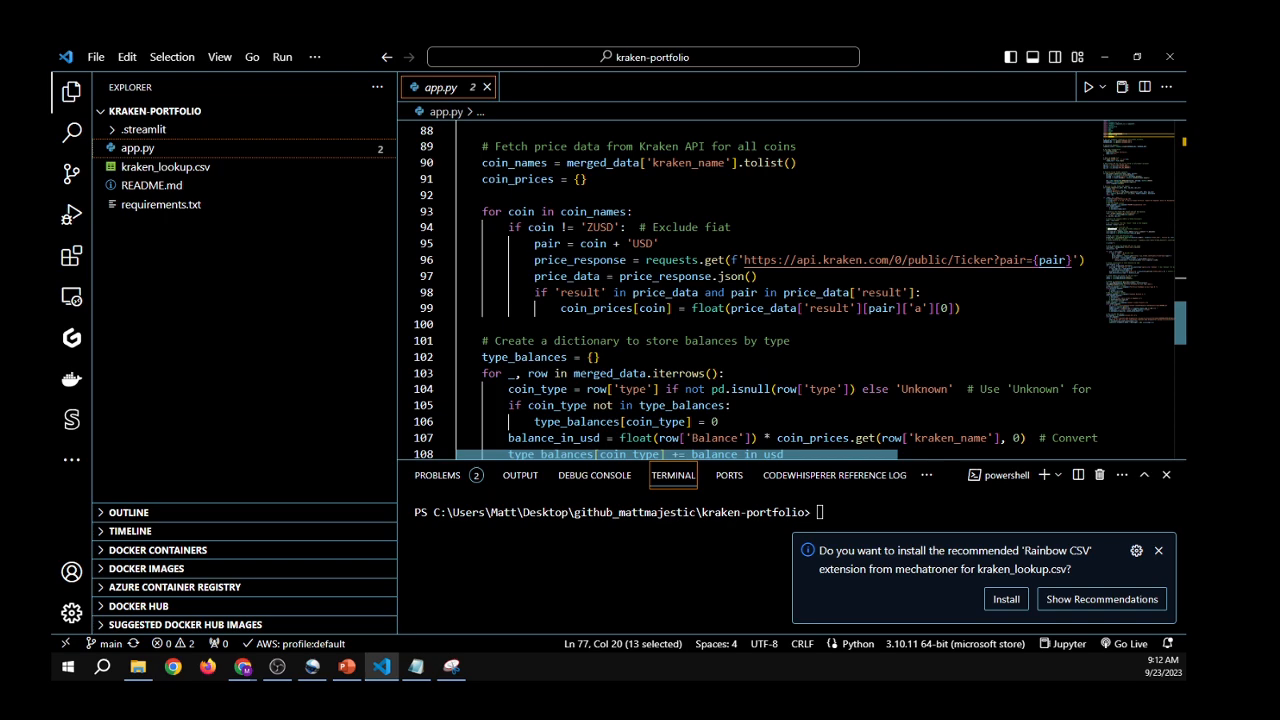
{"action": "scroll", "scroll_direction": "down", "scroll_amount": 3}
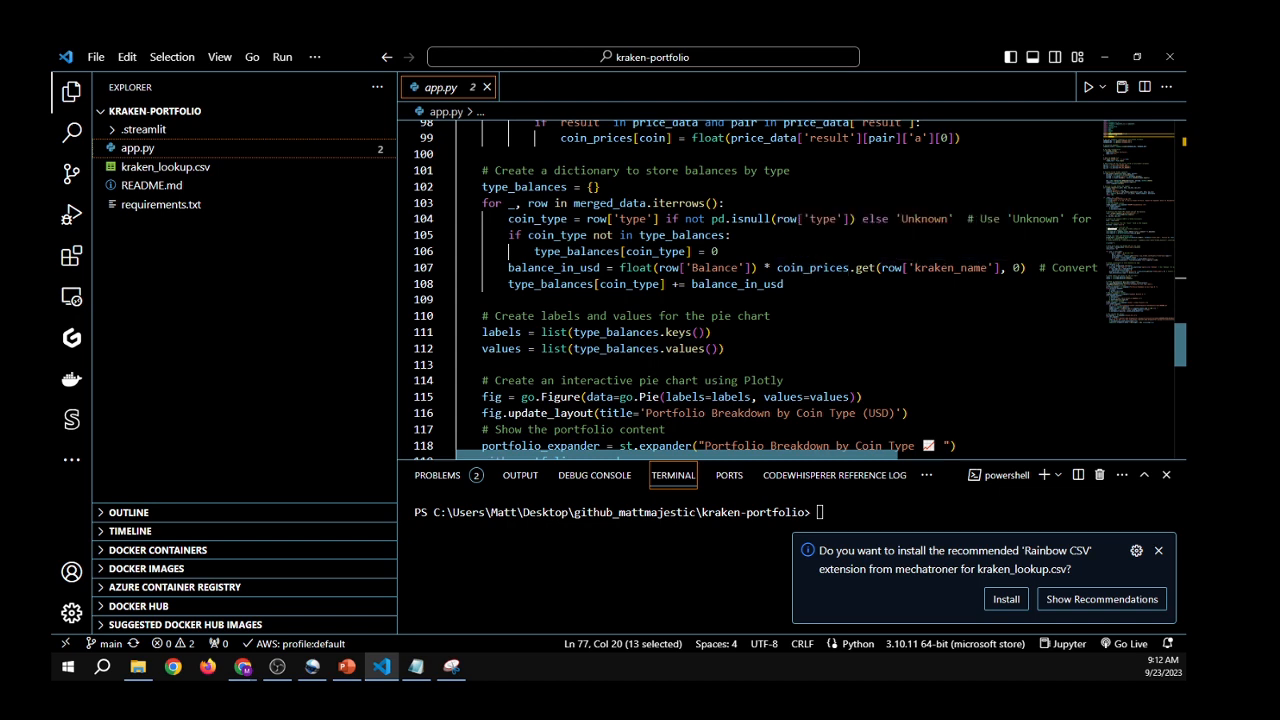
{"action": "scroll", "scroll_direction": "down", "scroll_amount": 3}
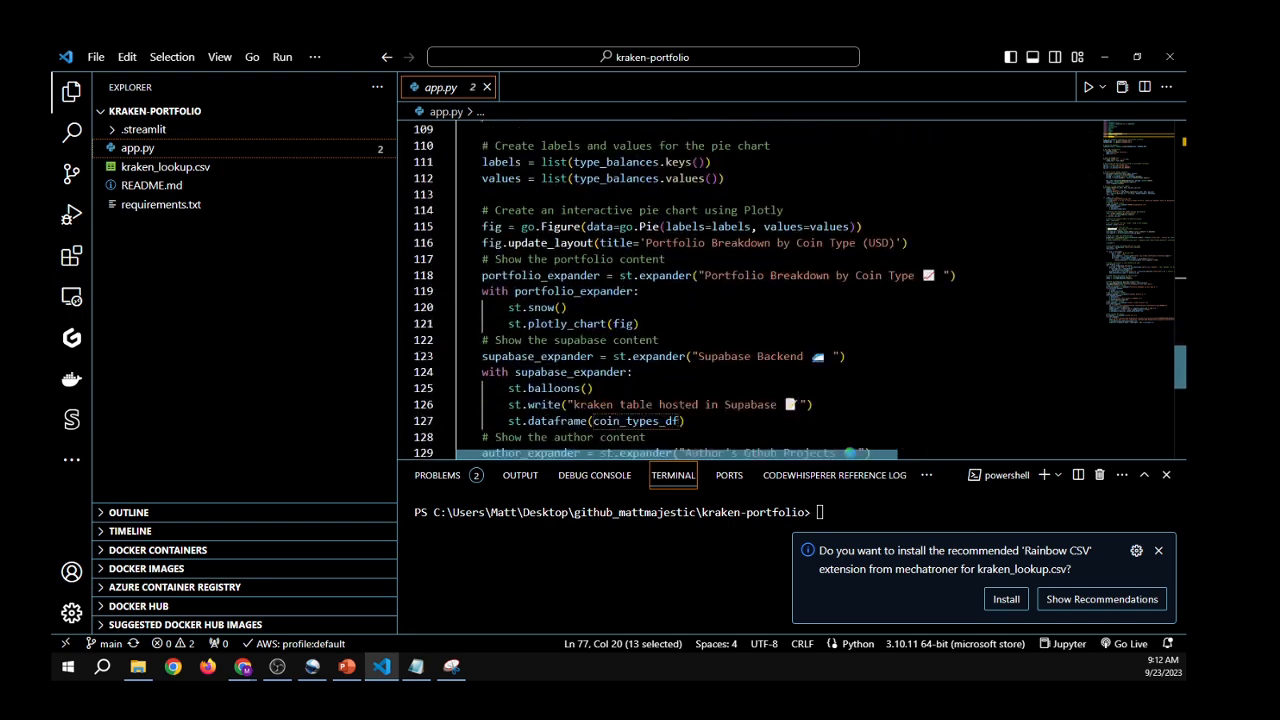
{"action": "scroll", "scroll_direction": "up", "scroll_amount": 3}
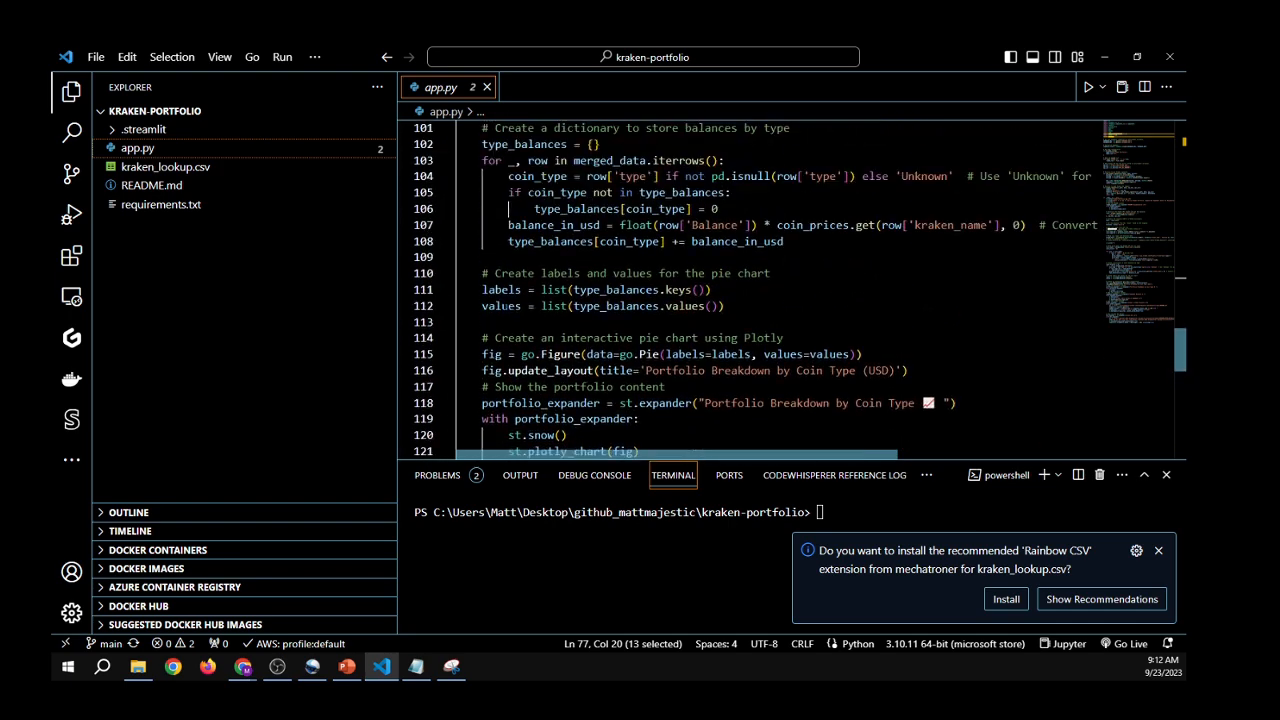
{"action": "scroll", "scroll_direction": "down", "scroll_amount": 3}
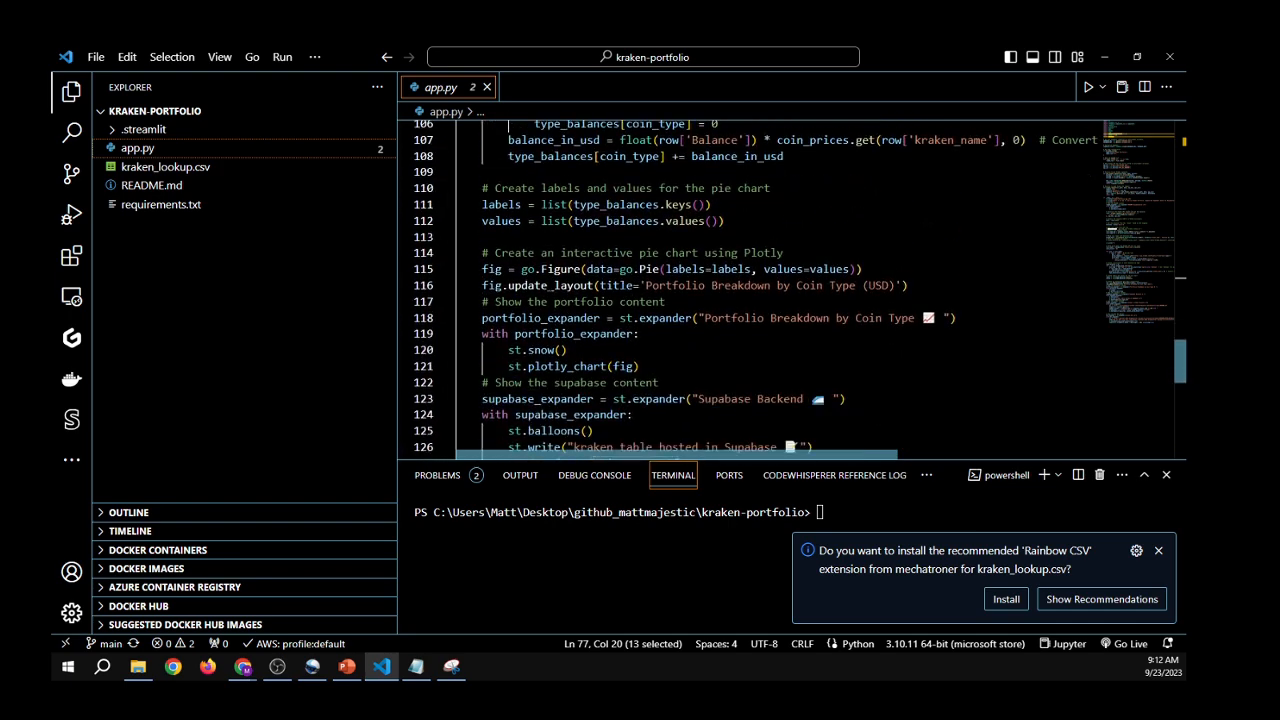
{"action": "scroll", "scroll_direction": "down", "scroll_amount": 3}
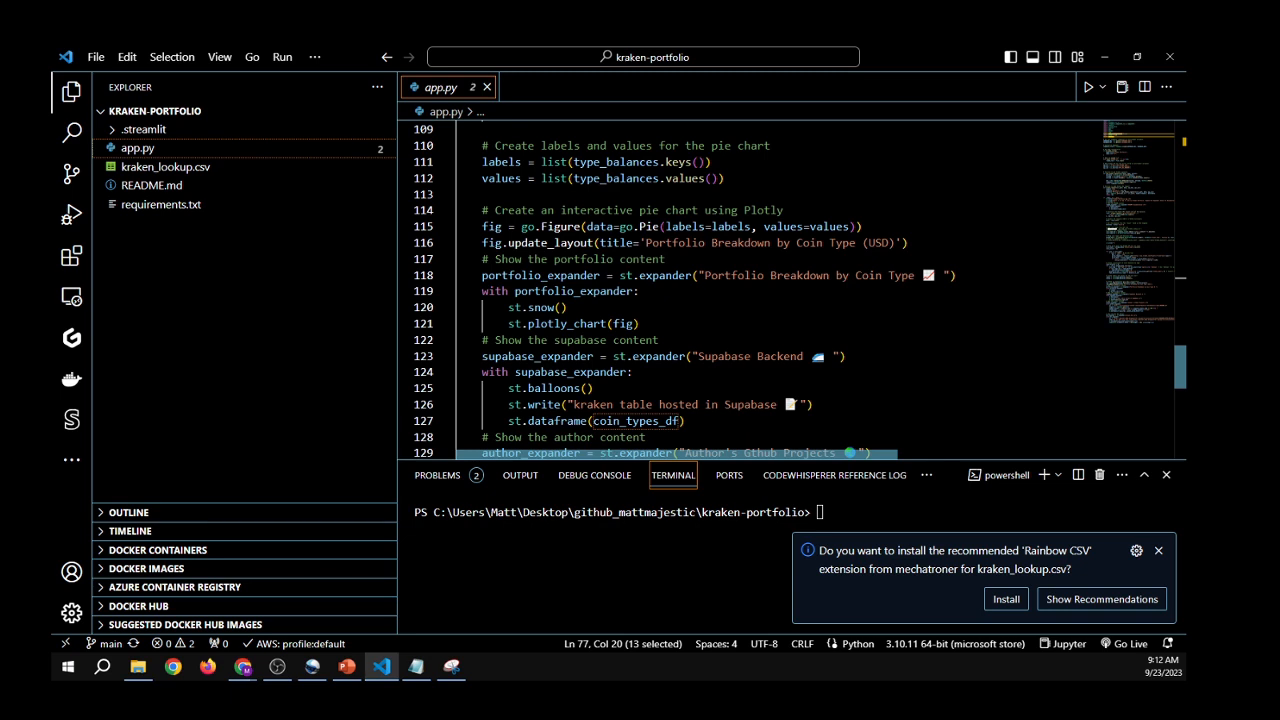
{"action": "double_click", "coordinate": [648, 226]}
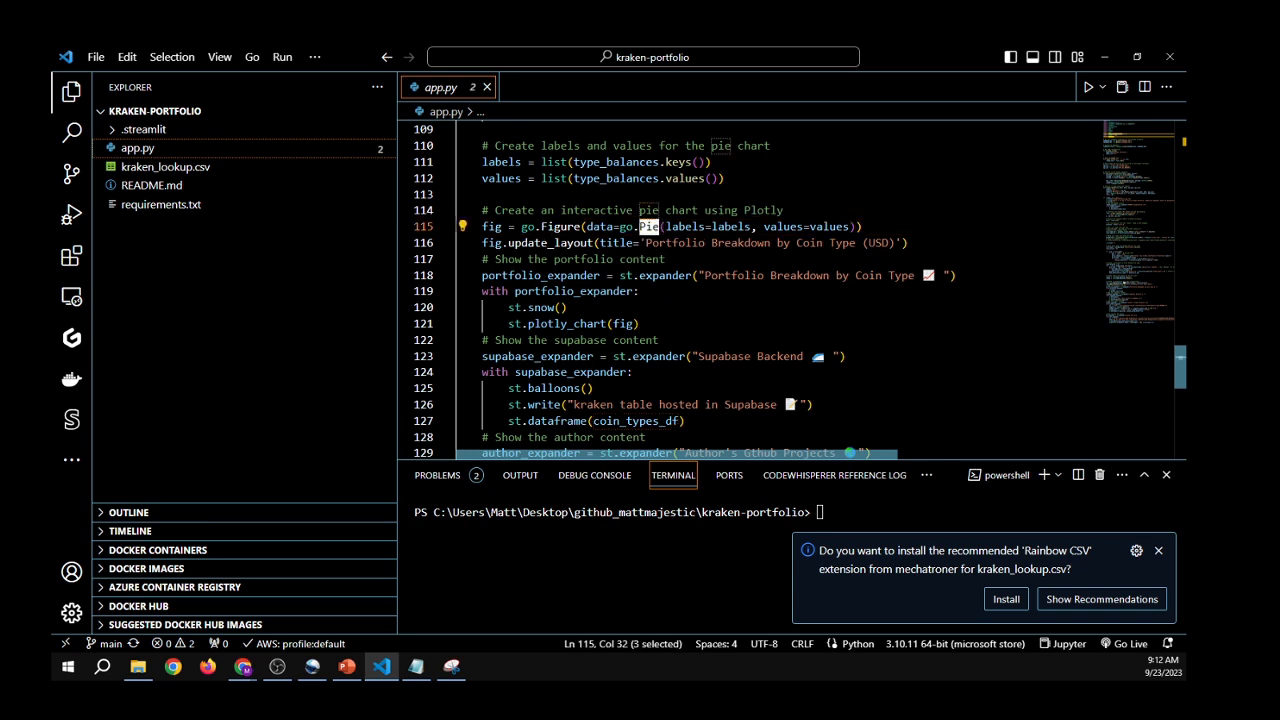
{"action": "scroll", "scroll_direction": "down", "scroll_amount": 3}
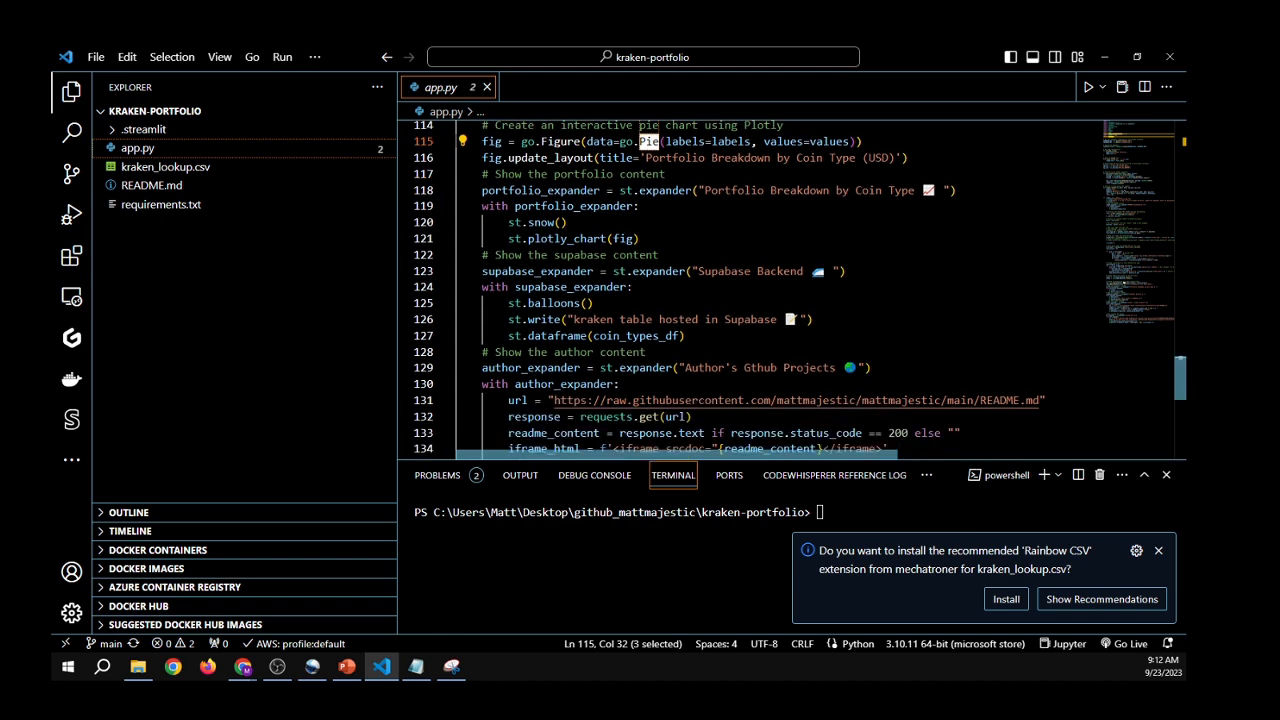
{"action": "left_click", "coordinate": [622, 238]}
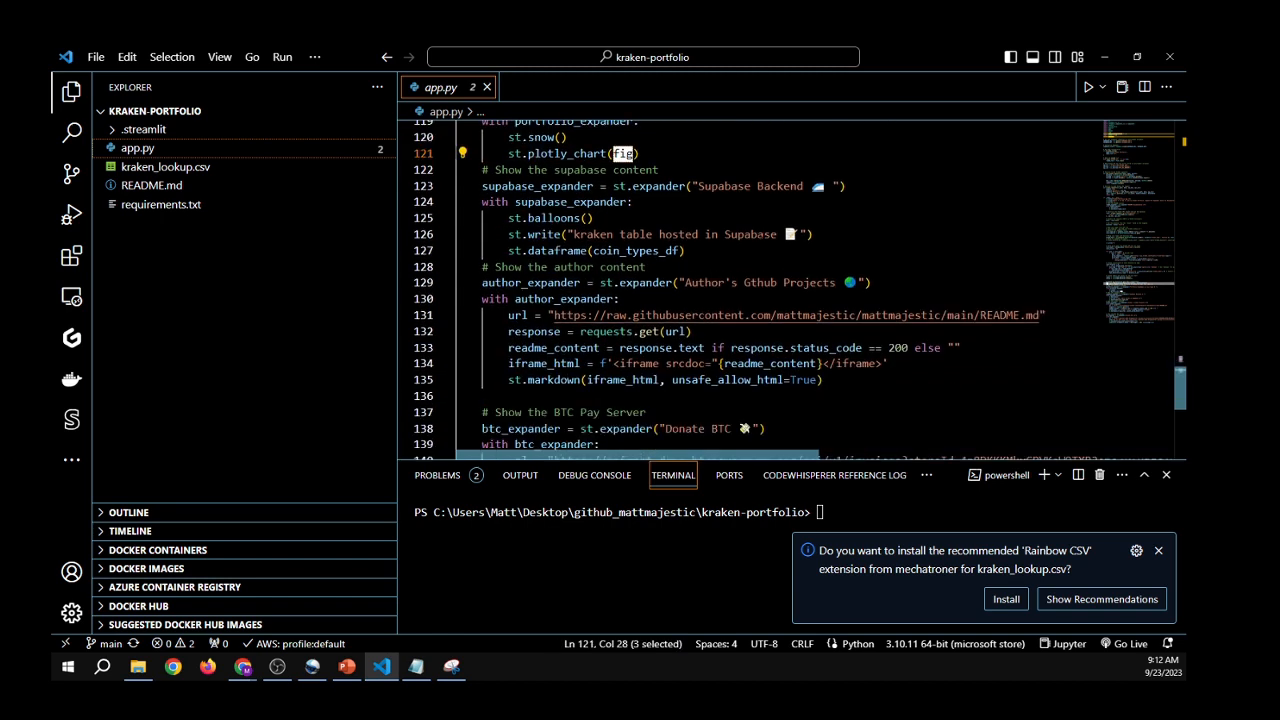
{"action": "scroll", "scroll_direction": "up", "scroll_amount": 3}
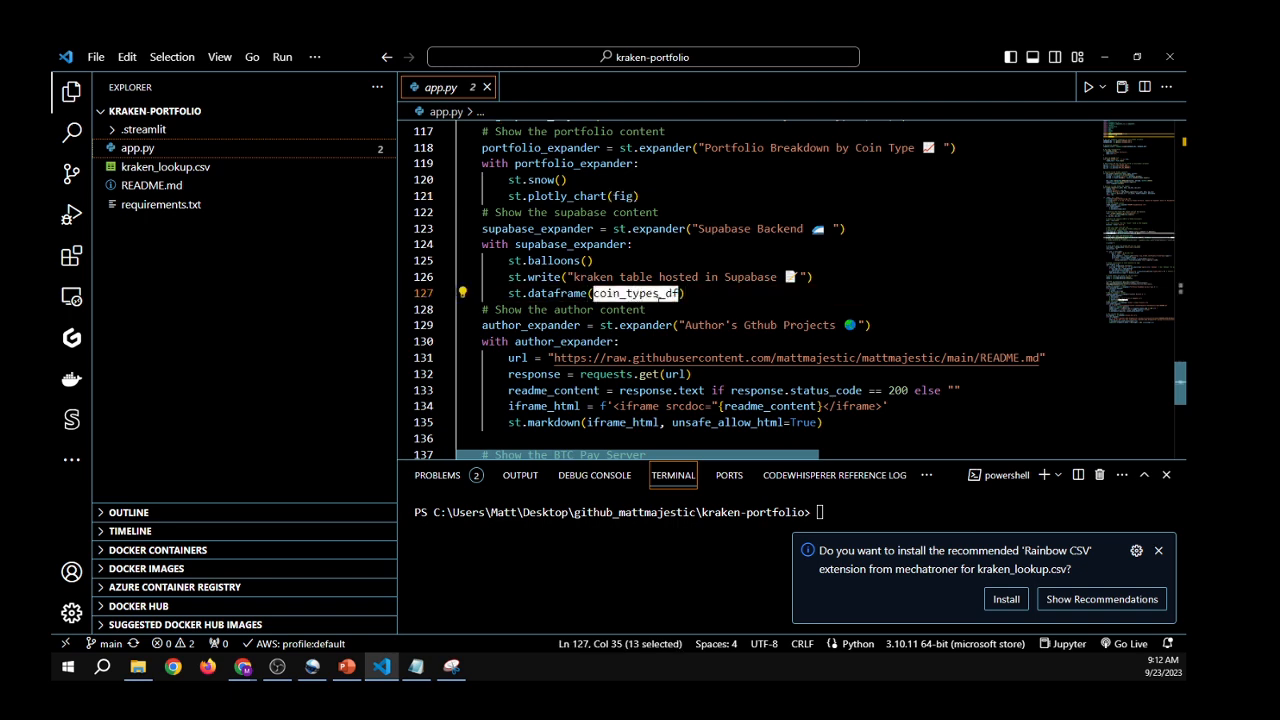
{"action": "mouse_move", "coordinate": [632, 292]}
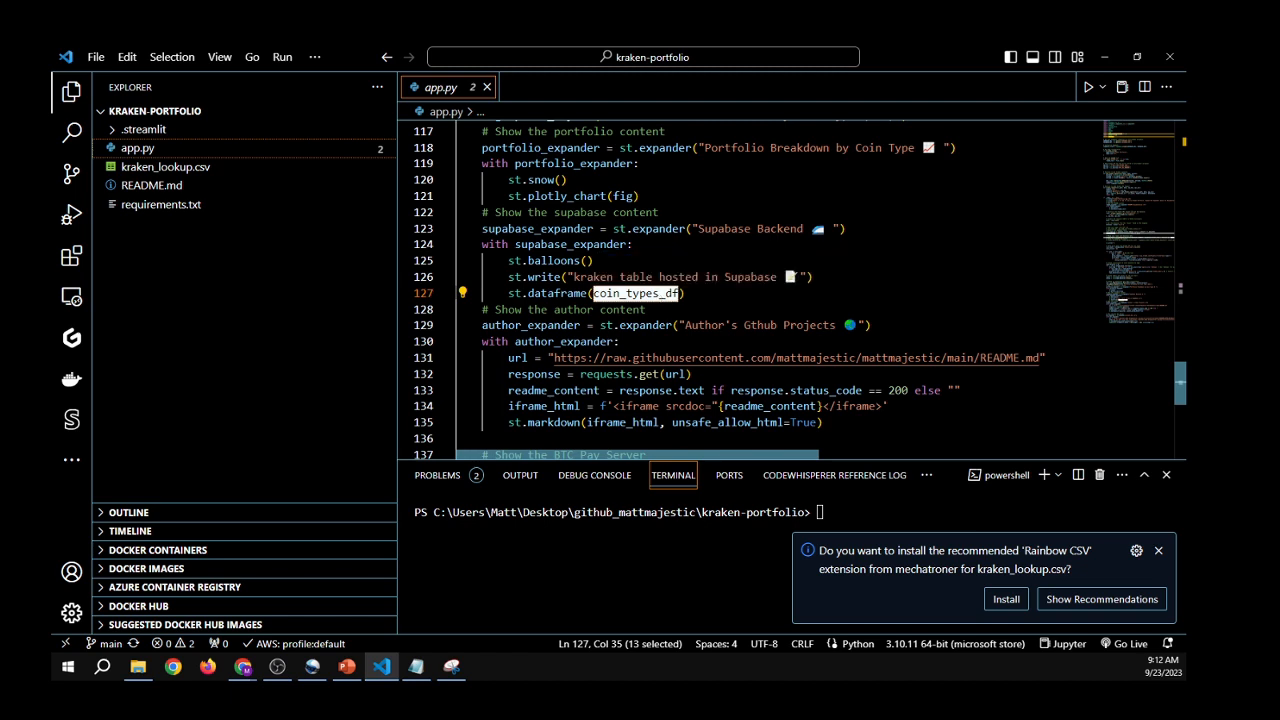
{"action": "scroll", "scroll_direction": "down", "scroll_amount": 3}
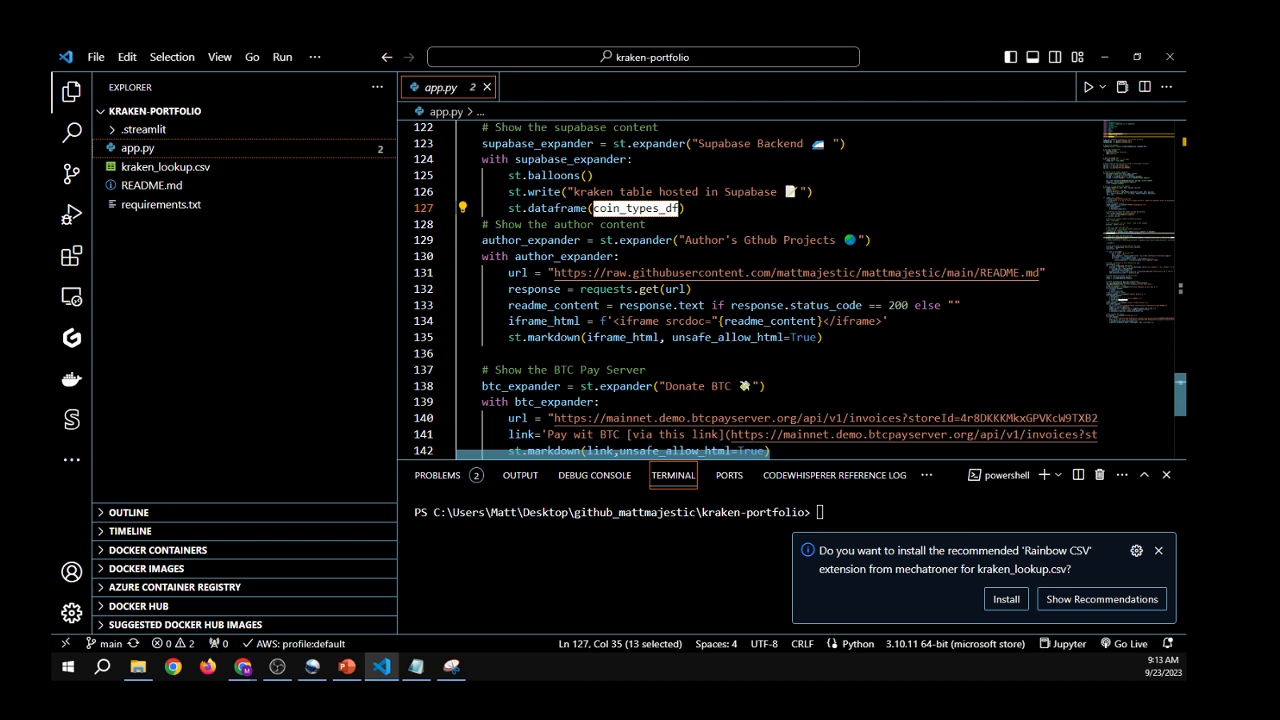
{"action": "scroll", "scroll_direction": "down", "scroll_amount": 3}
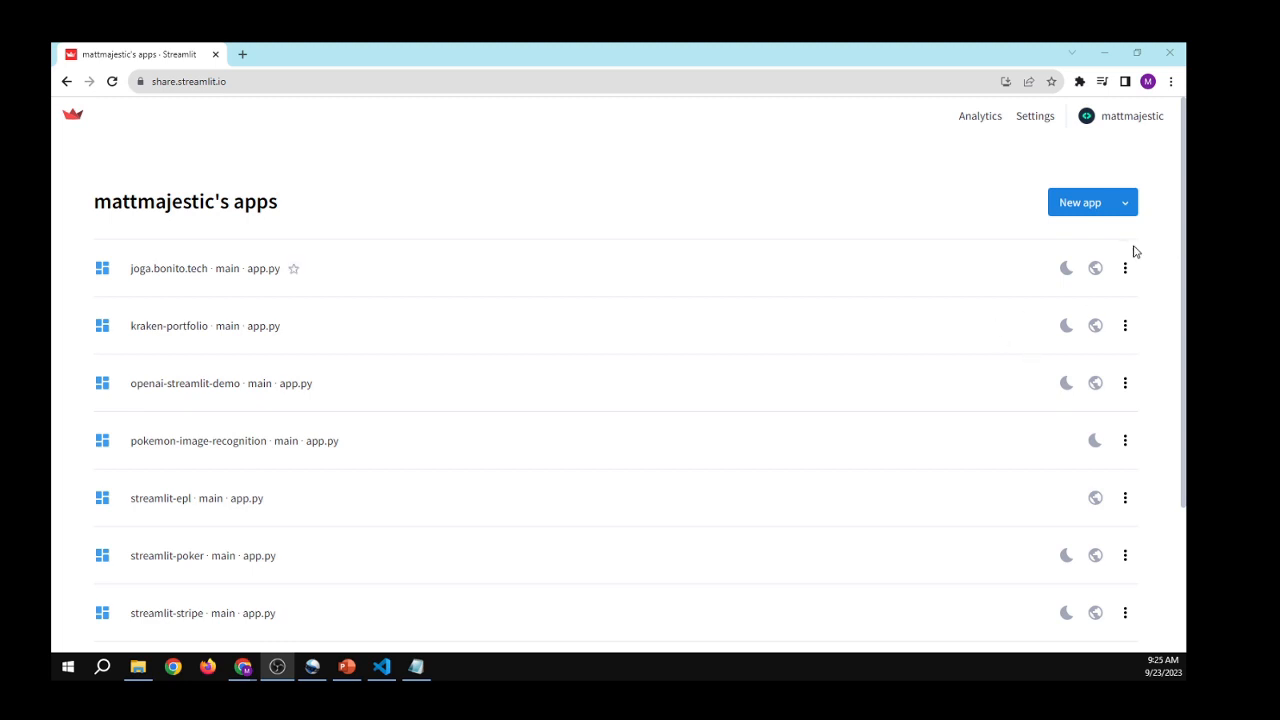
Fill the new-app deploy form with kraken-portfolio, branch main and main file app.py
{"action": "left_click", "coordinate": [1124, 202]}
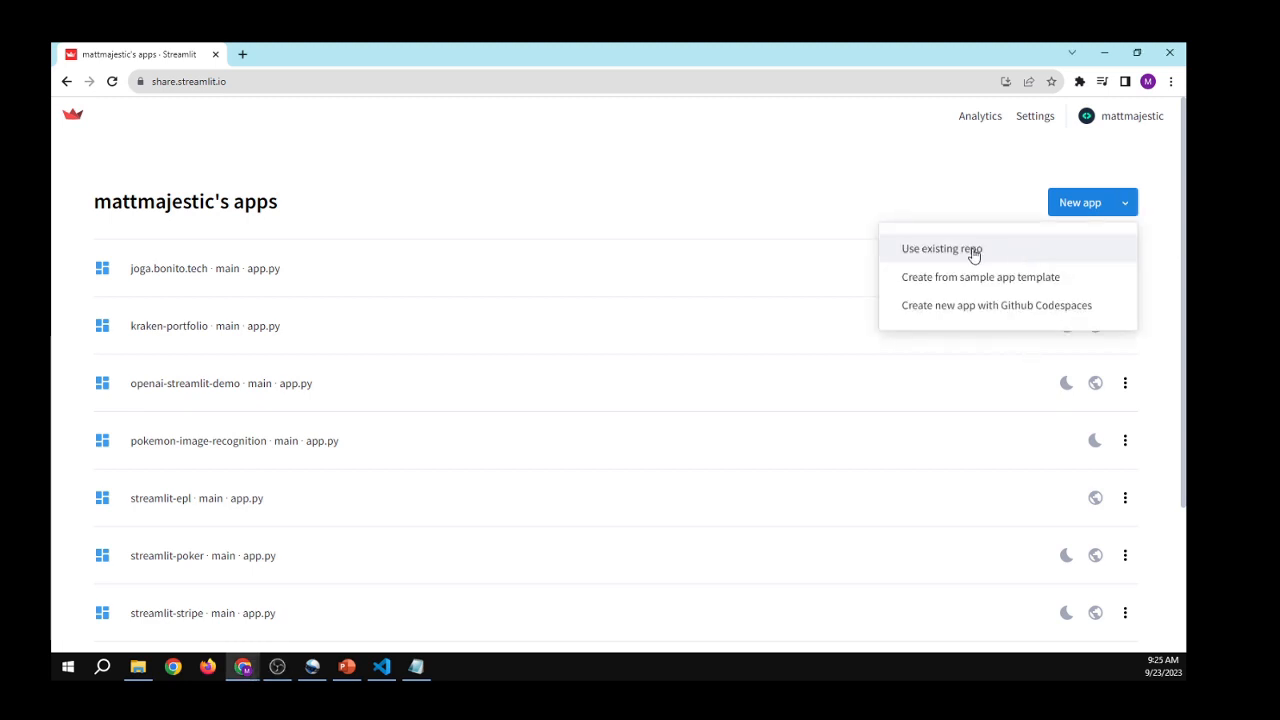
{"action": "left_click", "coordinate": [940, 248]}
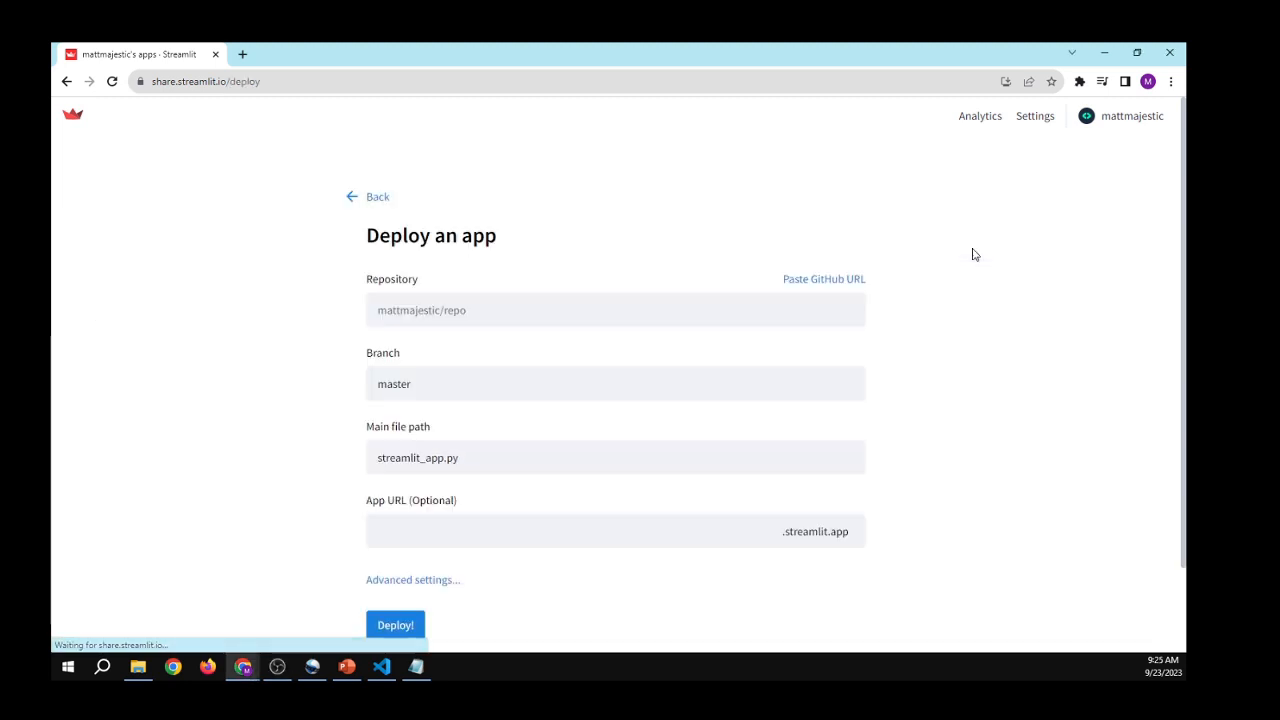
{"action": "left_click", "coordinate": [616, 310]}
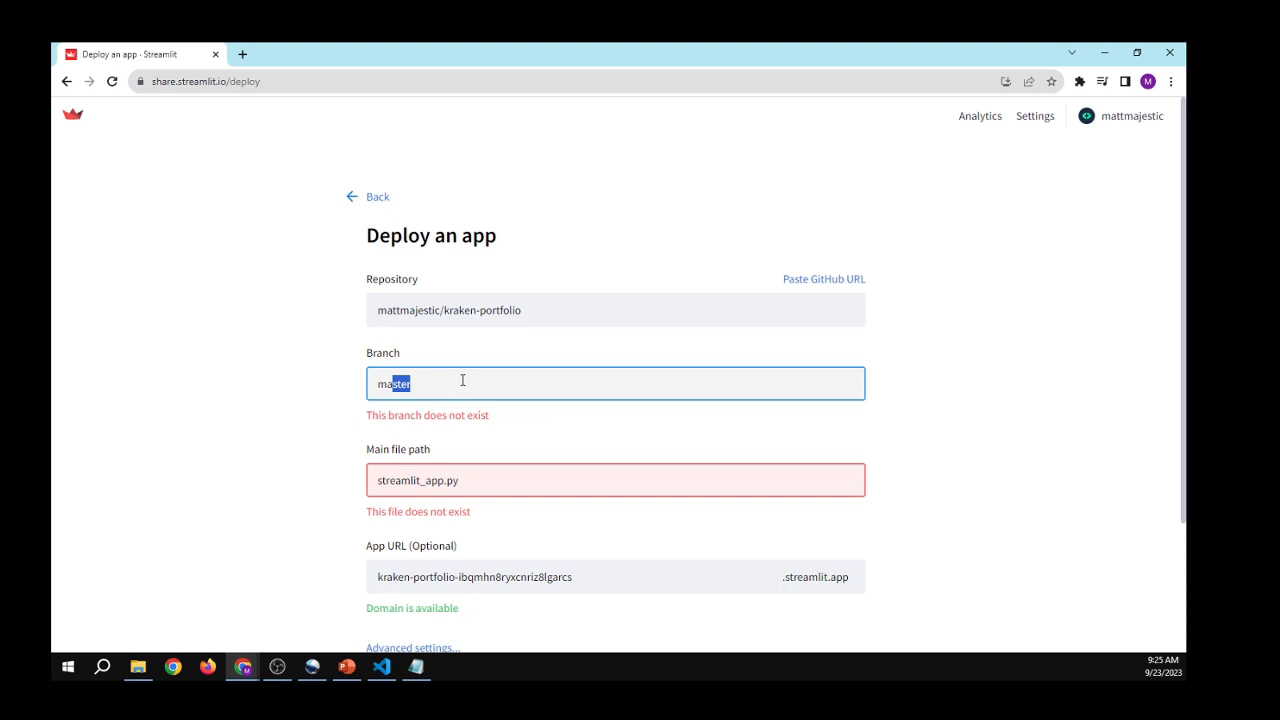
{"action": "type", "text": "main"}
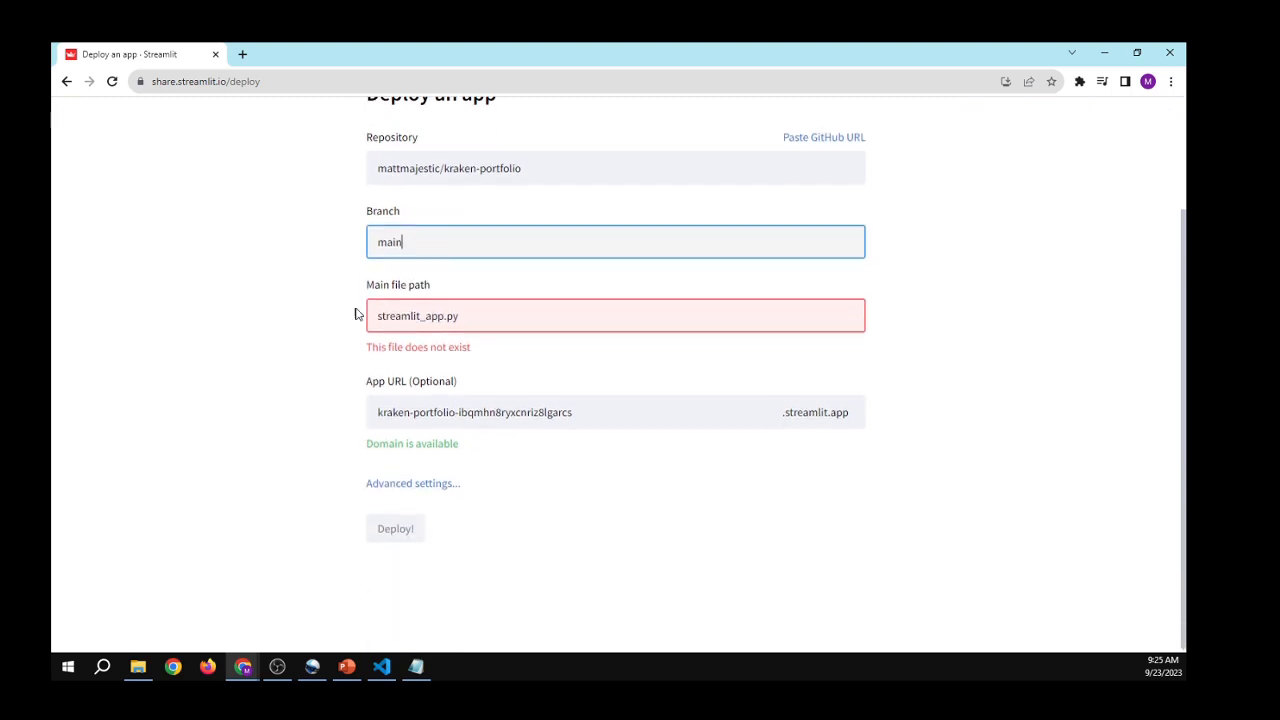
{"action": "double_click", "coordinate": [398, 338]}
{"action": "type", "text": "app.py"}
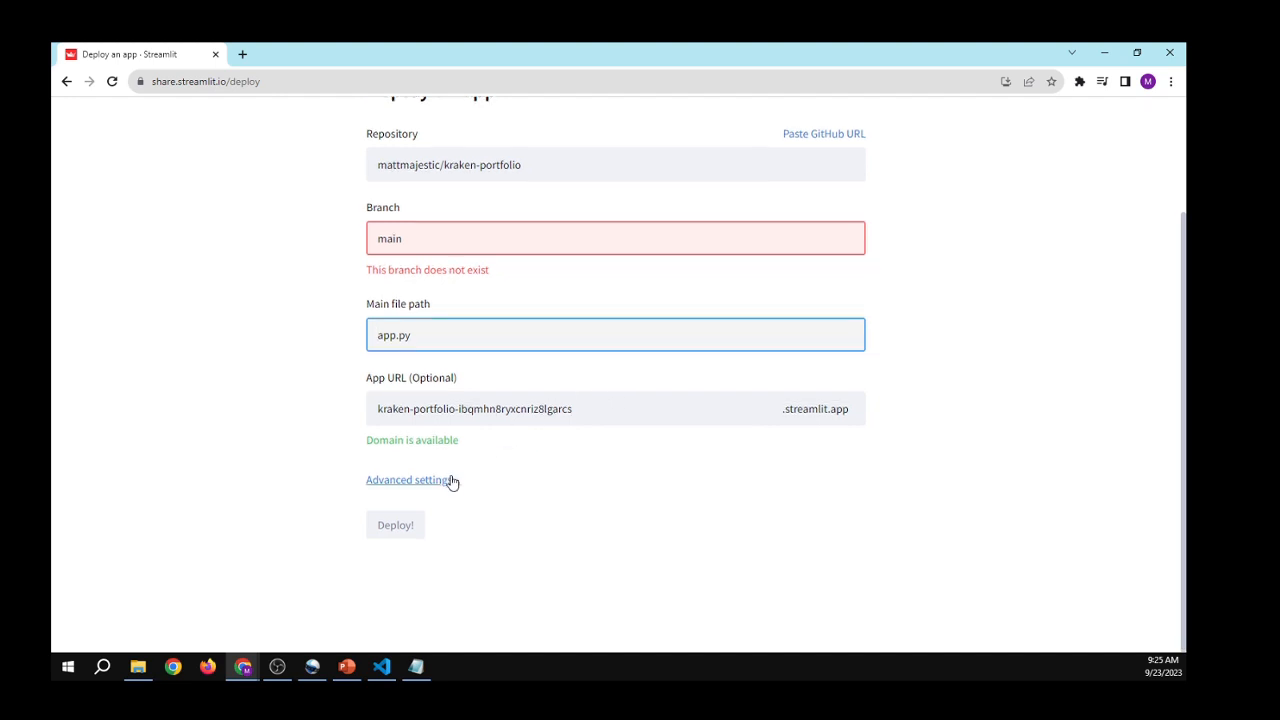
{"action": "mouse_move", "coordinate": [412, 480]}
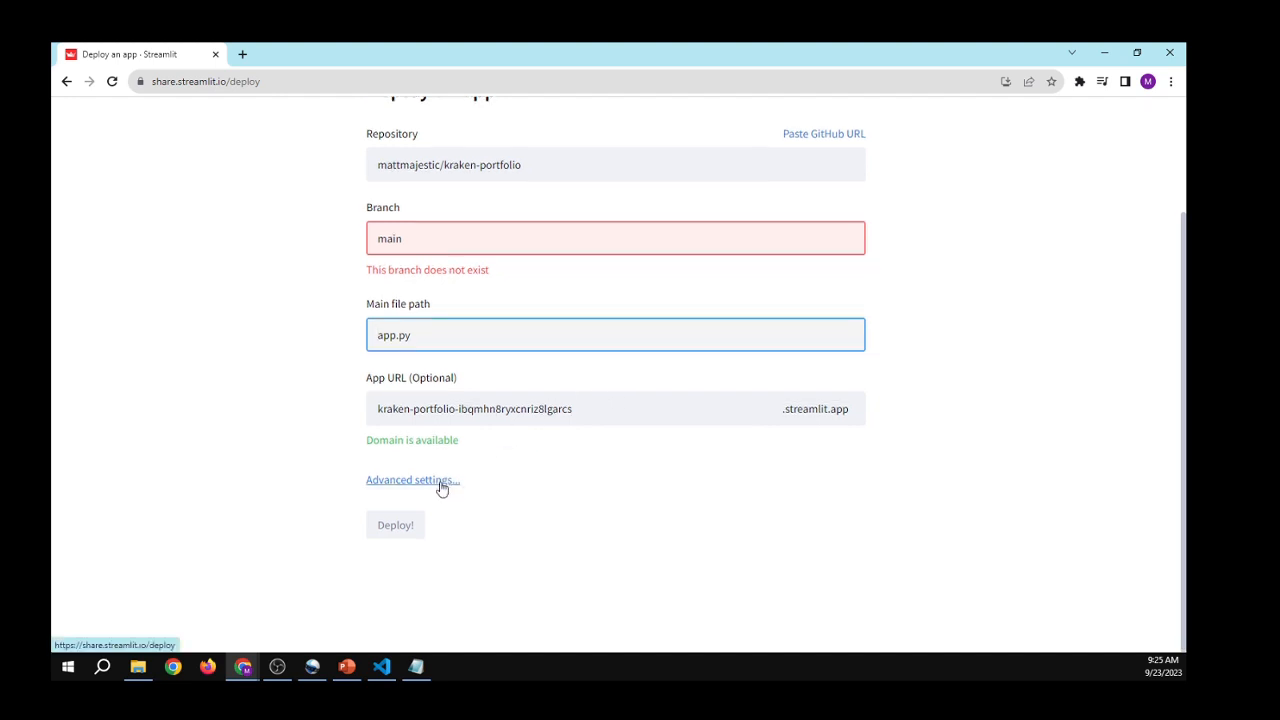
{"action": "left_click", "coordinate": [412, 480]}
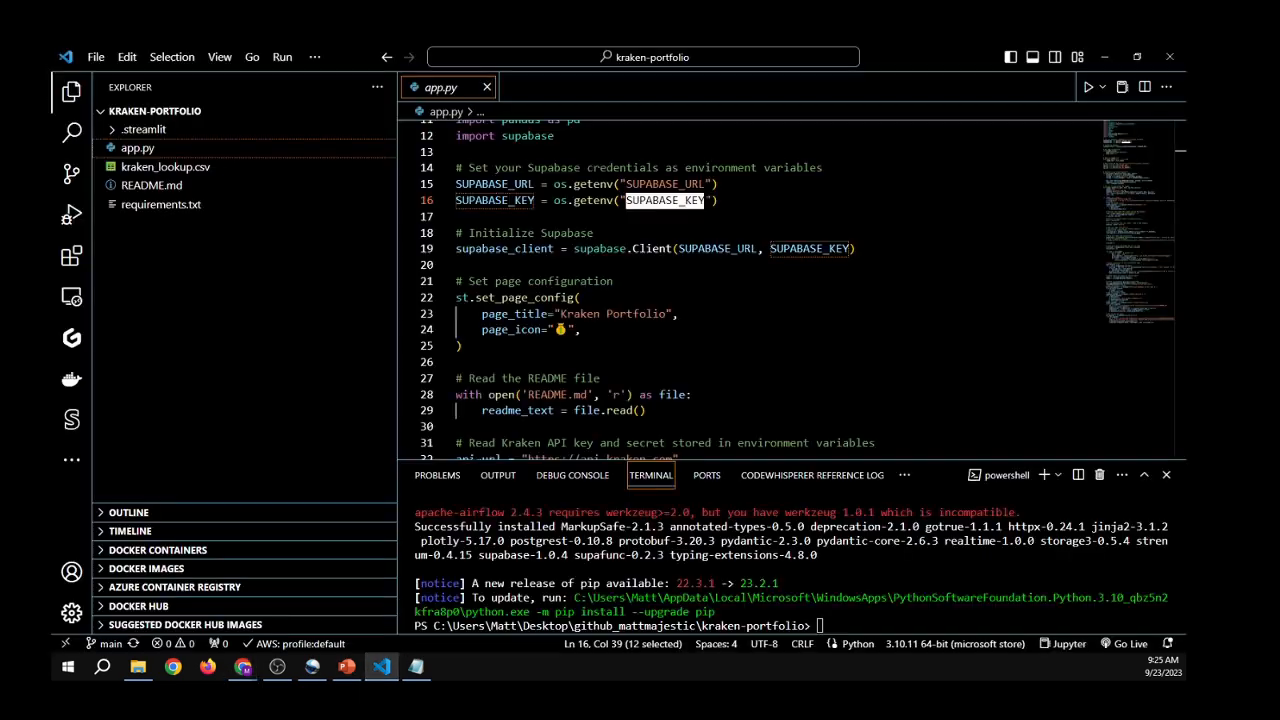
Add API_KEY_KRAKEN = "" and API_SEC_KRAKEN = "" lines to the Secrets box
{"action": "scroll", "scroll_direction": "down", "scroll_amount": 3}
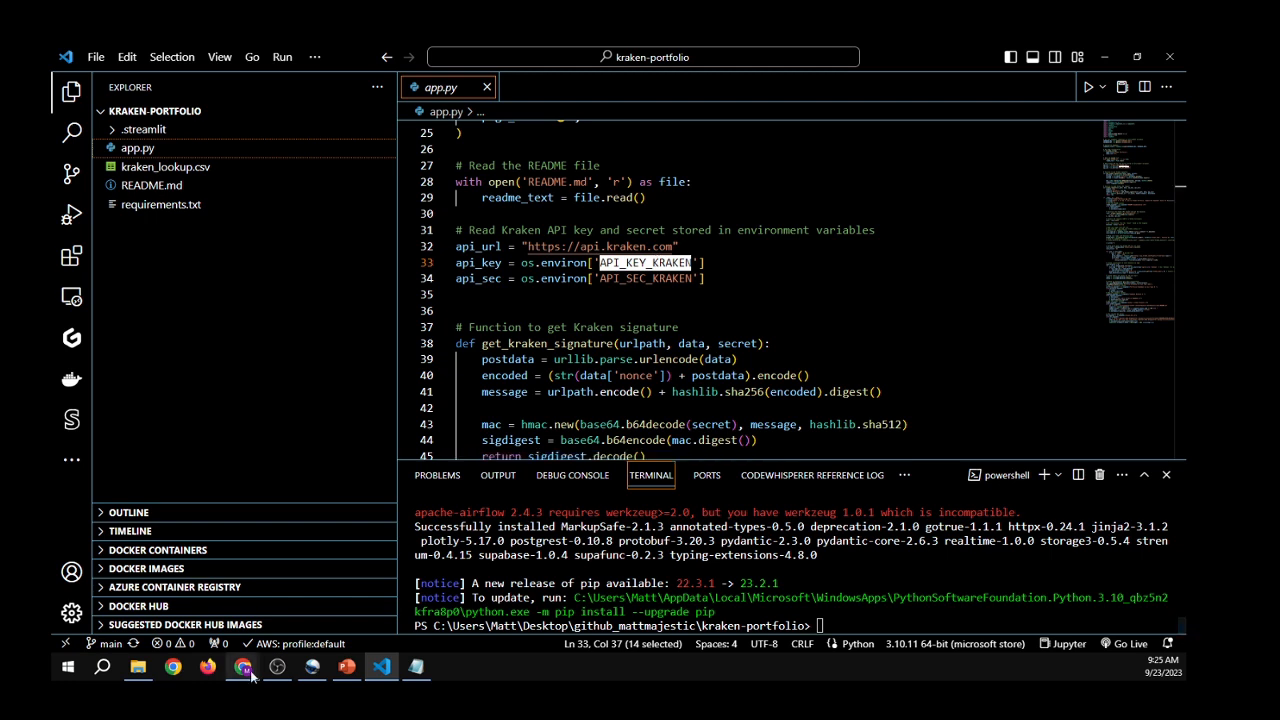
{"action": "left_click", "coordinate": [242, 666]}
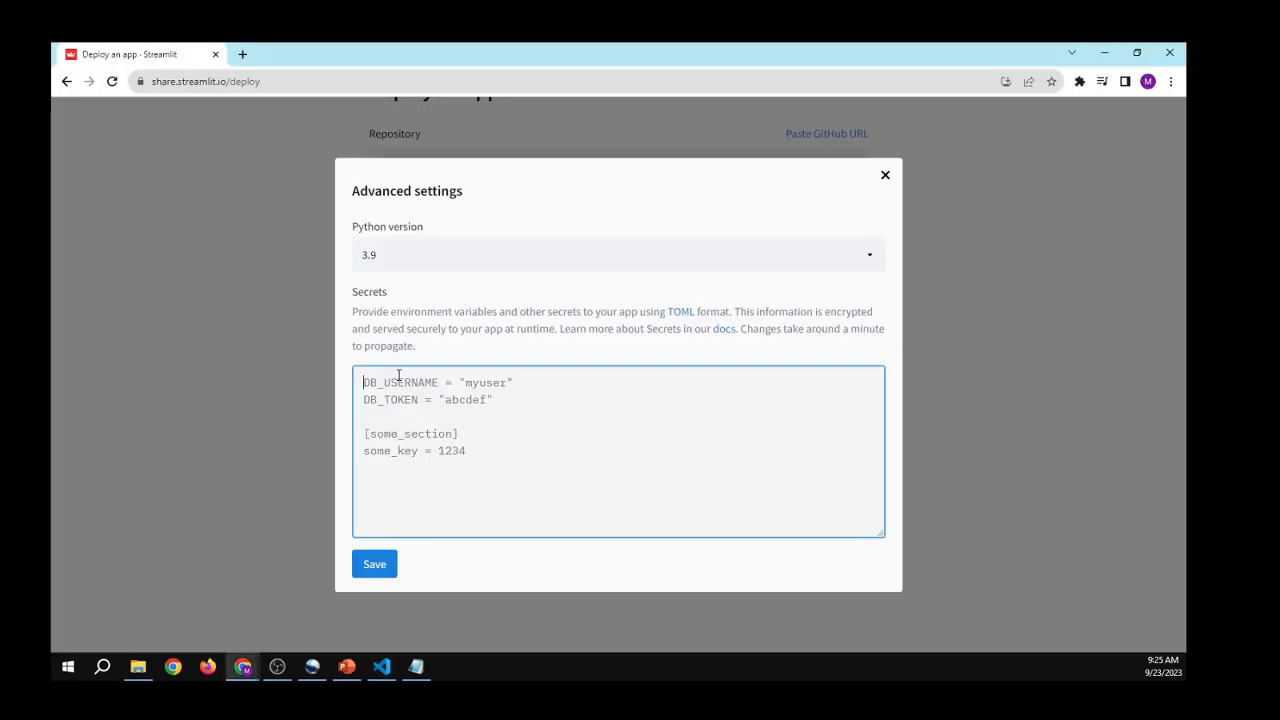
{"action": "type", "text": "API_KEY_KRAKEN"}
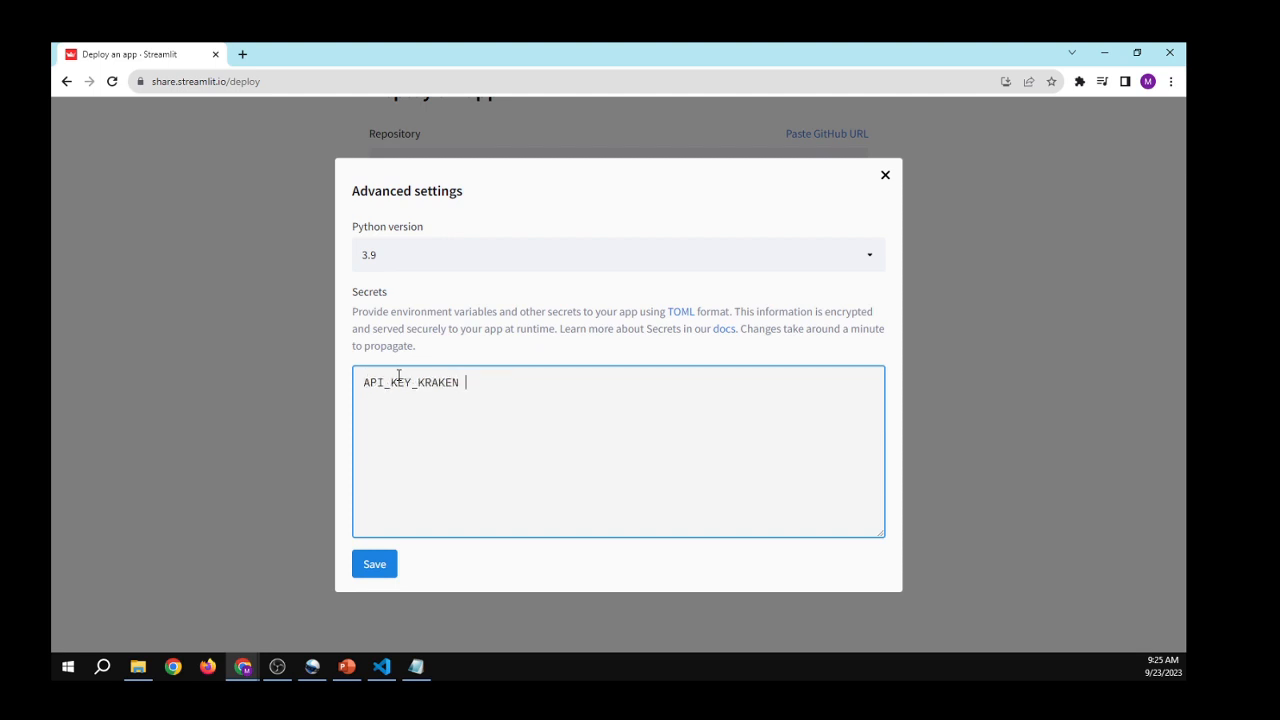
{"action": "type", "text": "= \"\""}
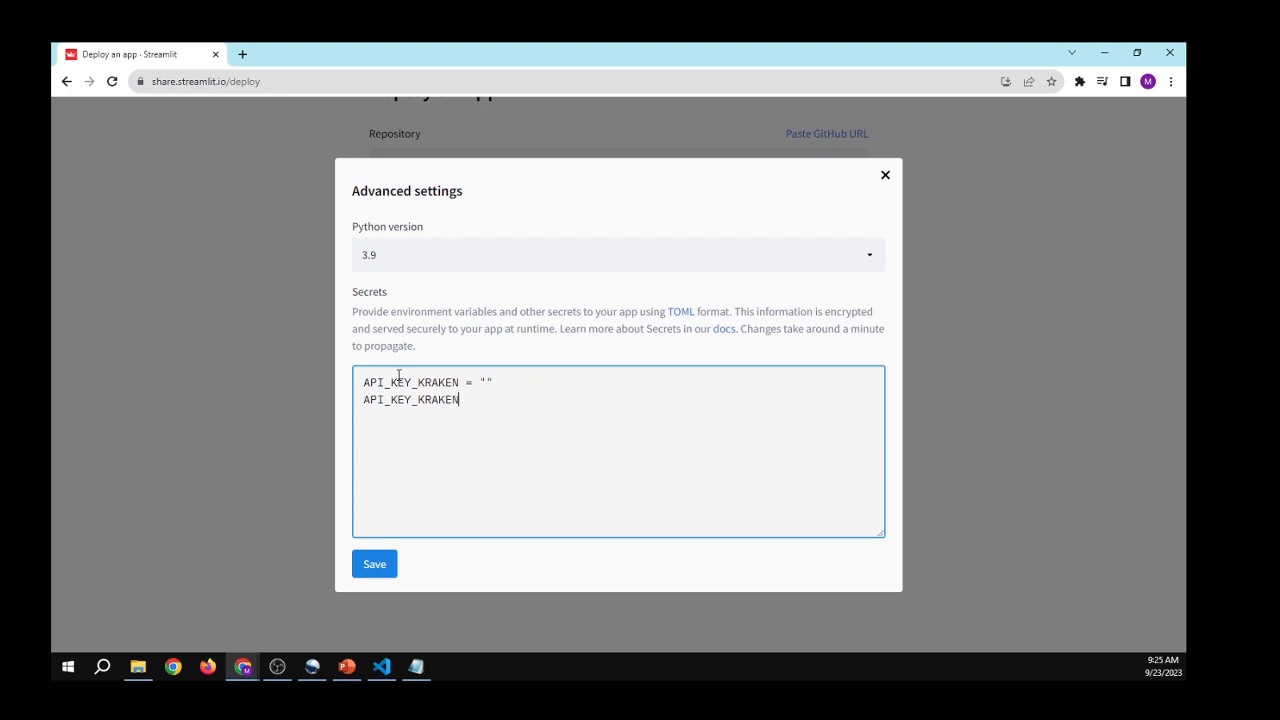
{"action": "double_click", "coordinate": [402, 400]}
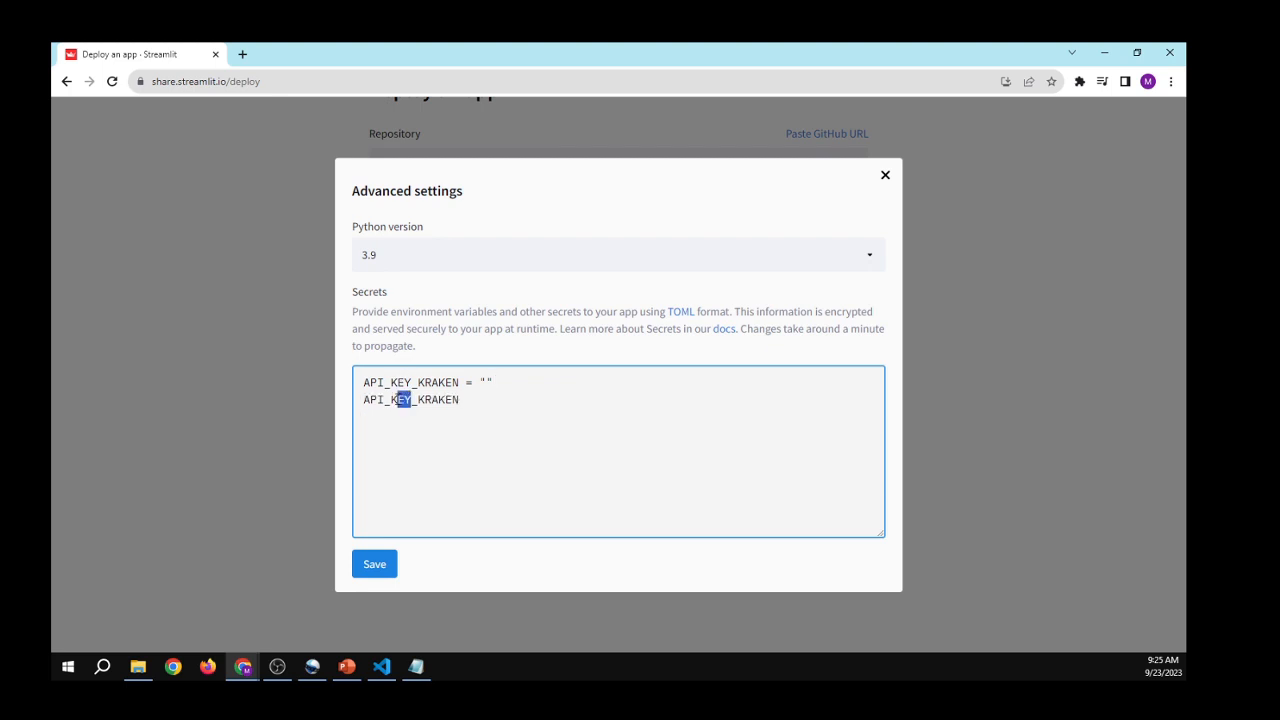
{"action": "type", "text": "SEC"}
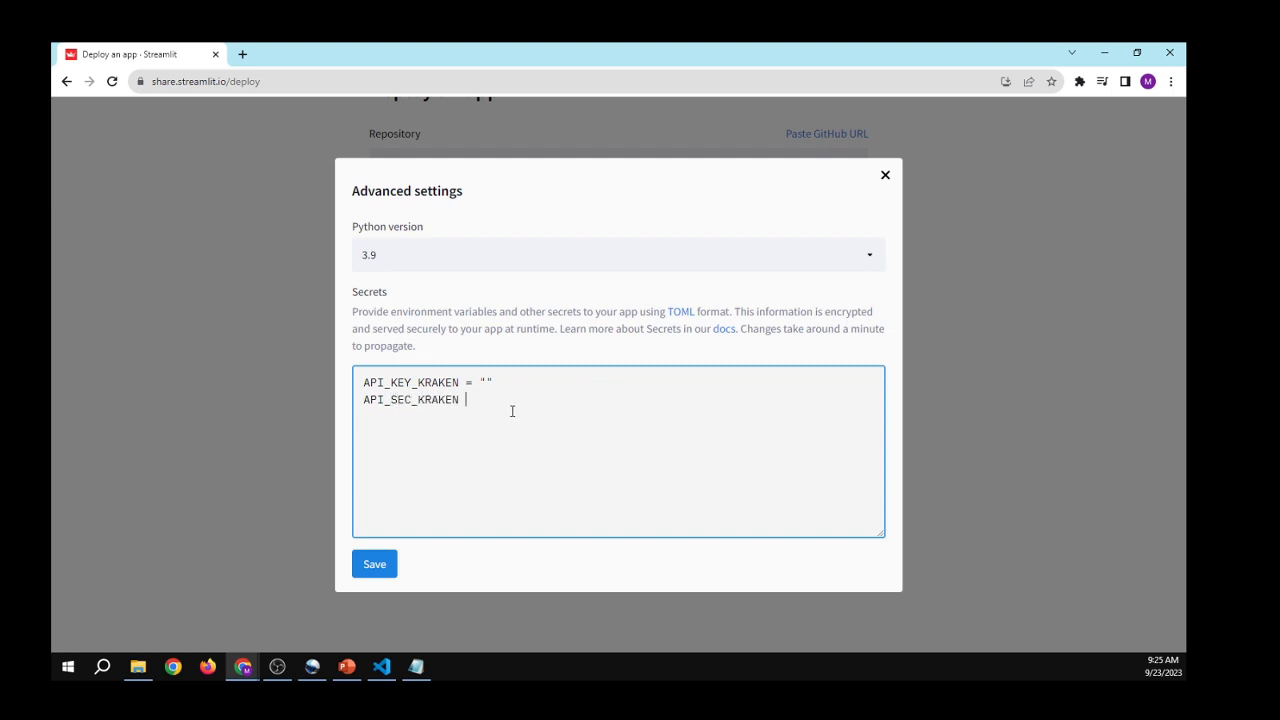
{"action": "type", "text": "= \"\""}
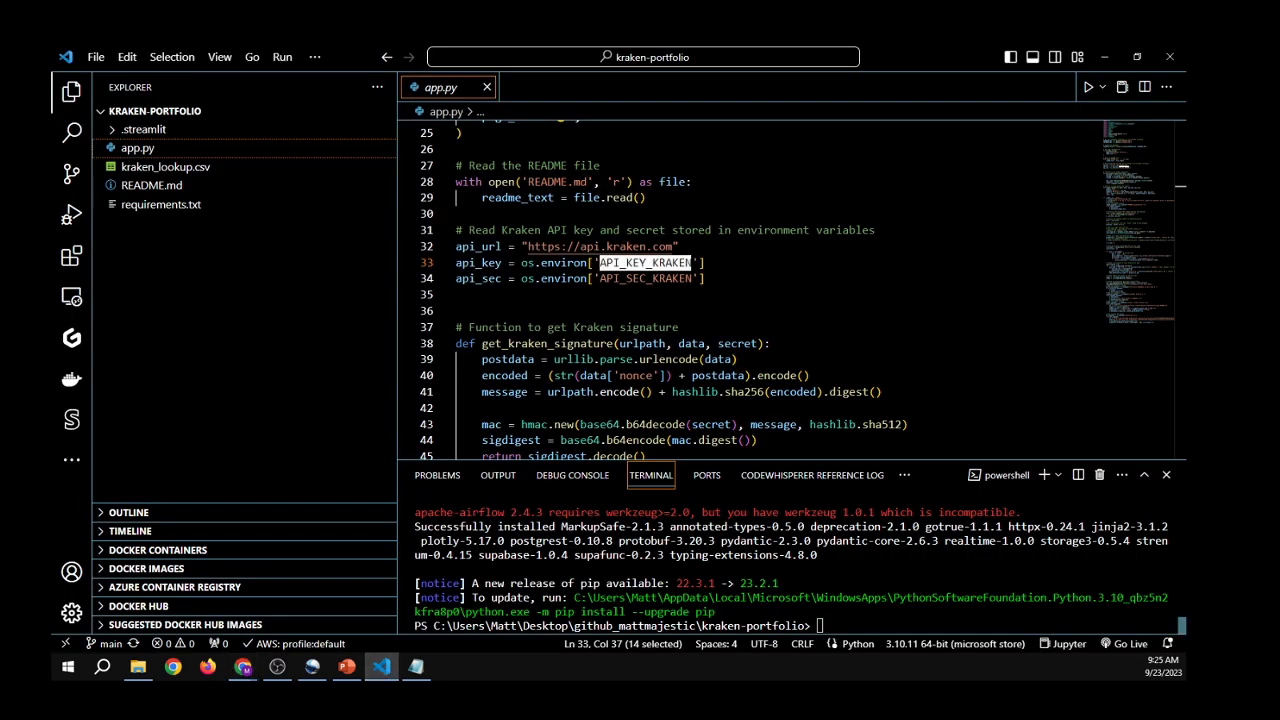
Add SUPABASE_URL and SUPABASE_KEY secret lines and save the advanced settings
{"action": "scroll", "scroll_direction": "up", "scroll_amount": 3}
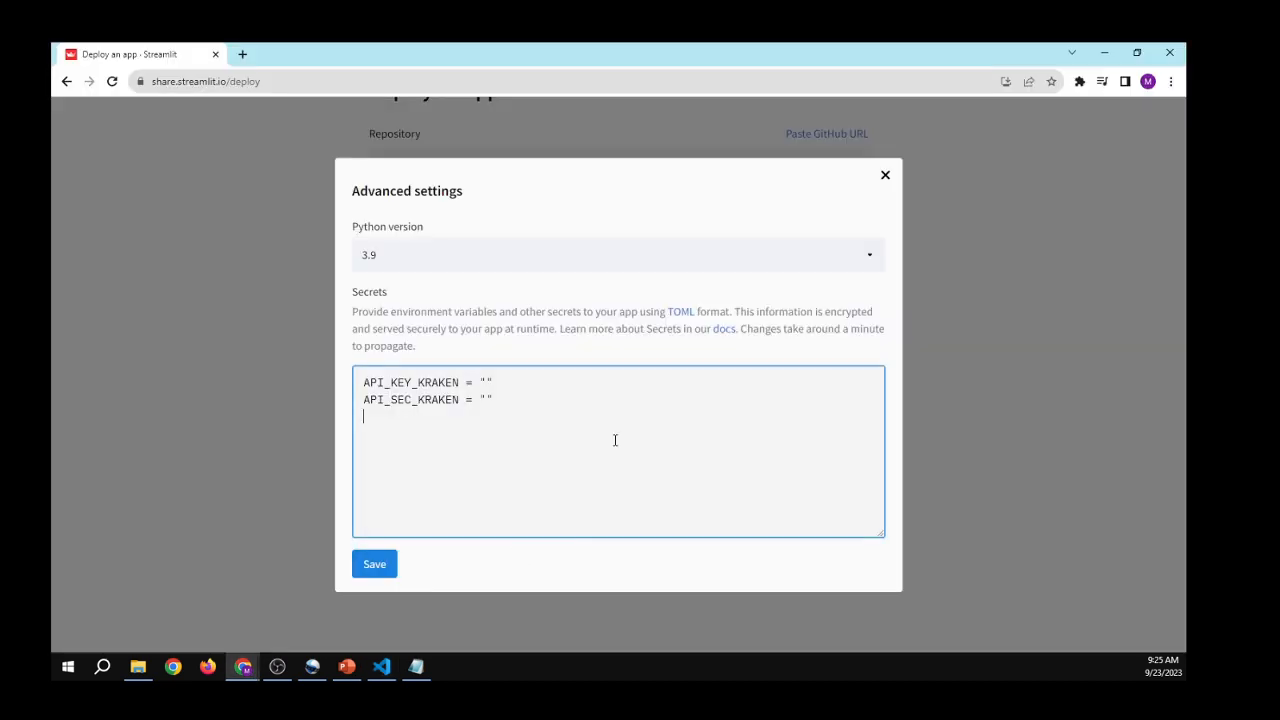
{"action": "type", "text": "SUPABASE_URL"}
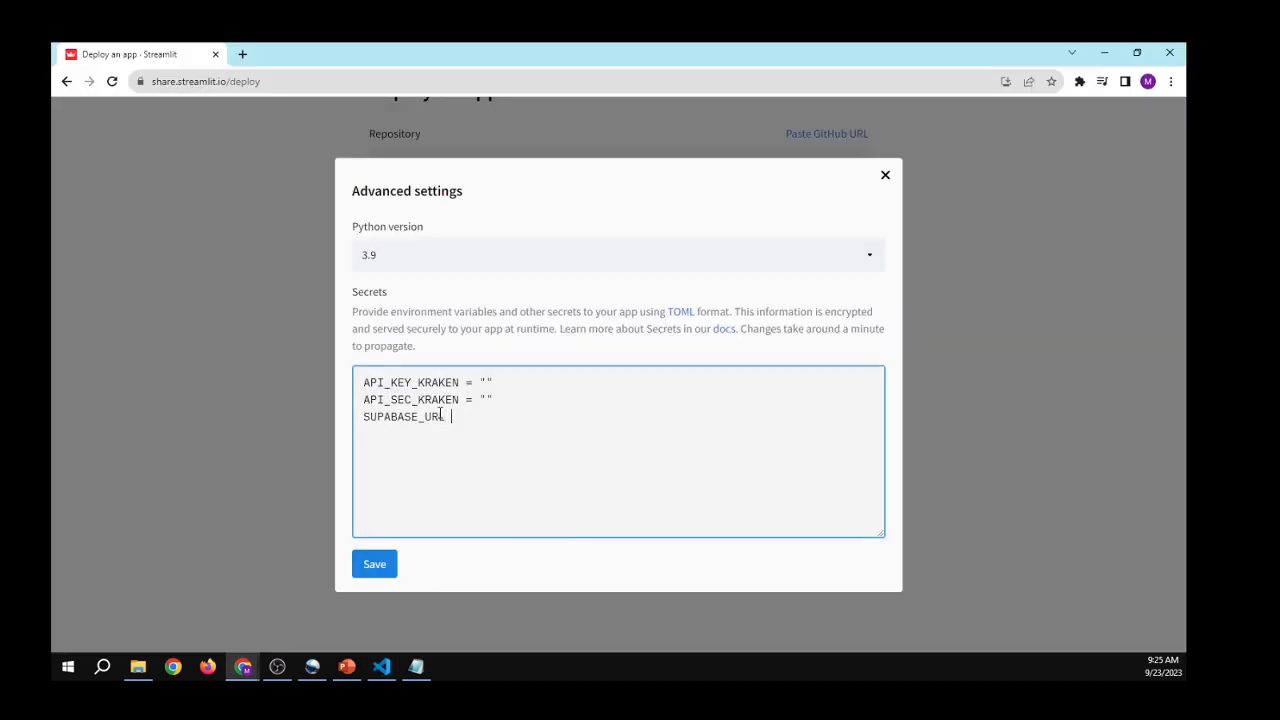
{"action": "type", "text": "= \""}
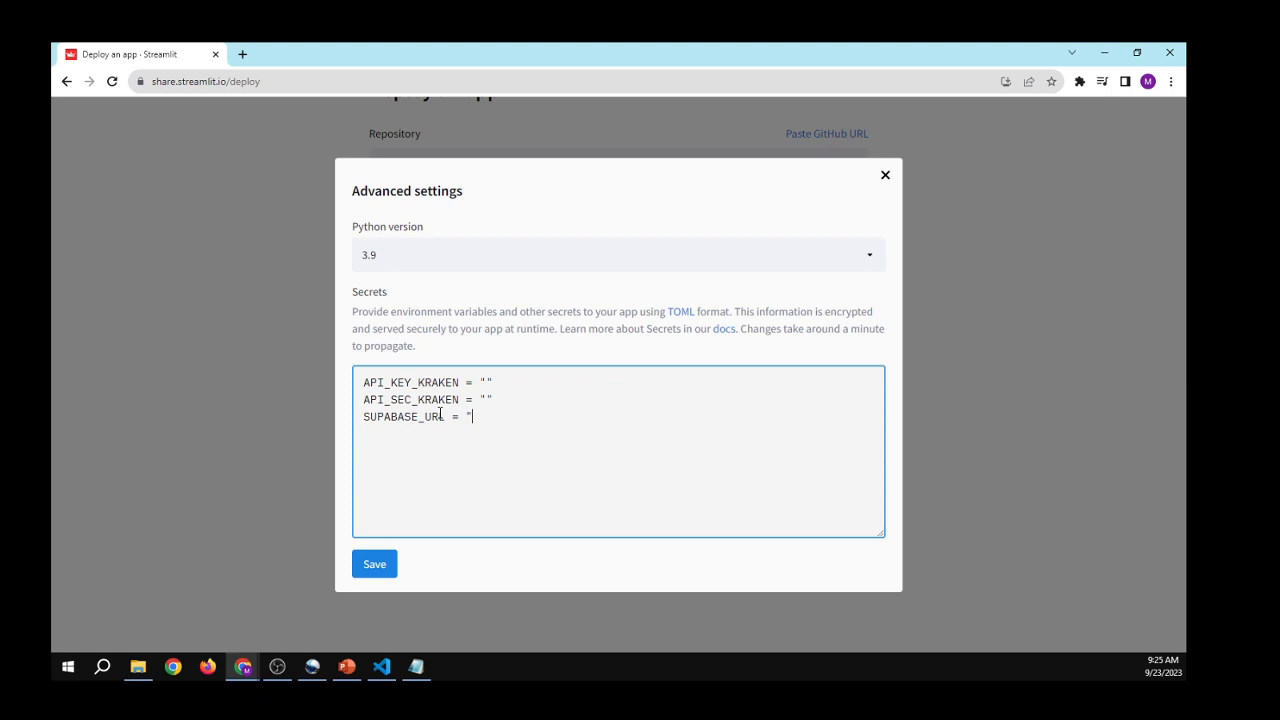
{"action": "key", "text": "Enter"}
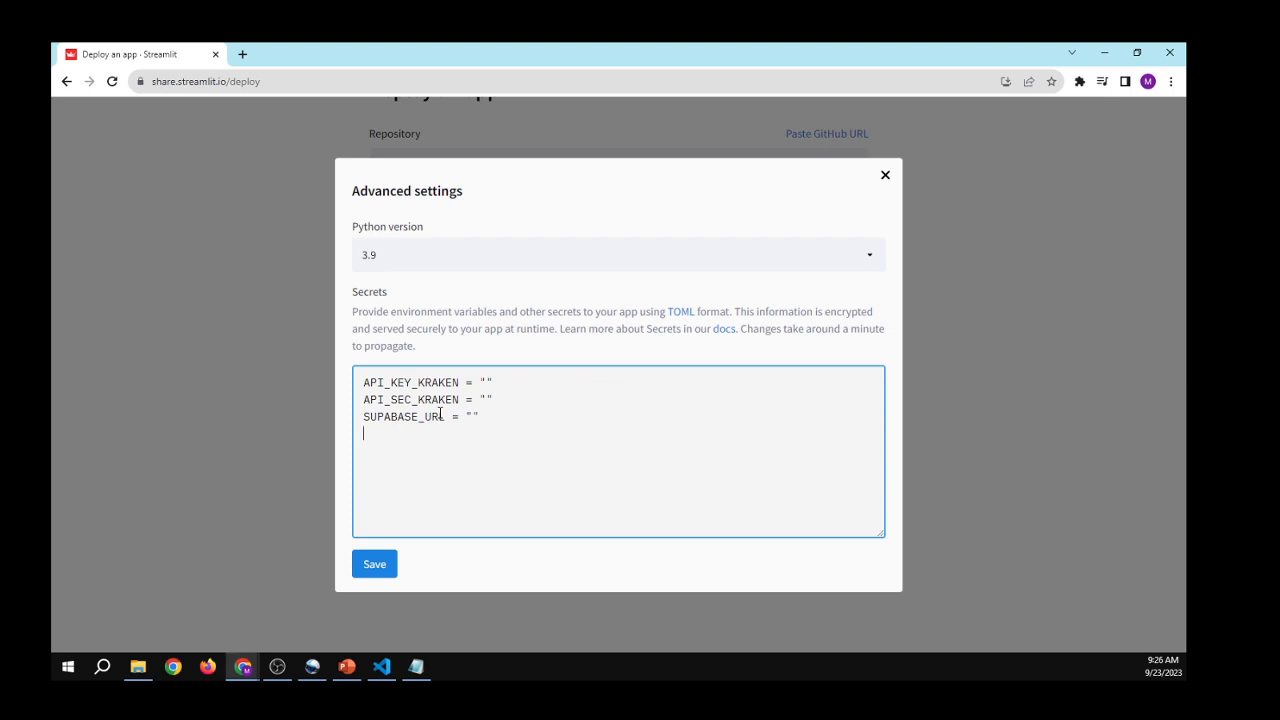
{"action": "type", "text": "SUPABASE_"}
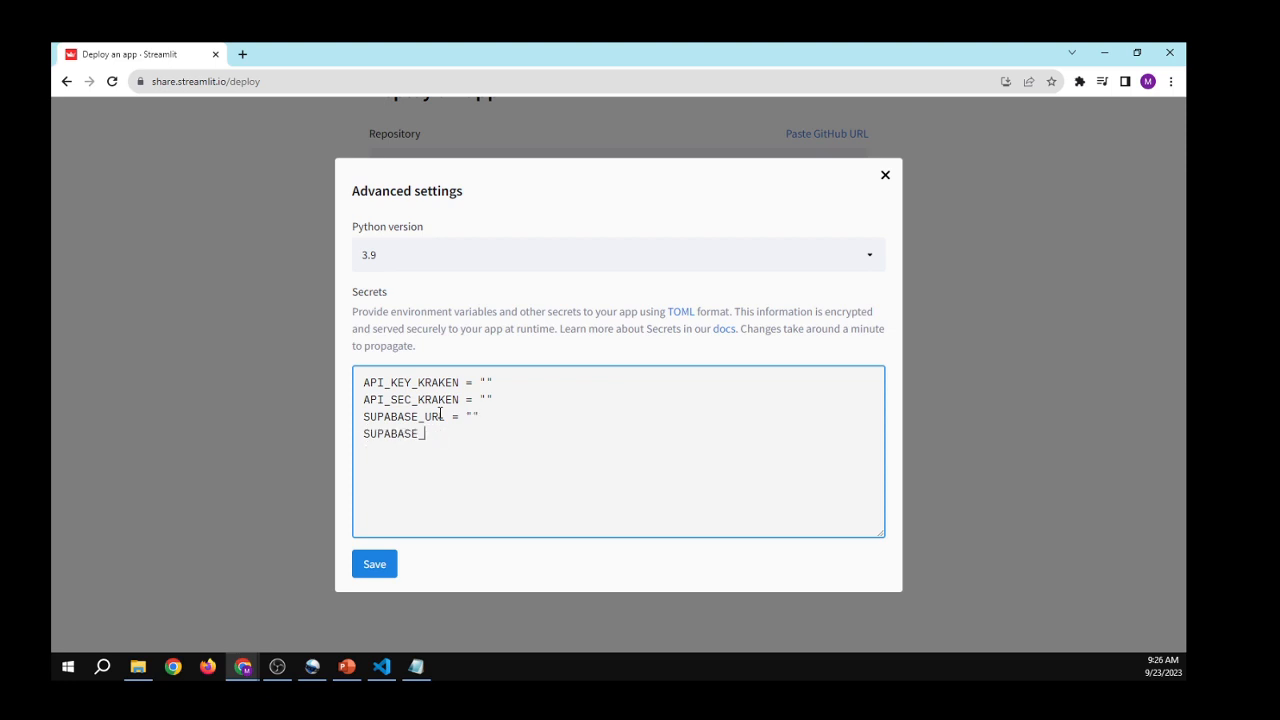
{"action": "type", "text": "KEY = \""}
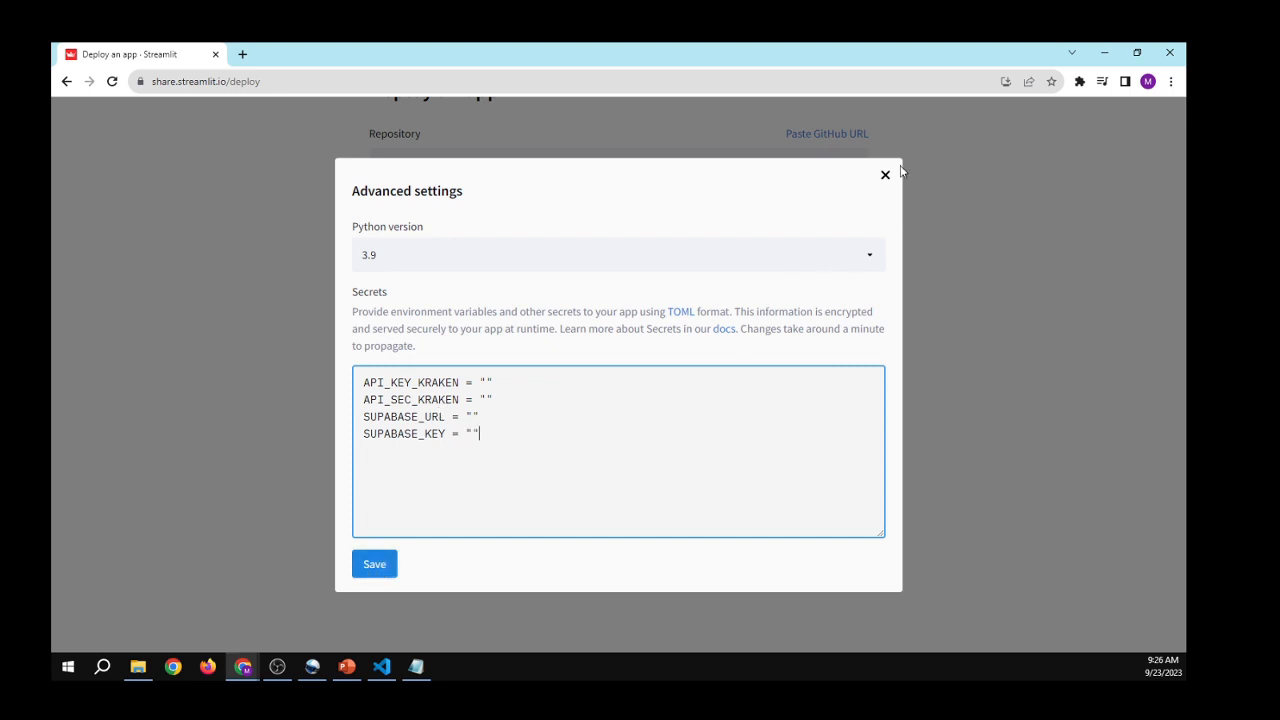
{"action": "left_click", "coordinate": [884, 174]}
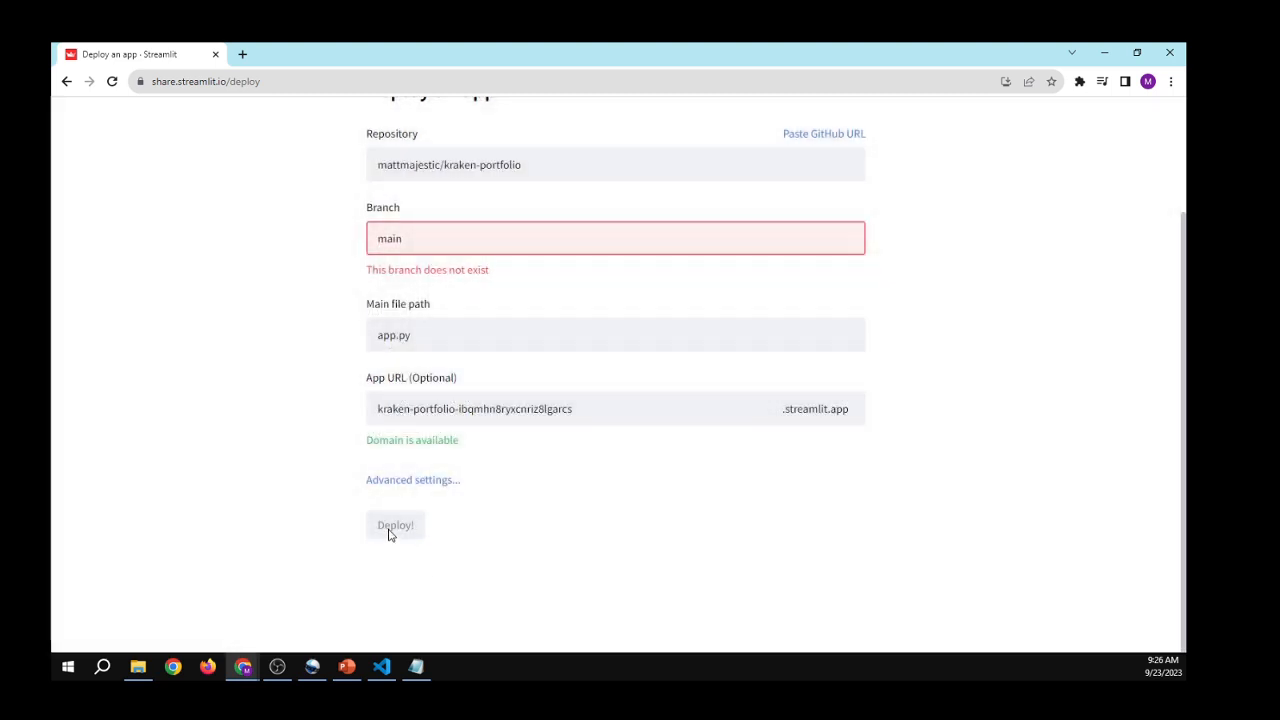
{"action": "mouse_move", "coordinate": [808, 504]}
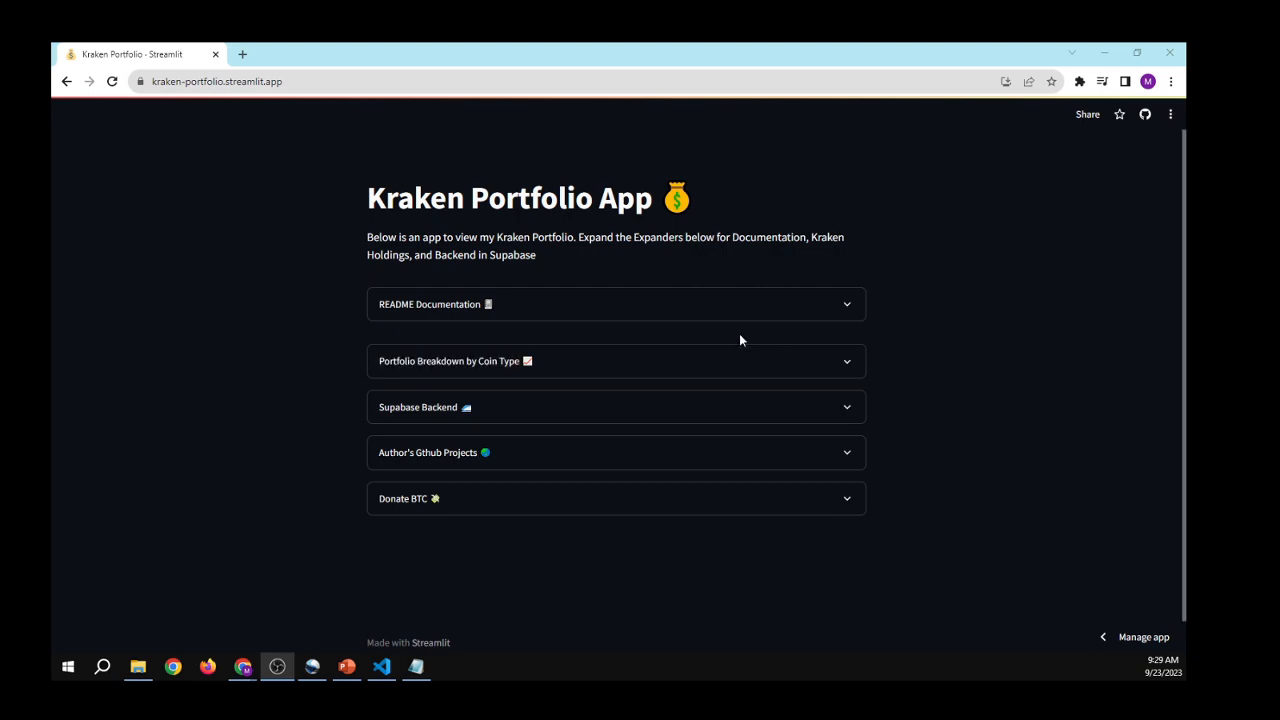
{"action": "mouse_move", "coordinate": [836, 304]}
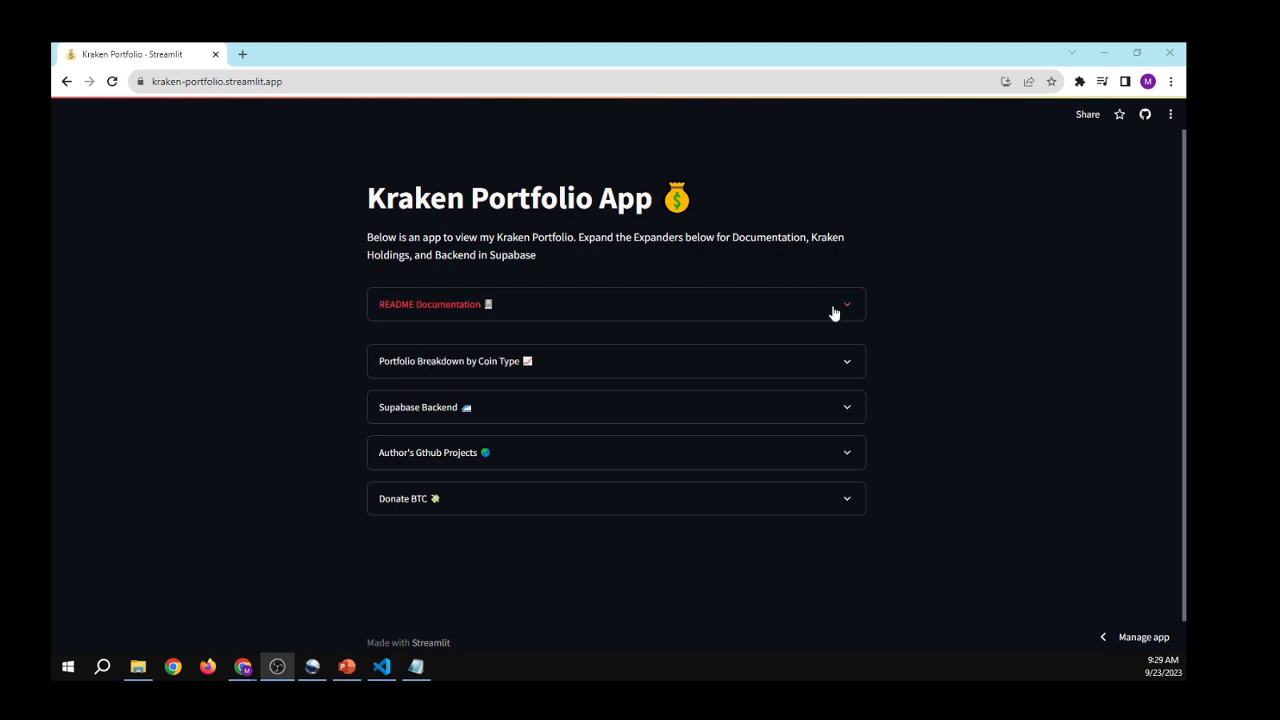
Expand the README Documentation section and scroll down to the coin-type pie chart
{"action": "left_click", "coordinate": [836, 304]}
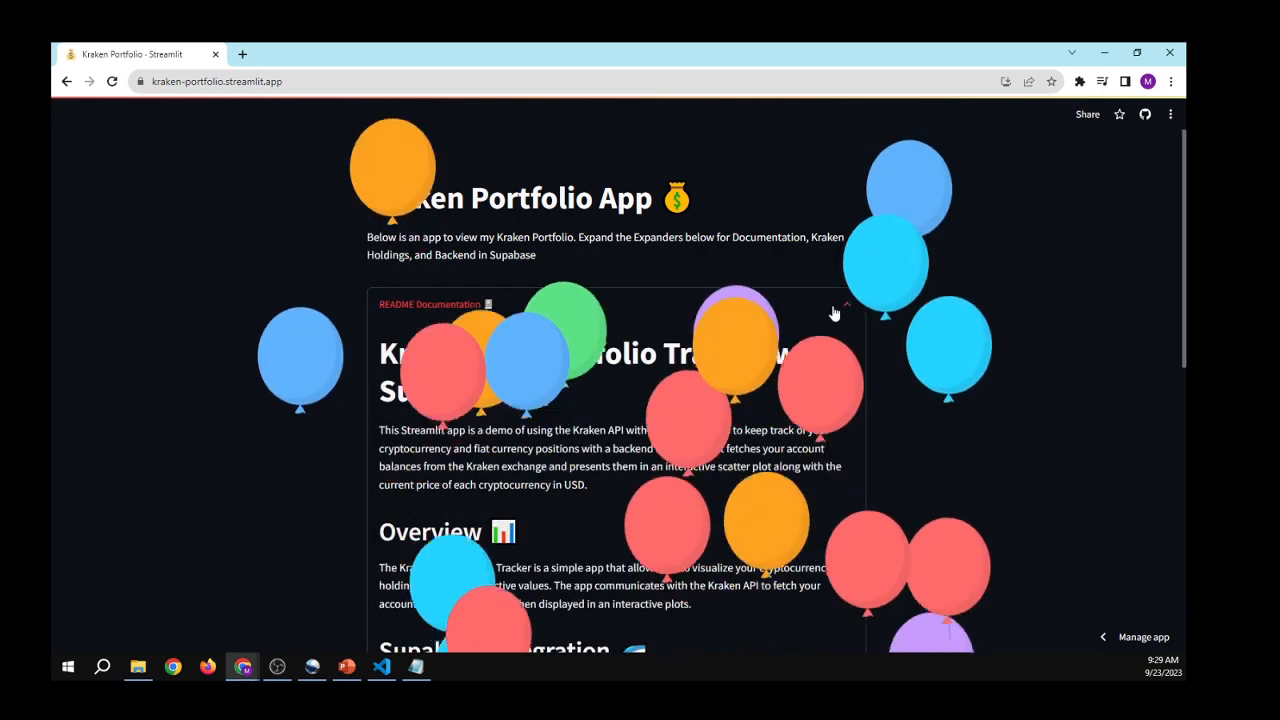
{"action": "scroll", "scroll_direction": "down", "scroll_amount": 3}
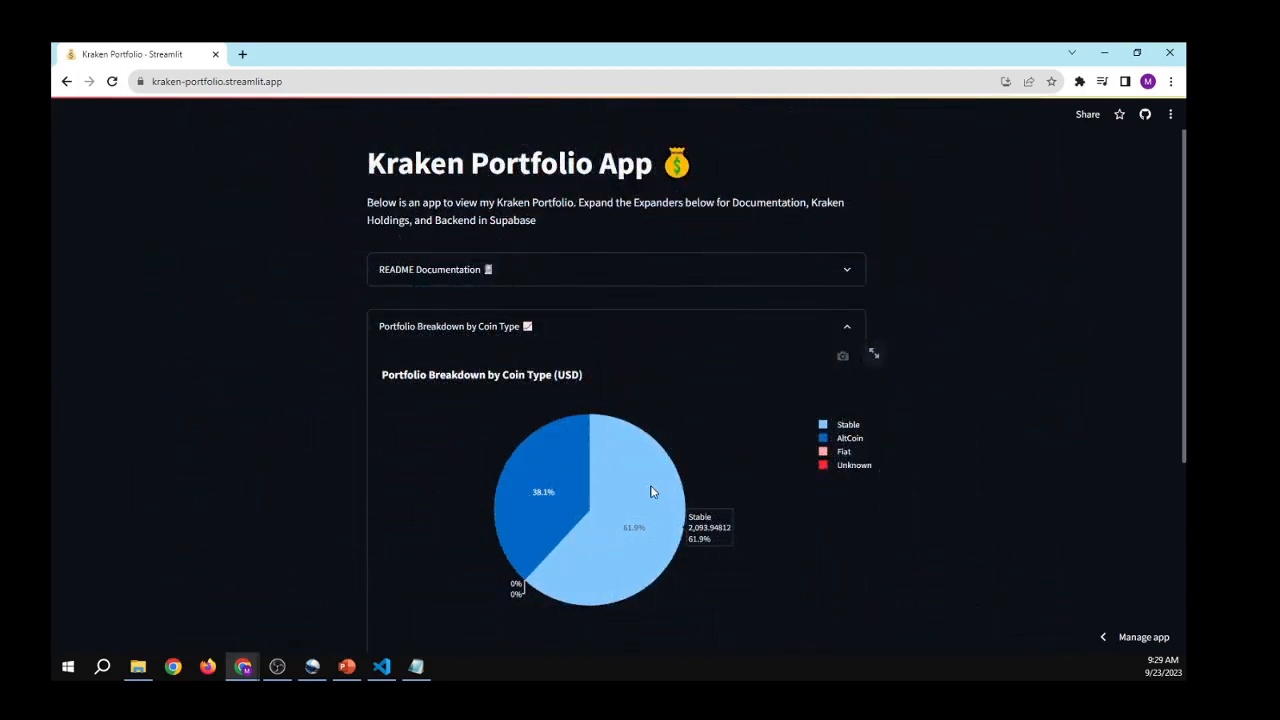
{"action": "mouse_move", "coordinate": [560, 468]}
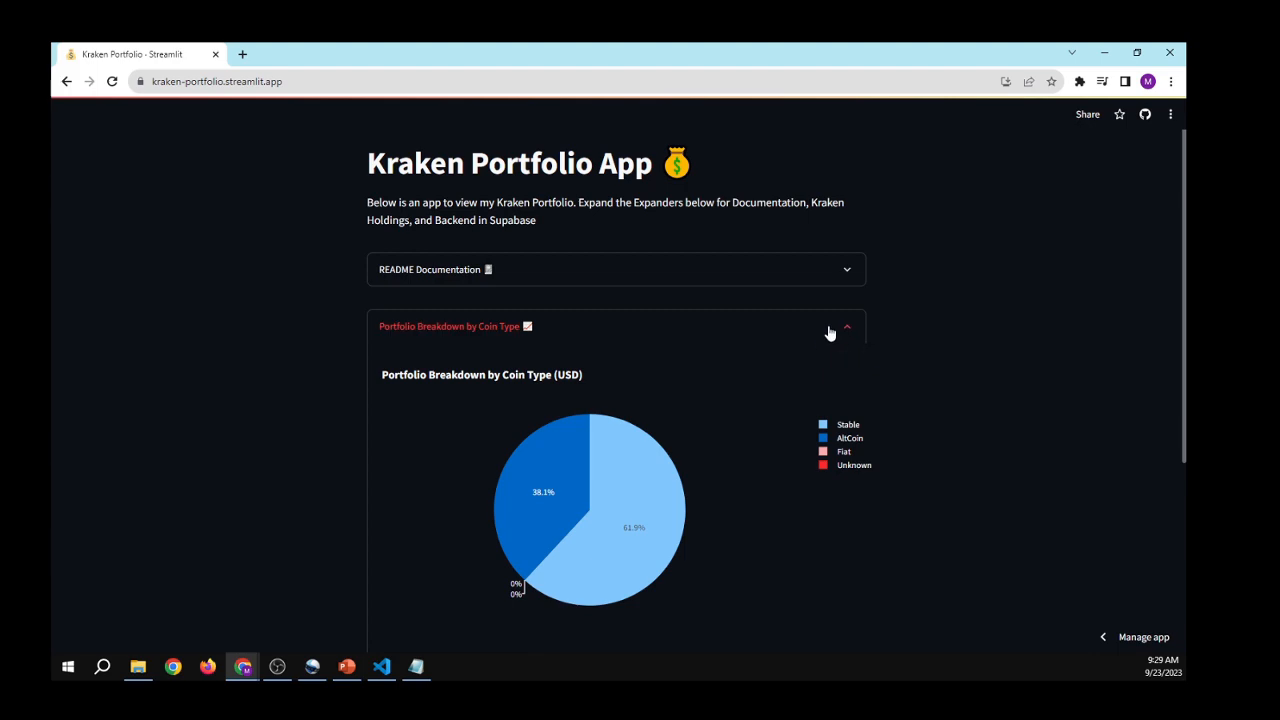
{"action": "scroll", "scroll_direction": "down", "scroll_amount": 3}
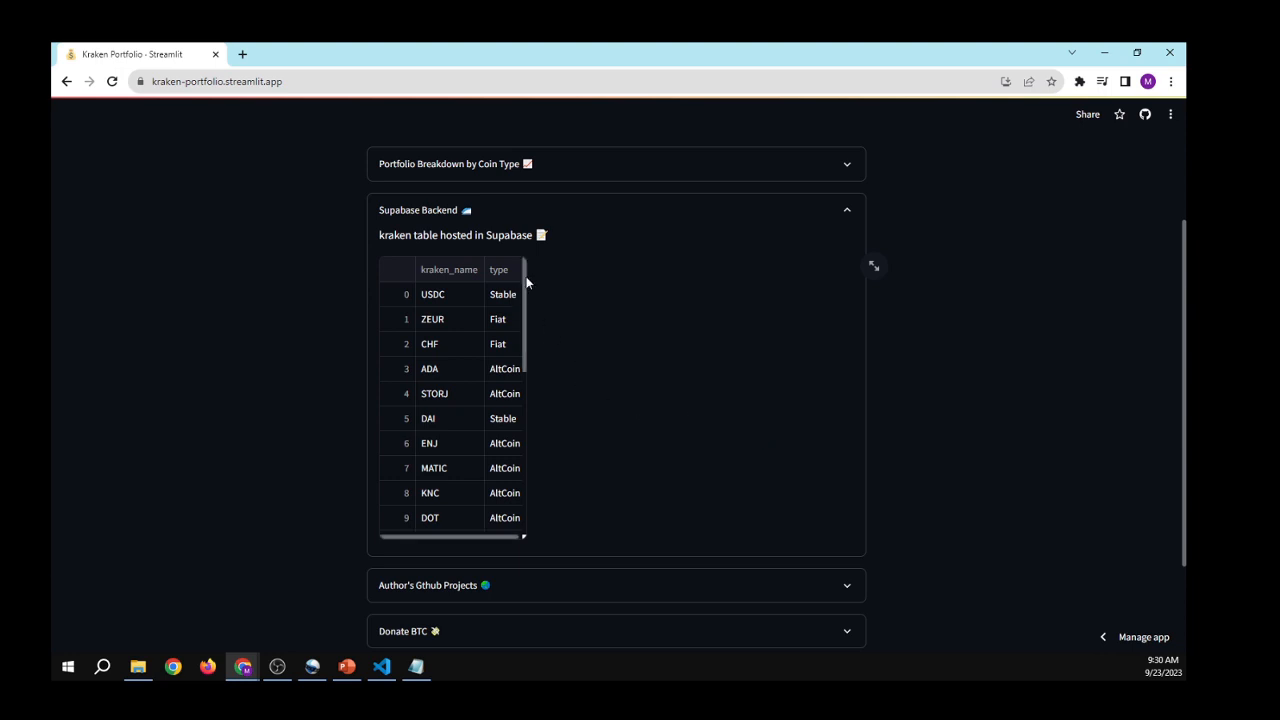
Scroll through the Supabase kraken table rows and back to the top
{"action": "scroll", "scroll_direction": "down", "scroll_amount": 3}
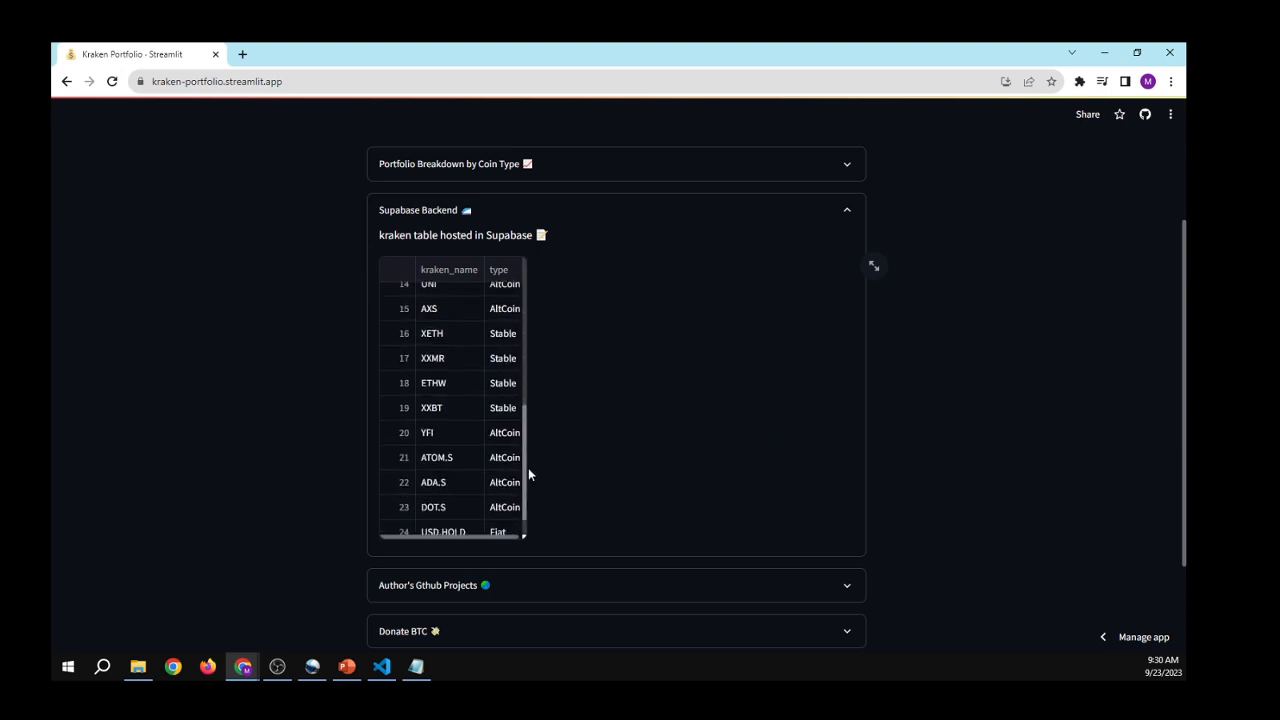
{"action": "scroll", "scroll_direction": "up", "scroll_amount": 3}
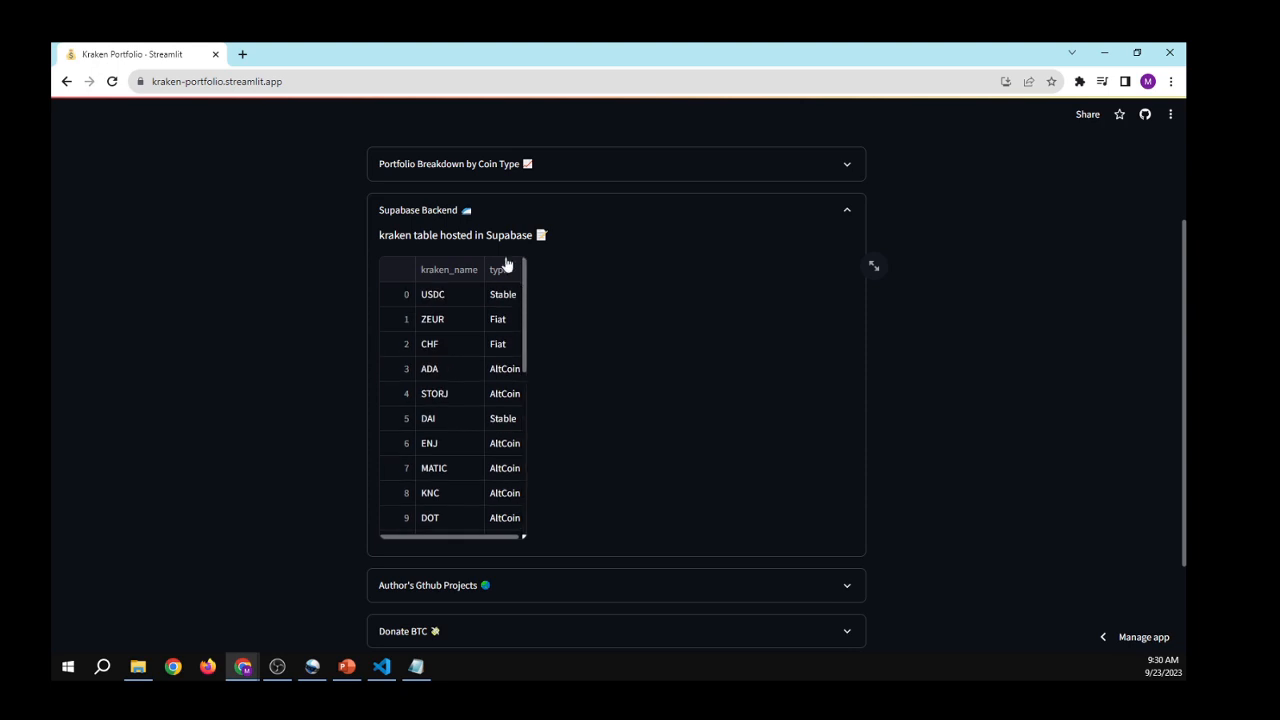
{"action": "mouse_move", "coordinate": [810, 210]}
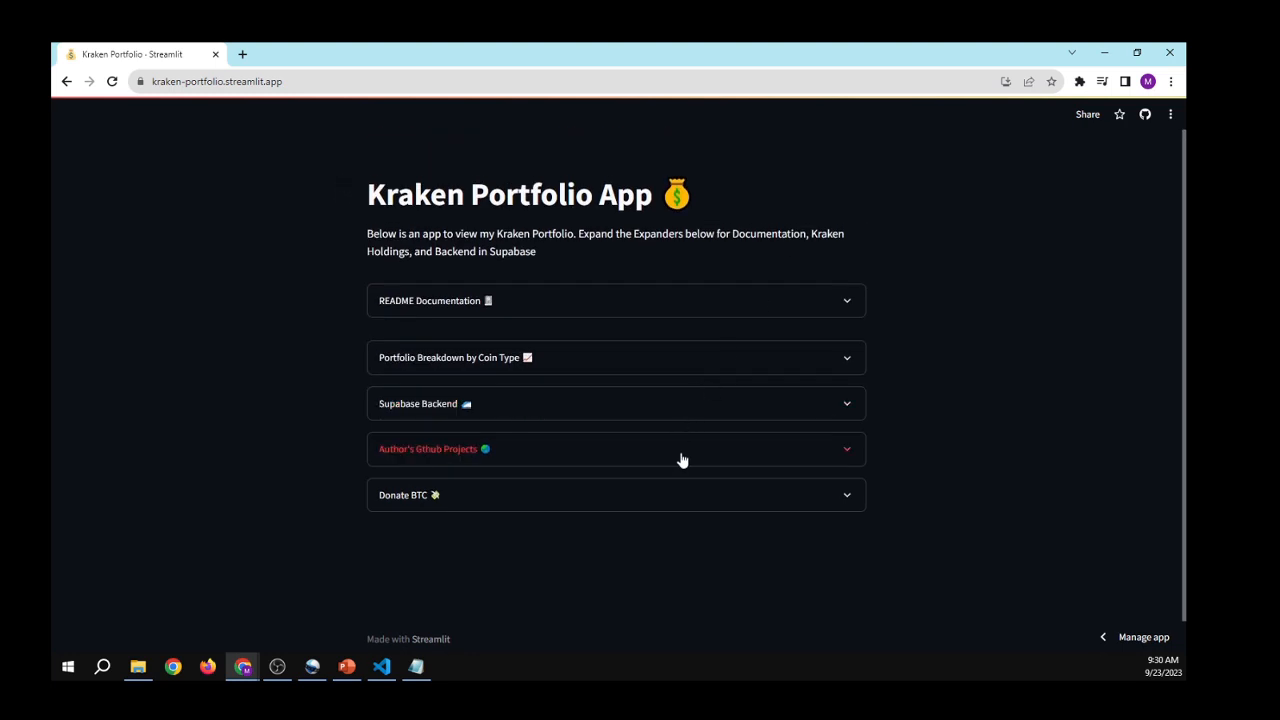
Expand Author's Github Projects and review the GitHub stats and languages cards
{"action": "left_click", "coordinate": [616, 448]}
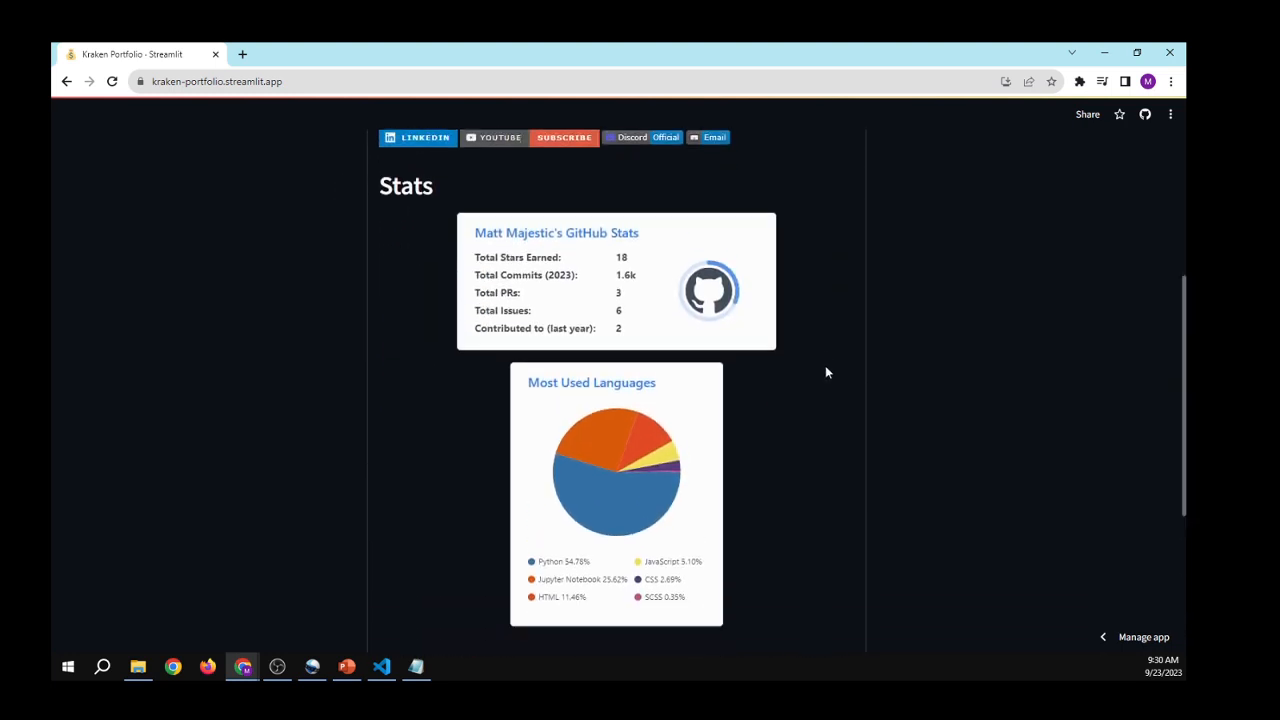
{"action": "scroll", "scroll_direction": "up", "scroll_amount": 3}
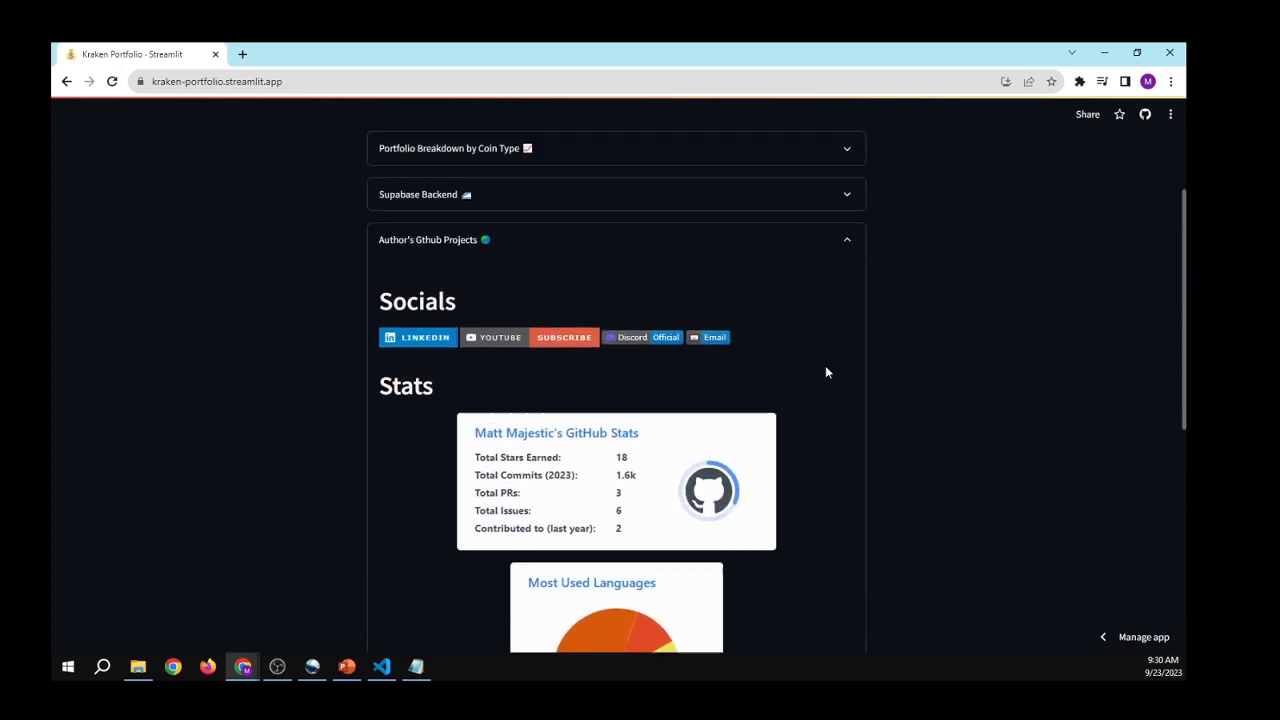
{"action": "scroll", "scroll_direction": "up", "scroll_amount": 3}
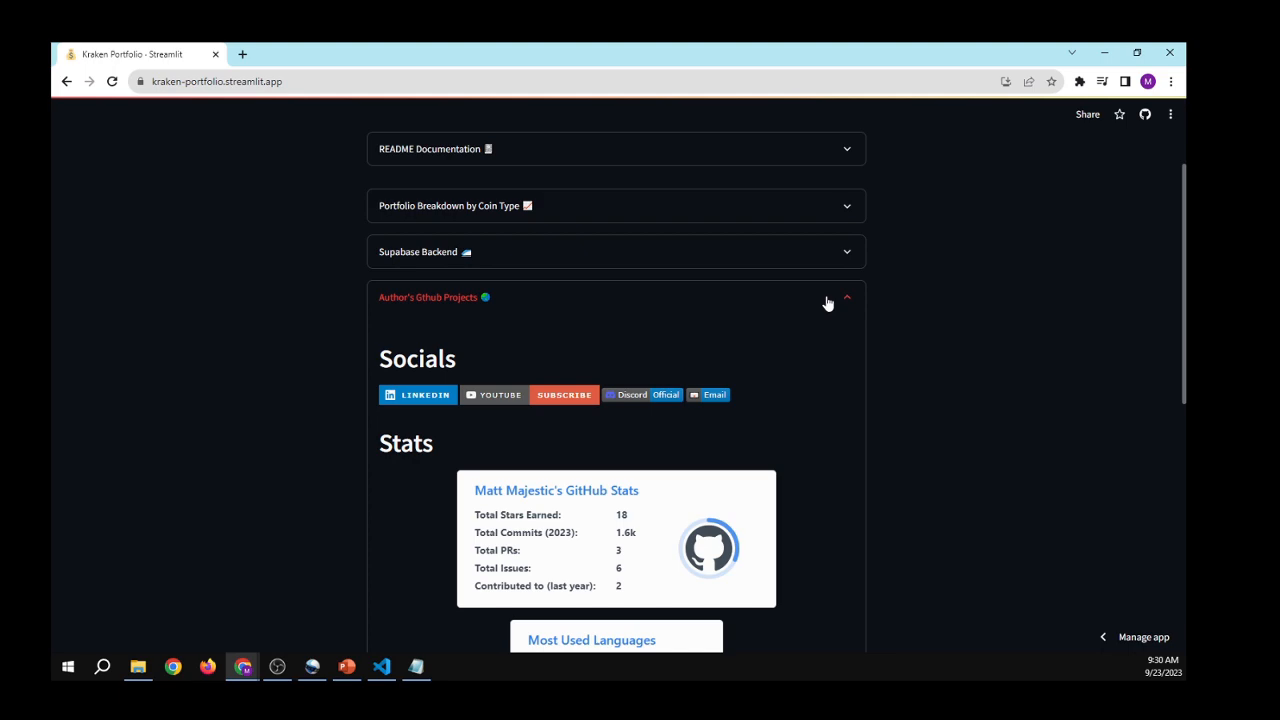
{"action": "scroll", "scroll_direction": "down", "scroll_amount": 3}
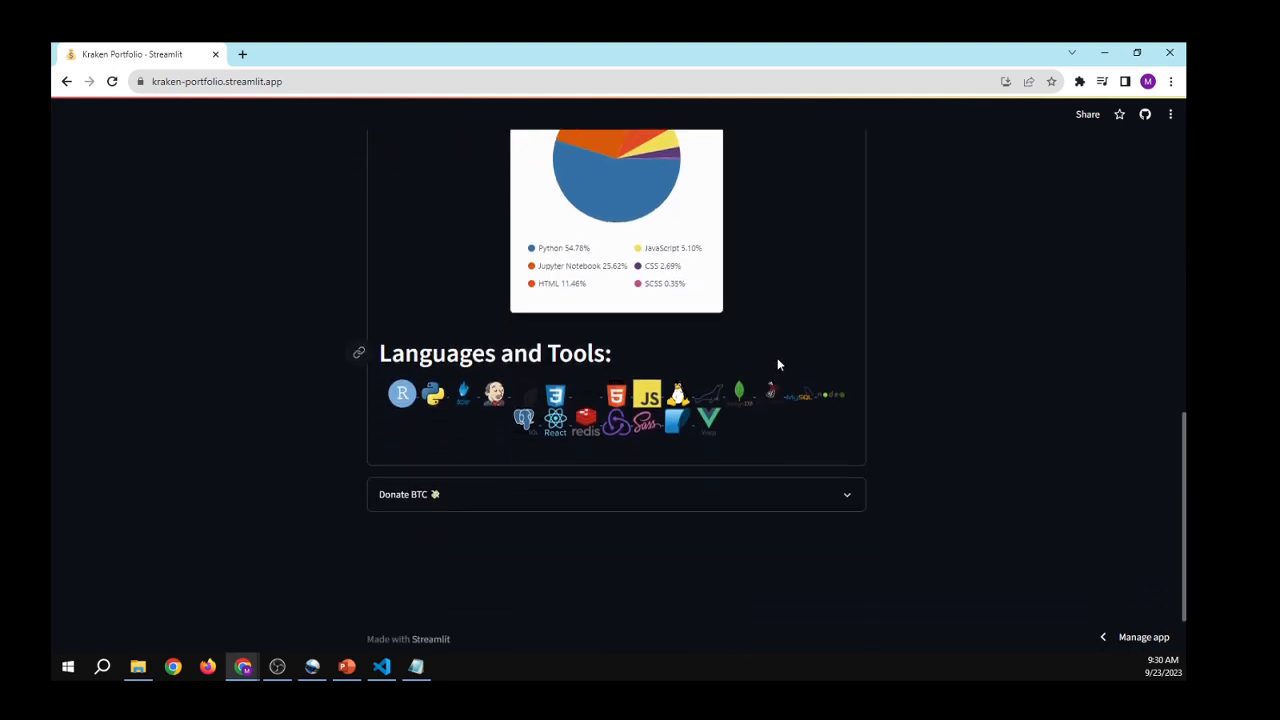
{"action": "scroll", "scroll_direction": "up", "scroll_amount": 3}
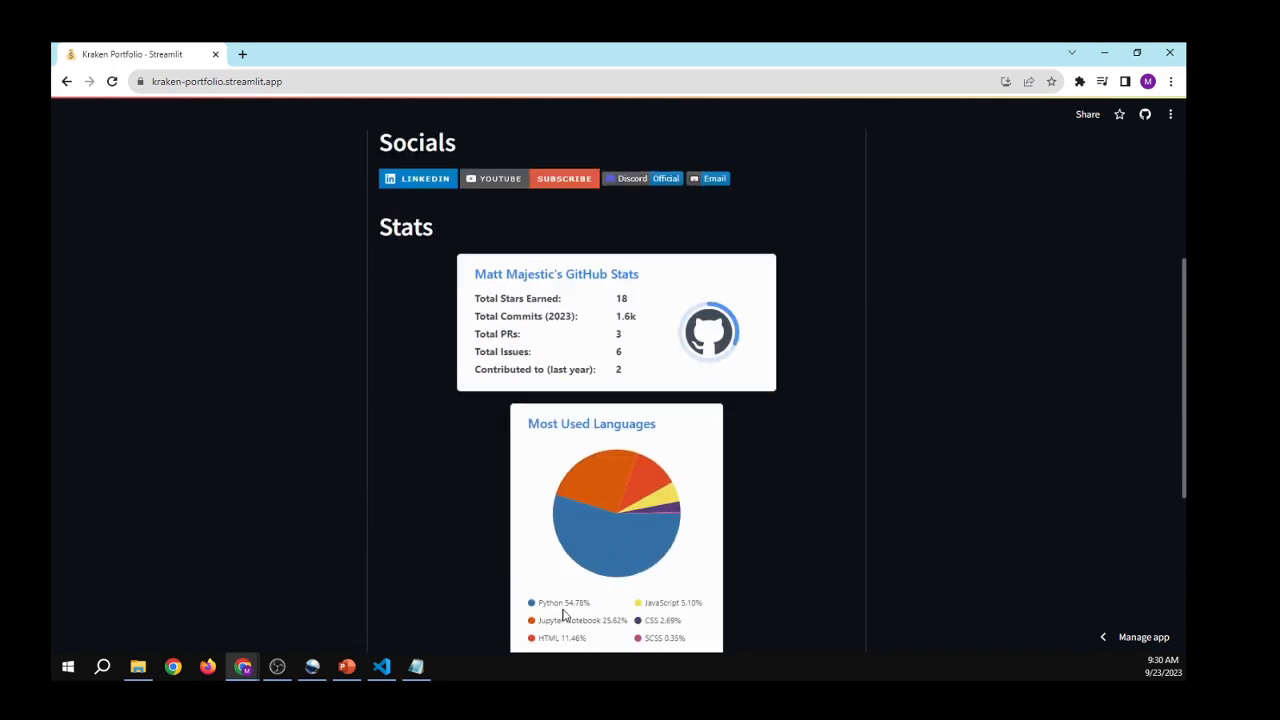
{"action": "scroll", "scroll_direction": "up", "scroll_amount": 3}
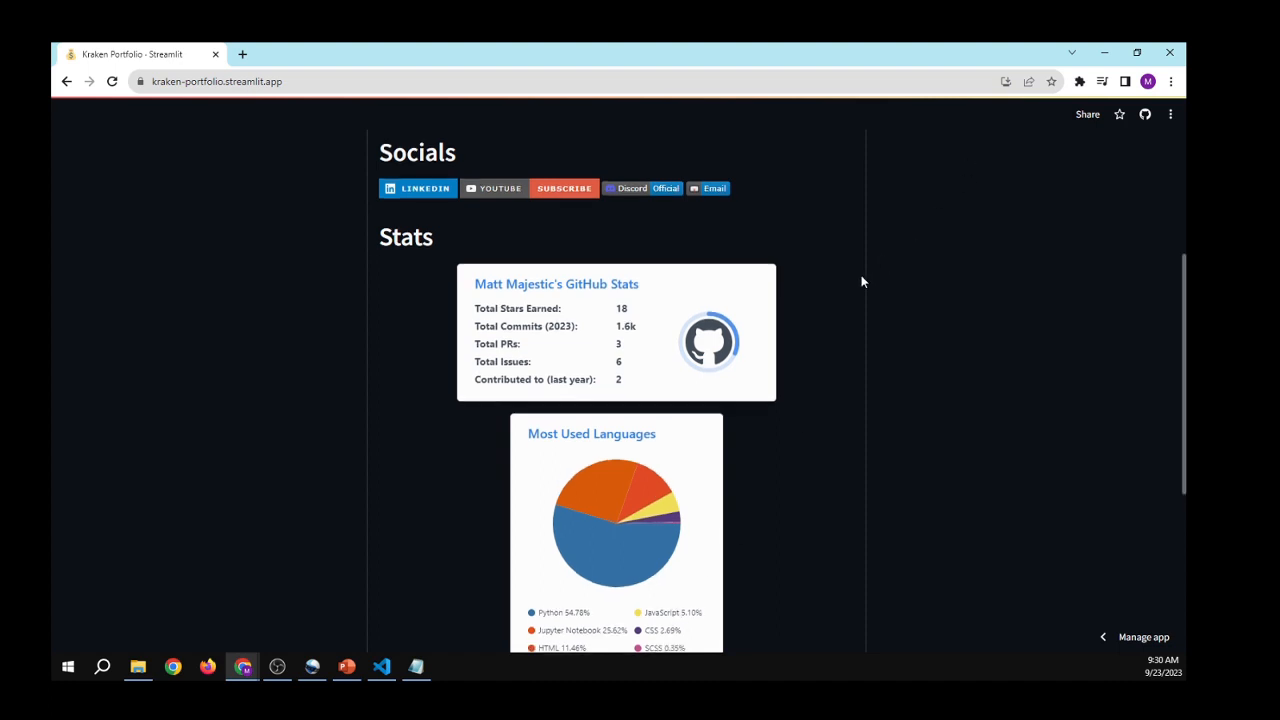
{"action": "scroll", "scroll_direction": "up", "scroll_amount": 3}
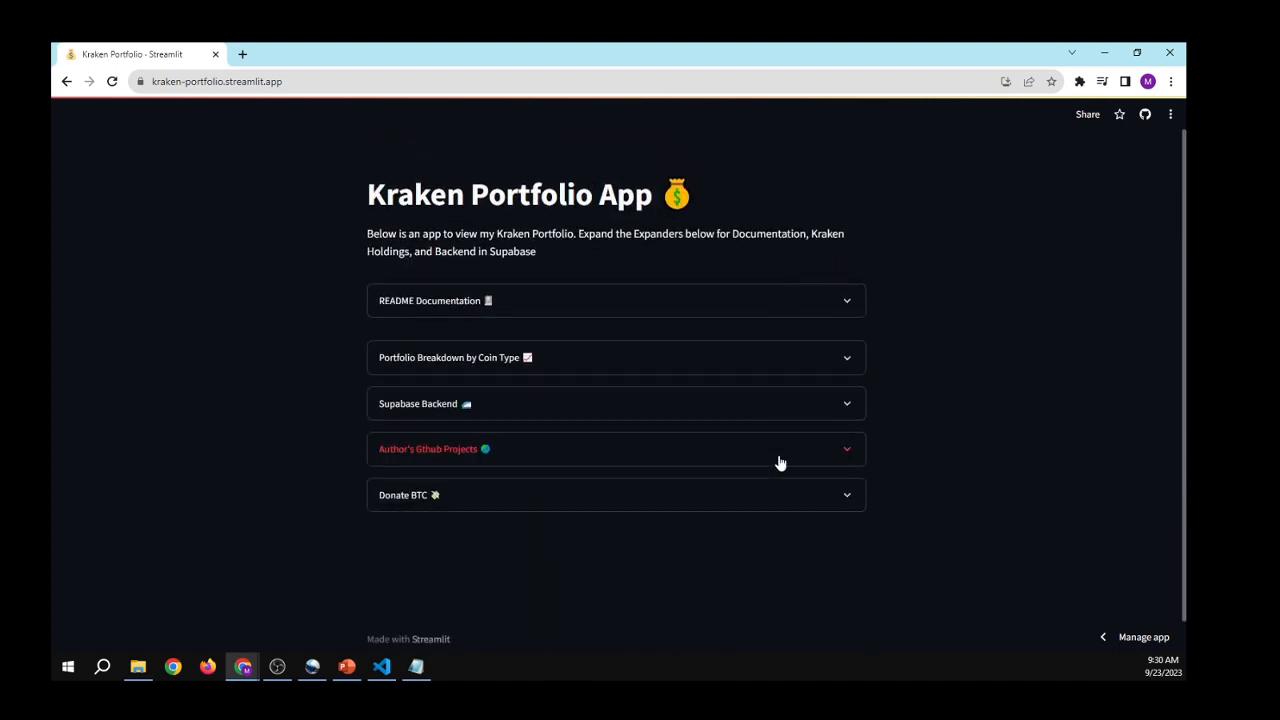
Expand Donate BTC to reveal the BTC payment link
{"action": "left_click", "coordinate": [616, 494]}
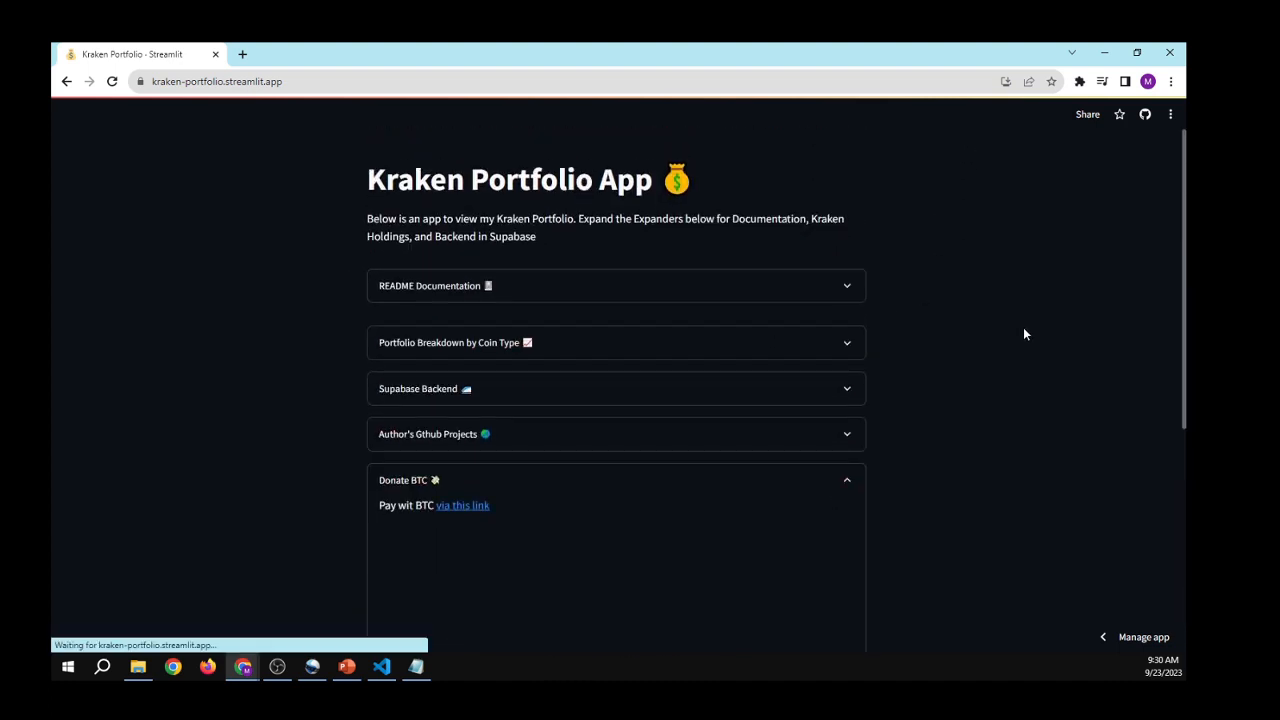
{"action": "scroll", "scroll_direction": "down", "scroll_amount": 3}
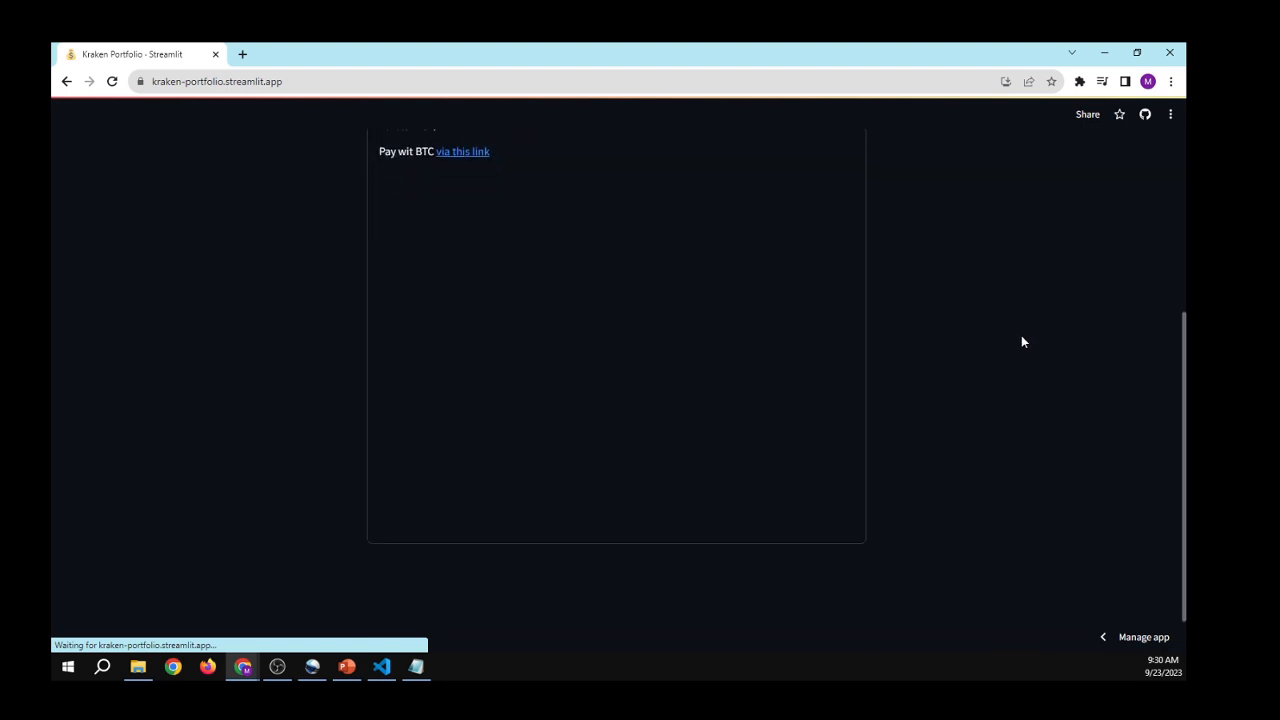